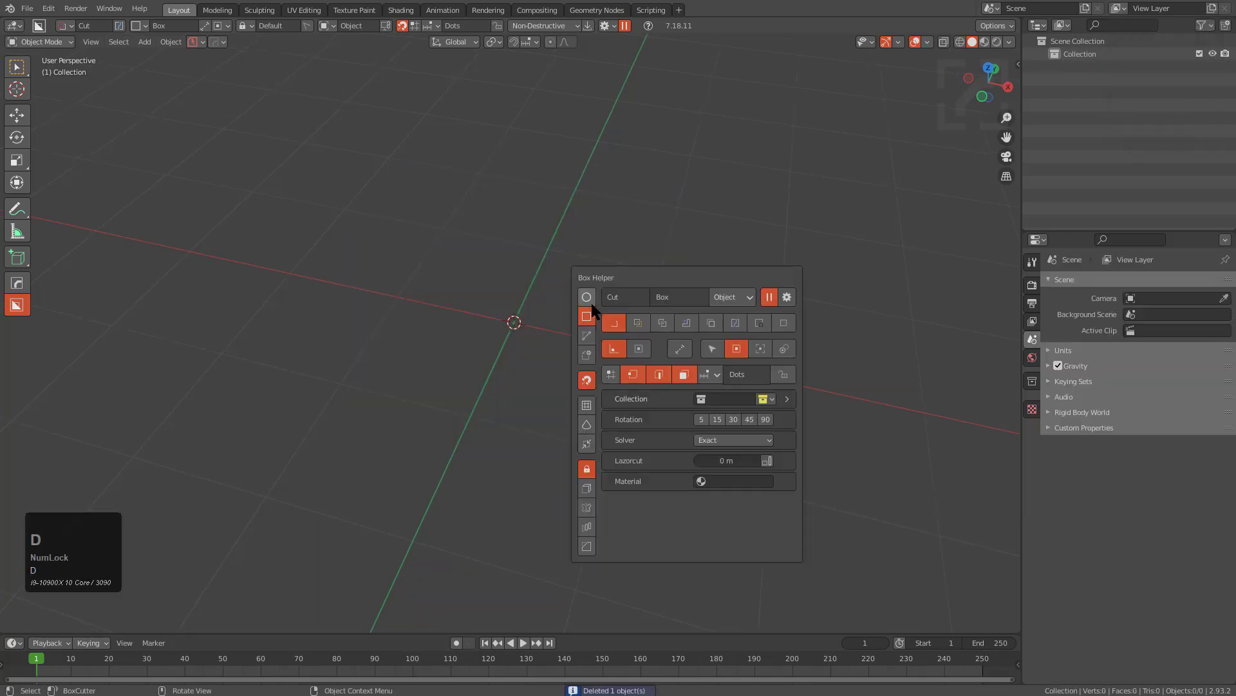
# - Build a 6-vertex prism, poke its top face into triangles and widen the centre into a circular LoopTools ring
pyautogui.click(586, 316)
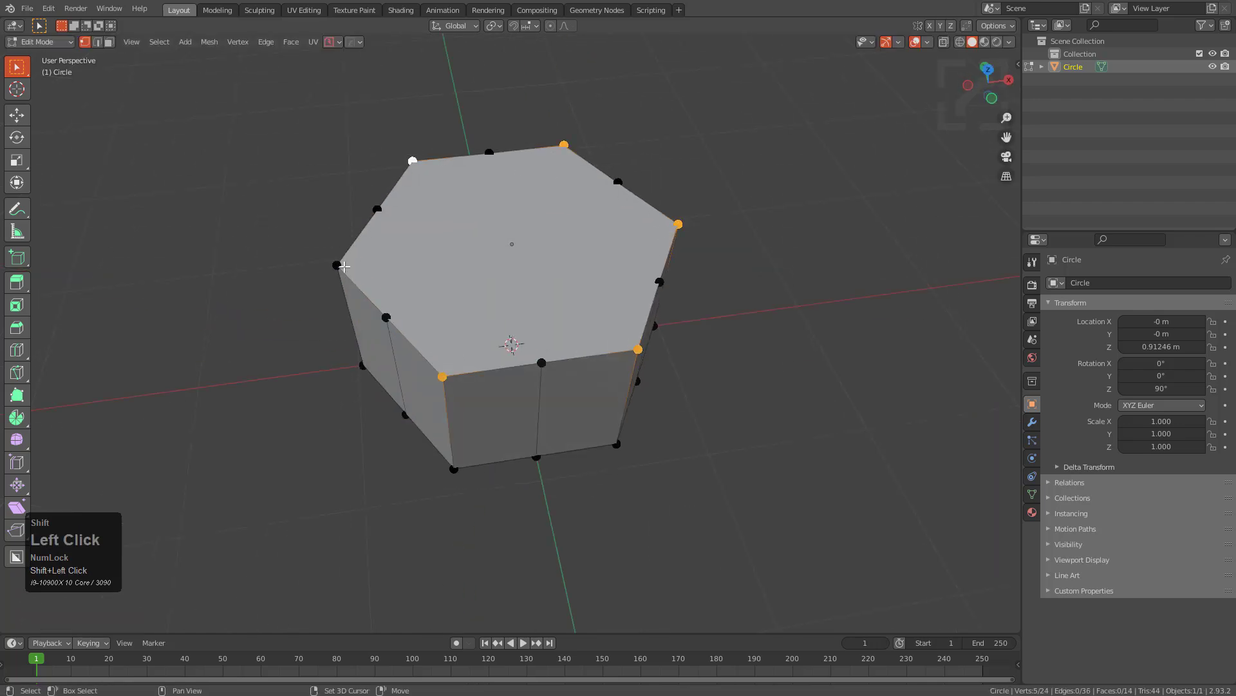
pyautogui.press('g')
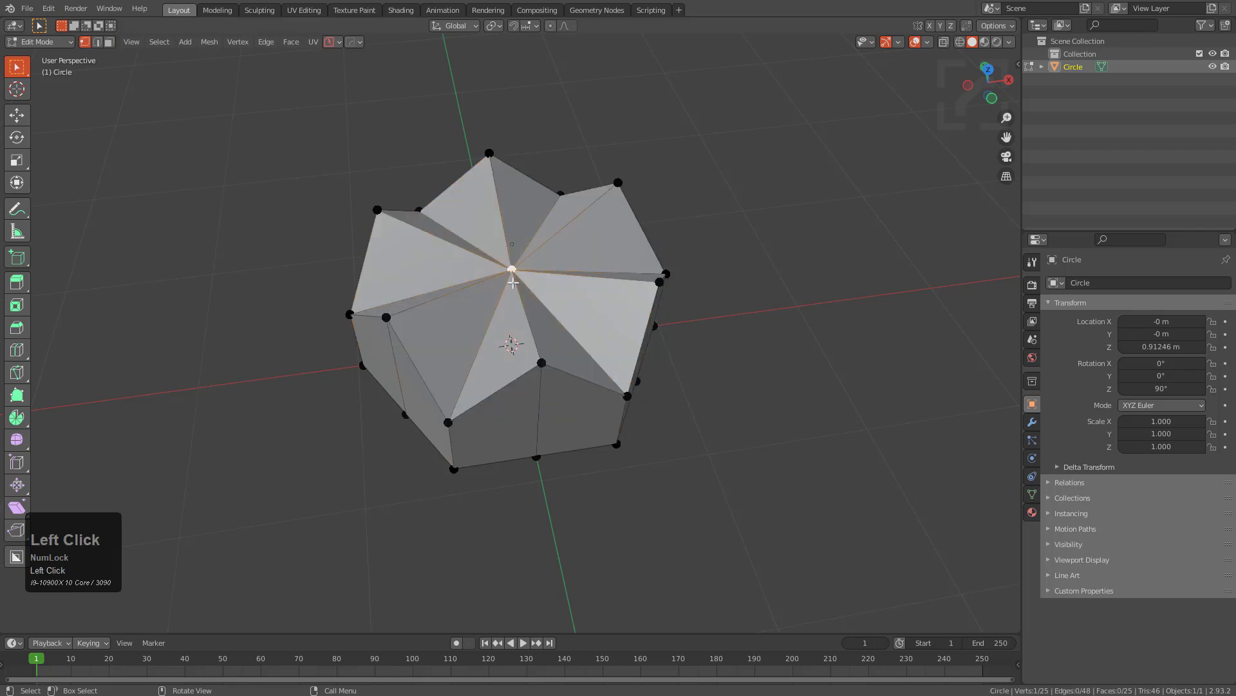
pyautogui.moveTo(512, 283); pyautogui.dragTo(521, 252)
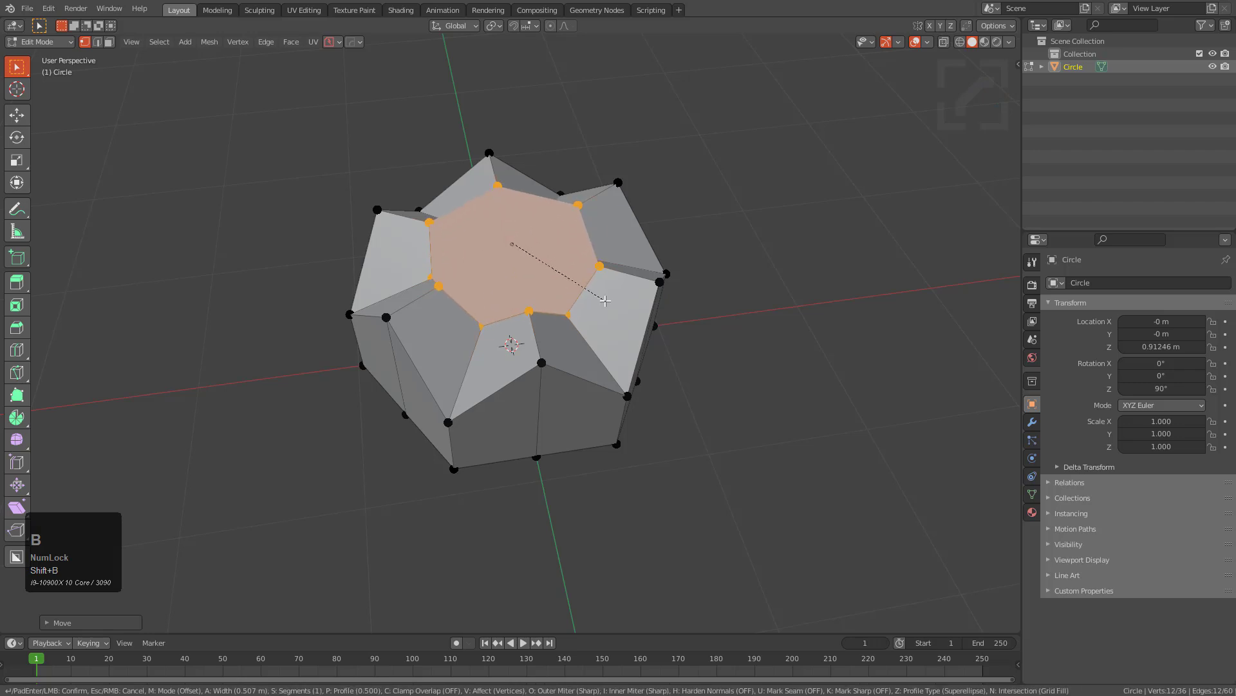
pyautogui.press('Return')
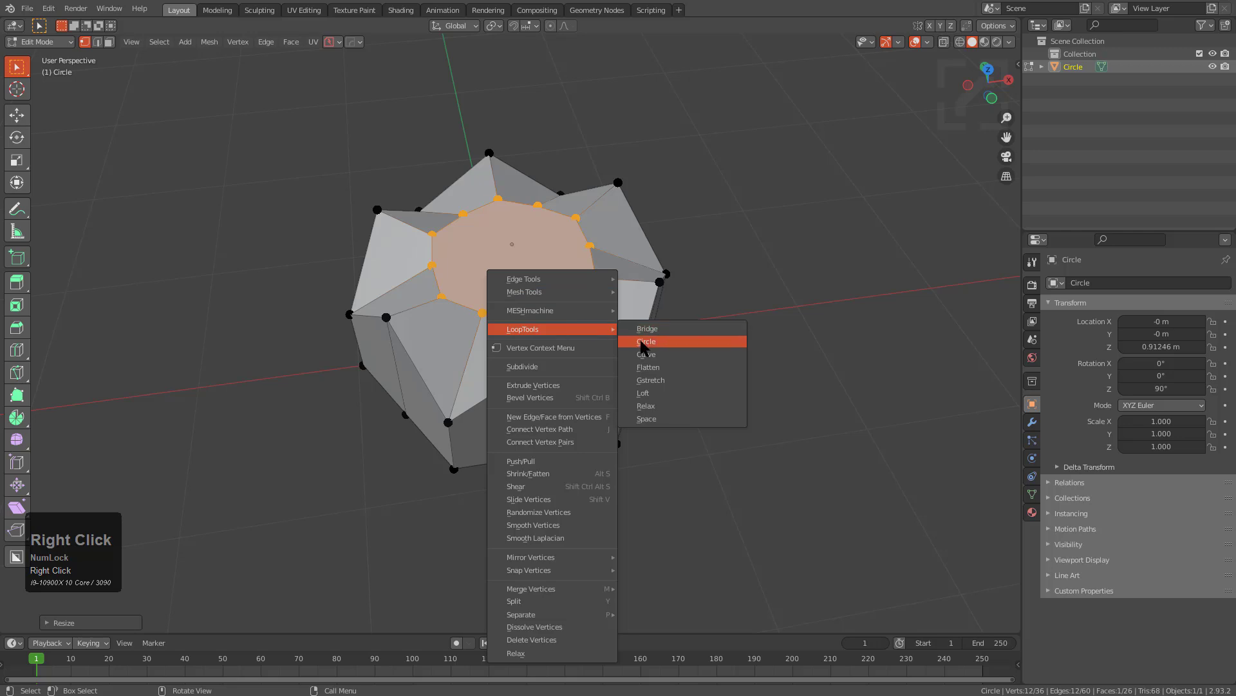
pyautogui.click(647, 340)
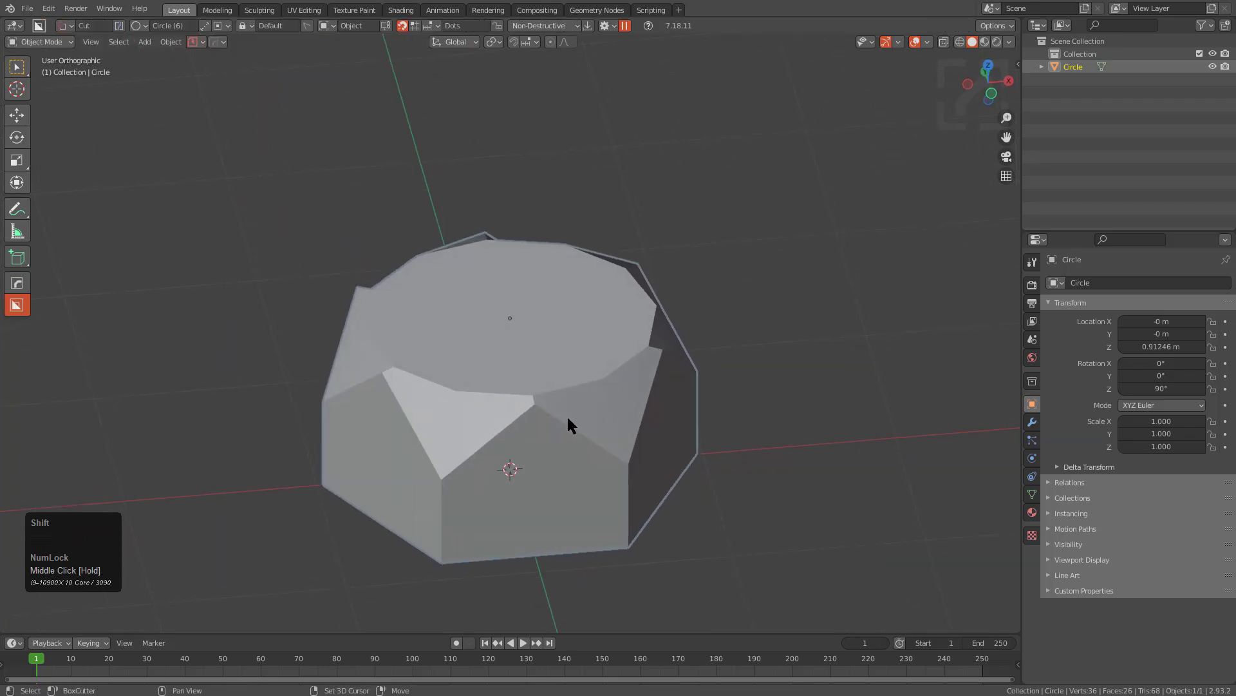
# - Mark the nut's outer and chamfer edges sharp with Hops Sharpen for the subdivision
pyautogui.press('Tab')
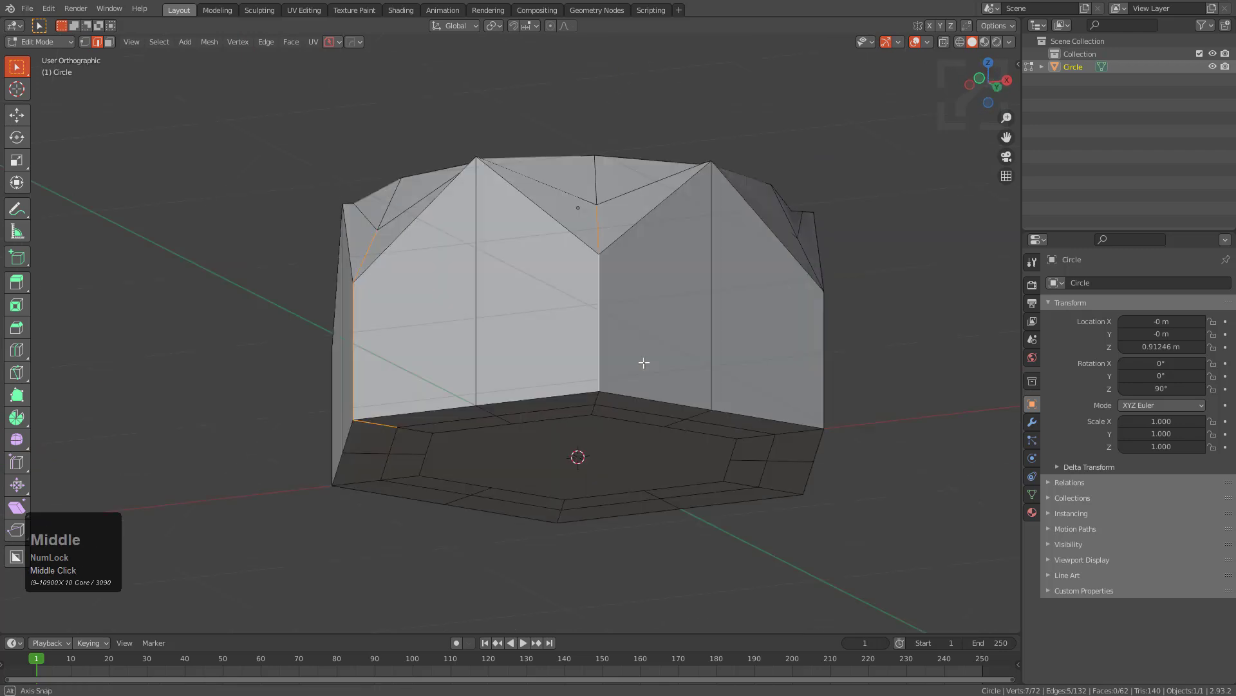
pyautogui.moveTo(644, 363); pyautogui.dragTo(646, 200)
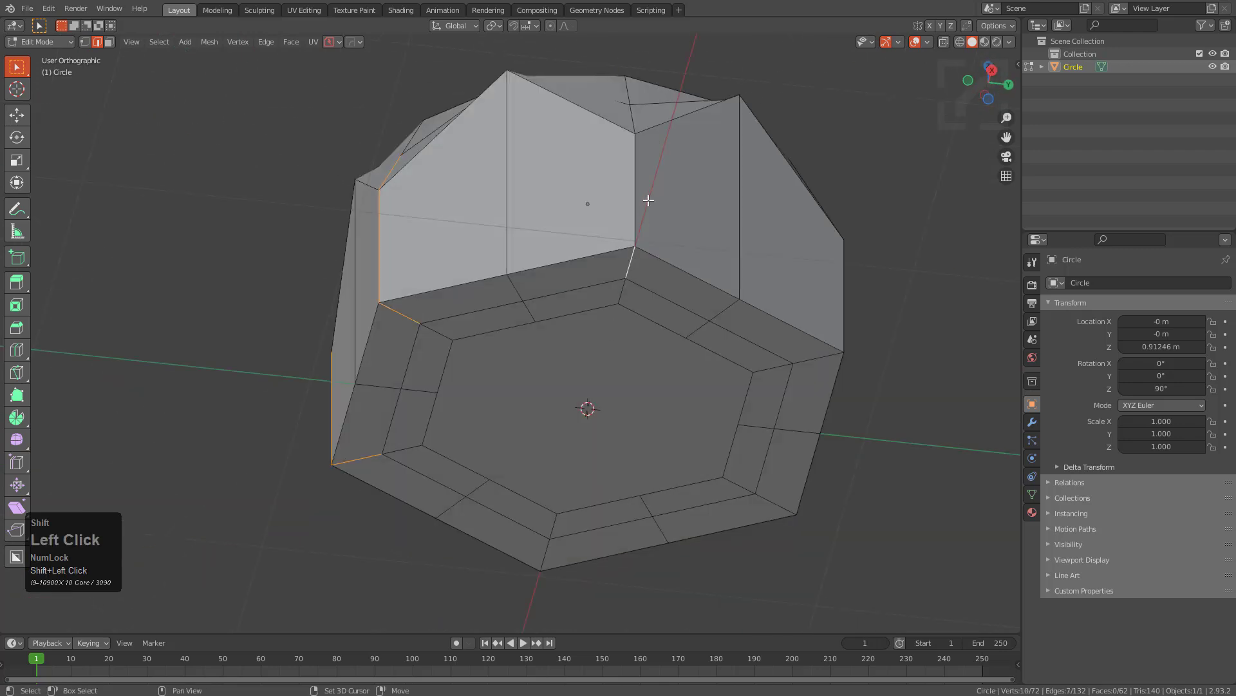
pyautogui.moveTo(647, 200); pyautogui.dragTo(611, 383)
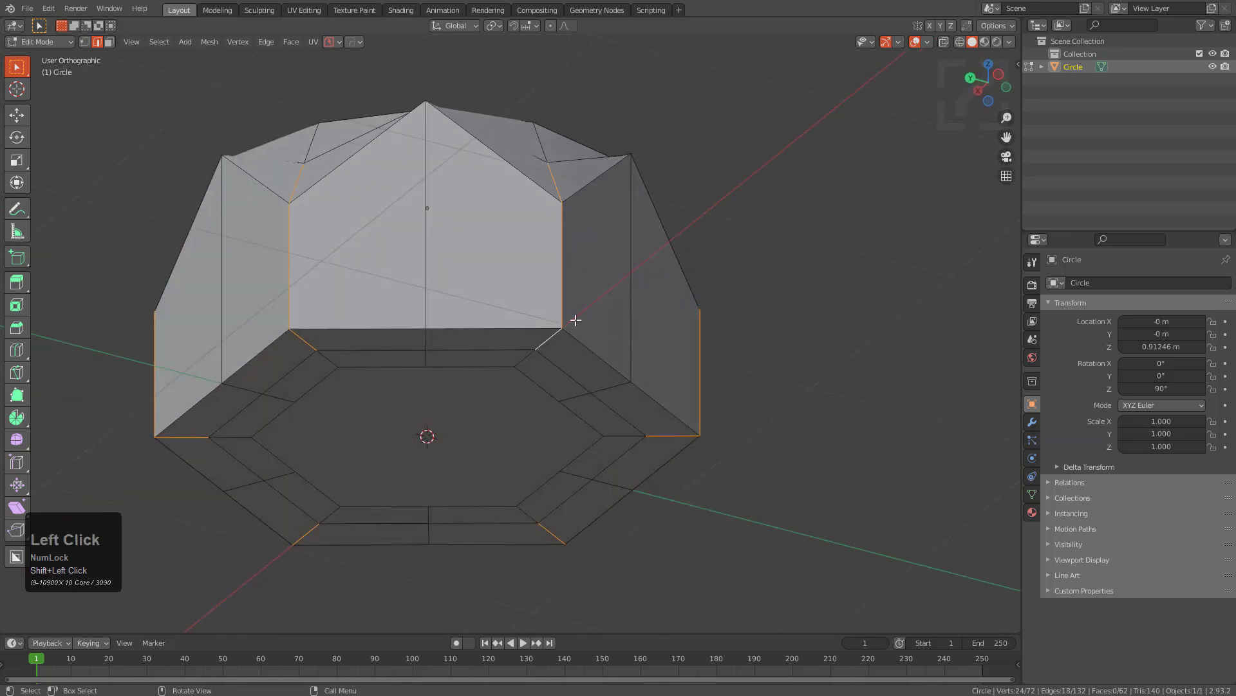
pyautogui.moveTo(576, 320); pyautogui.dragTo(621, 398)
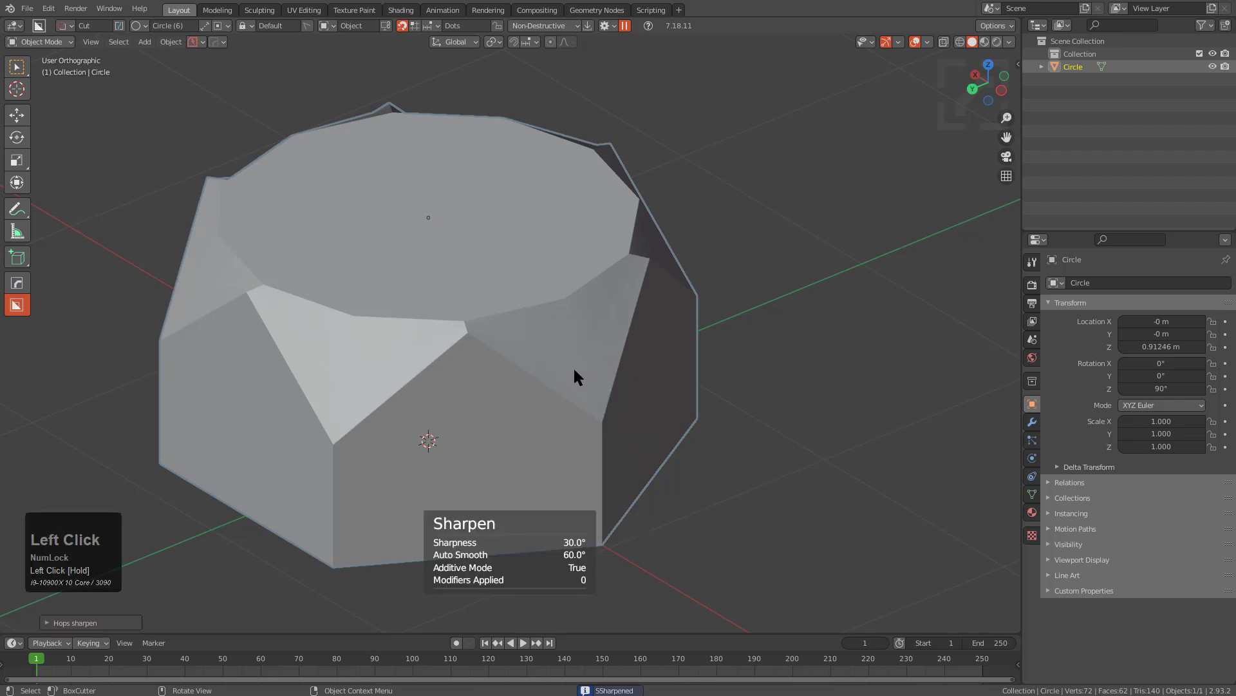
pyautogui.press('Tab')
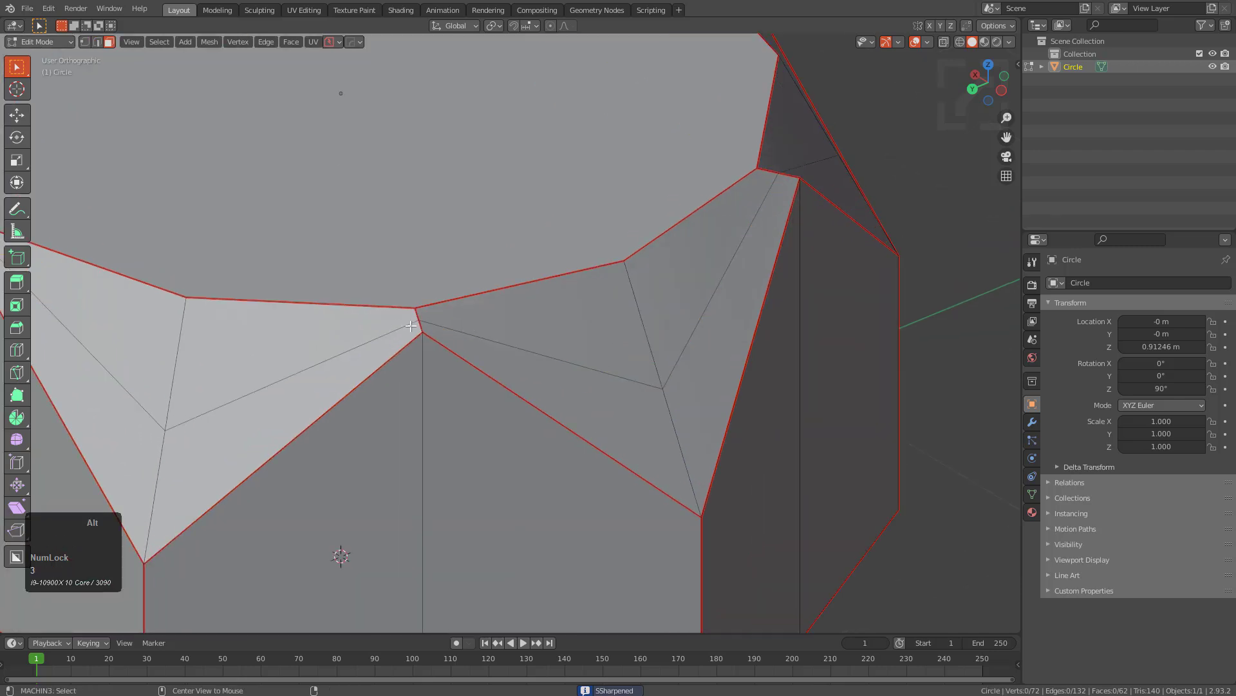
pyautogui.click(561, 306)
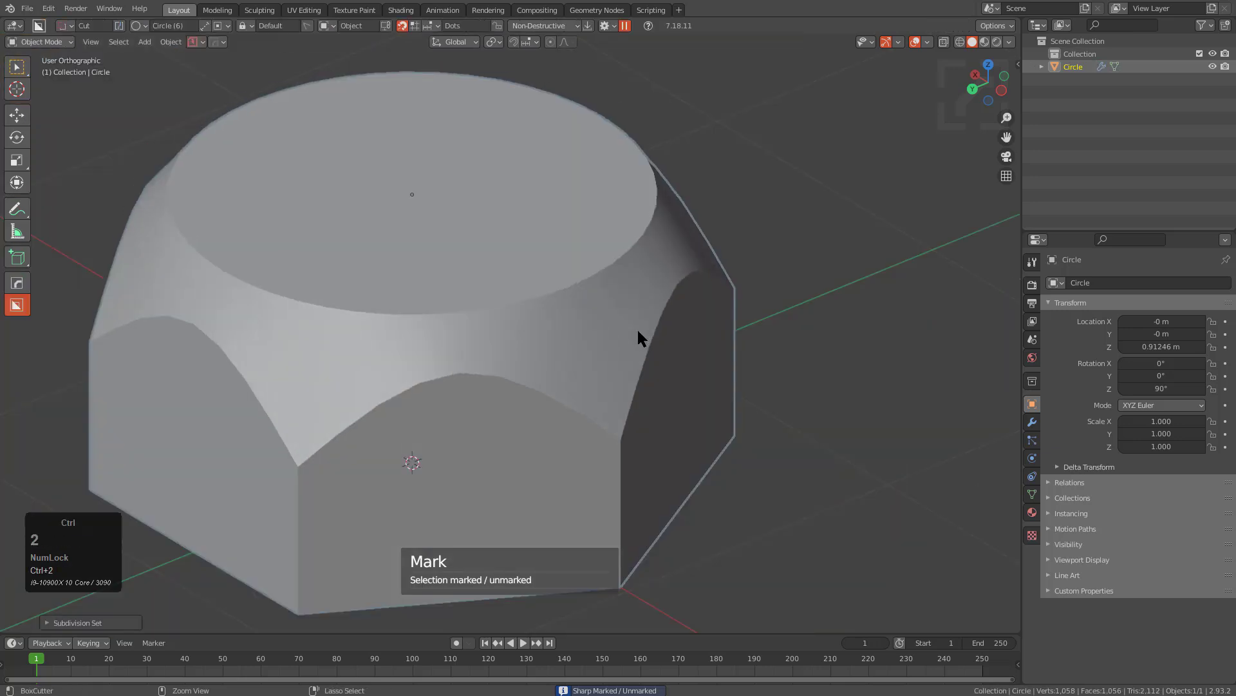
# - Inspect the smoothed nut and bake it to real geometry with Convert To Mesh
pyautogui.moveTo(639, 338); pyautogui.dragTo(599, 350)
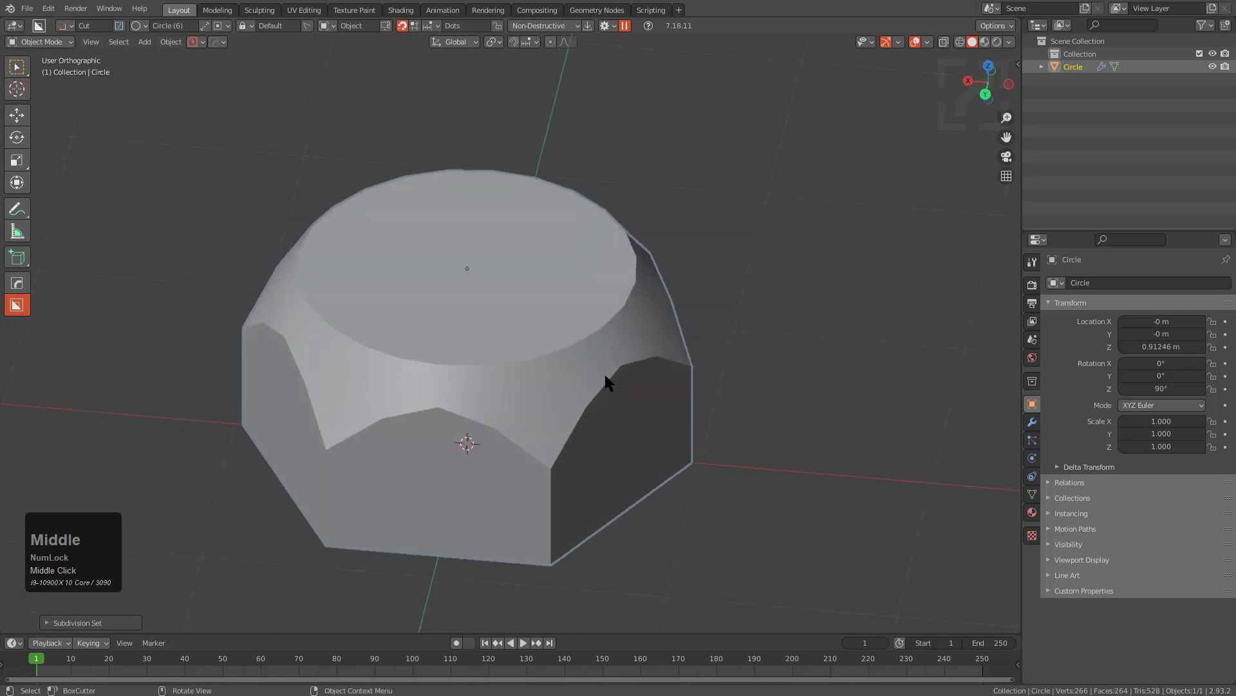
pyautogui.click(1032, 421)
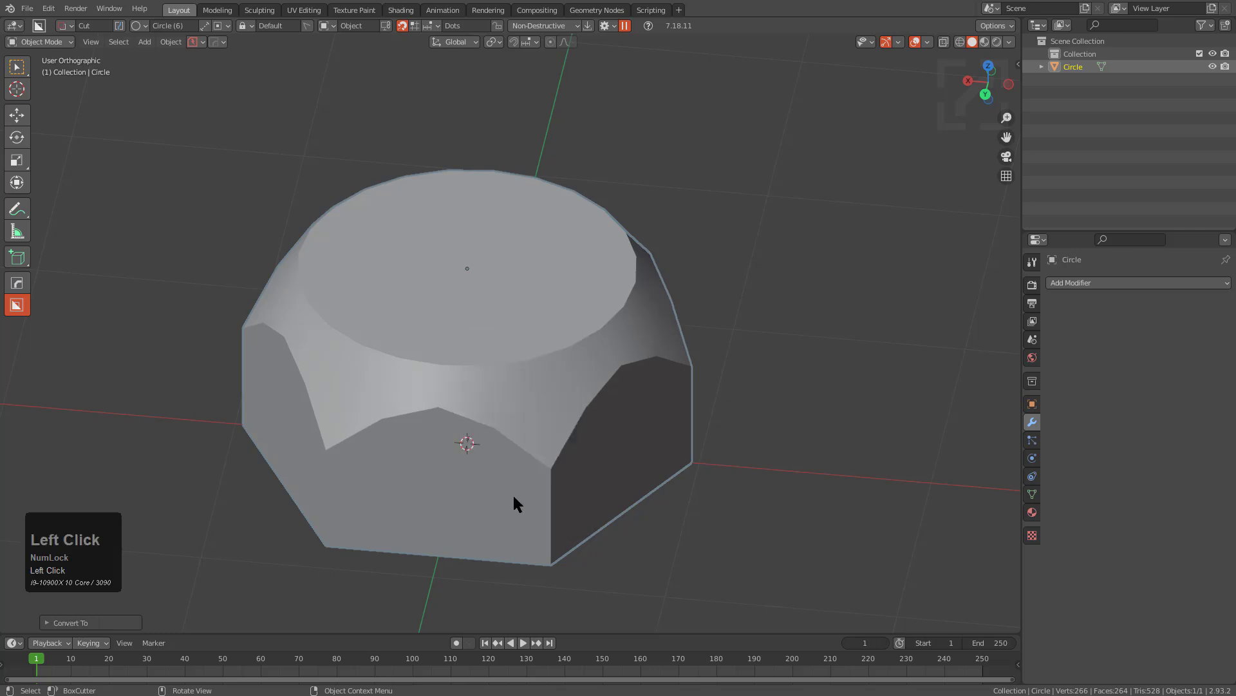
# - Bevel the vertical corners and collapse the stray top vertices into a single centre point
pyautogui.press('Tab')
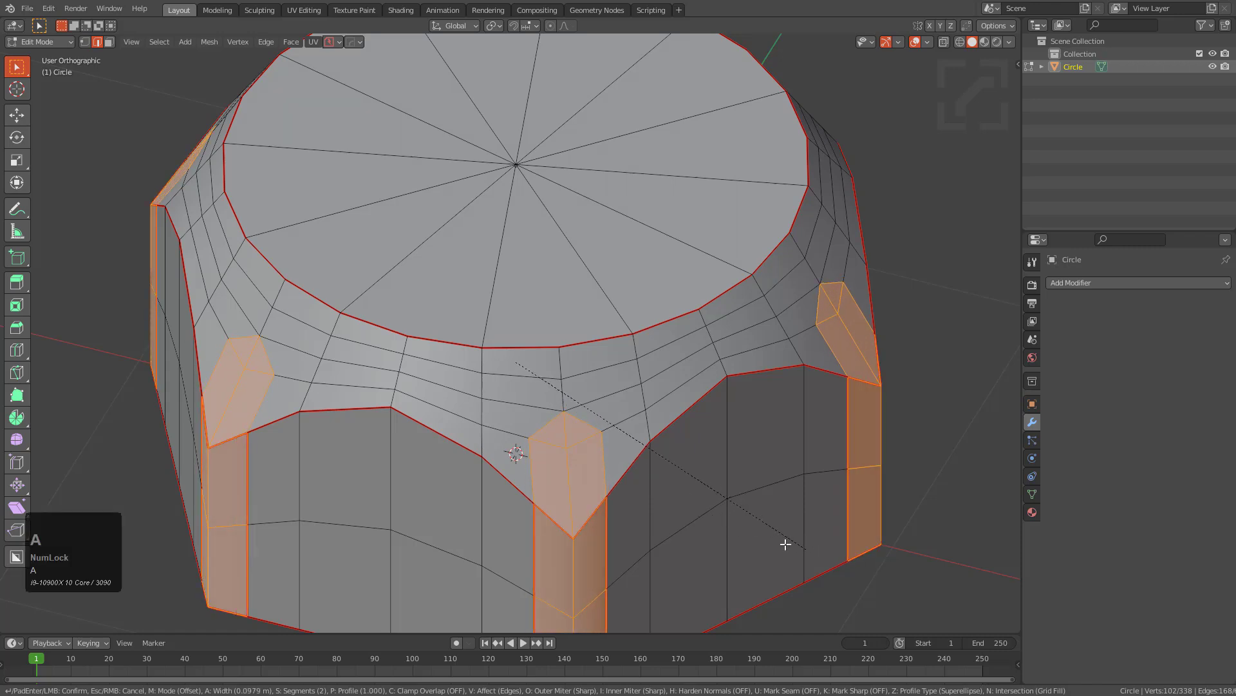
pyautogui.moveTo(798, 558)
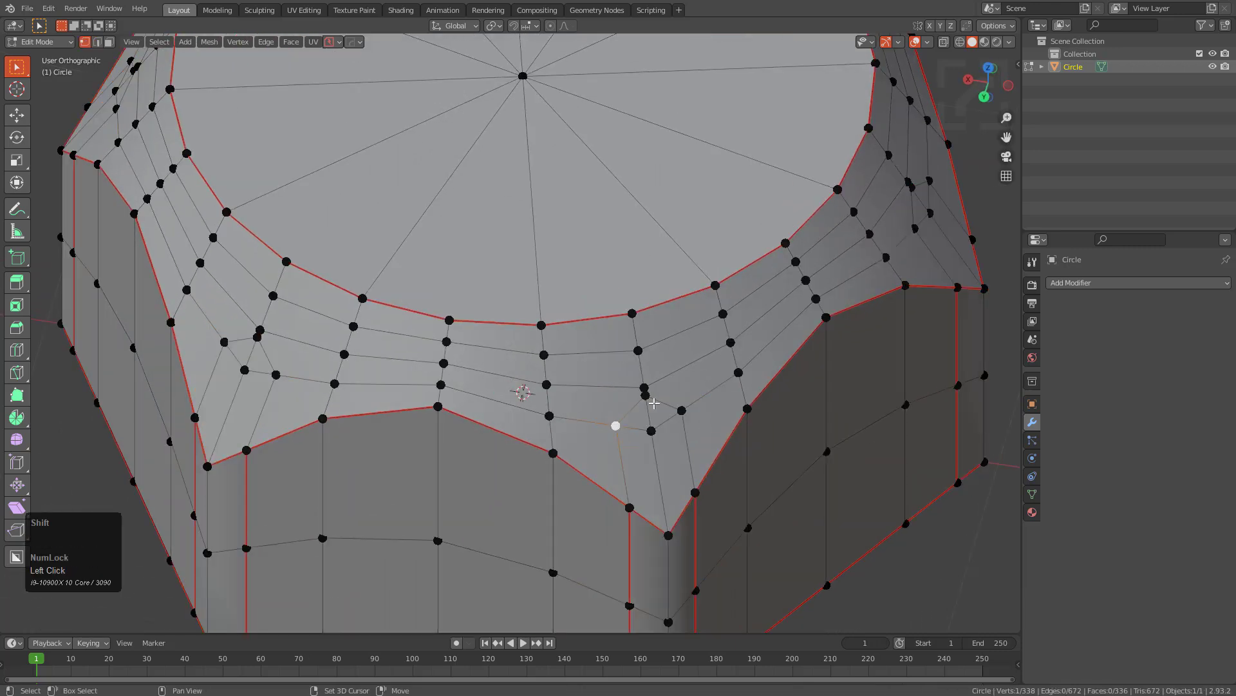
pyautogui.press('M')
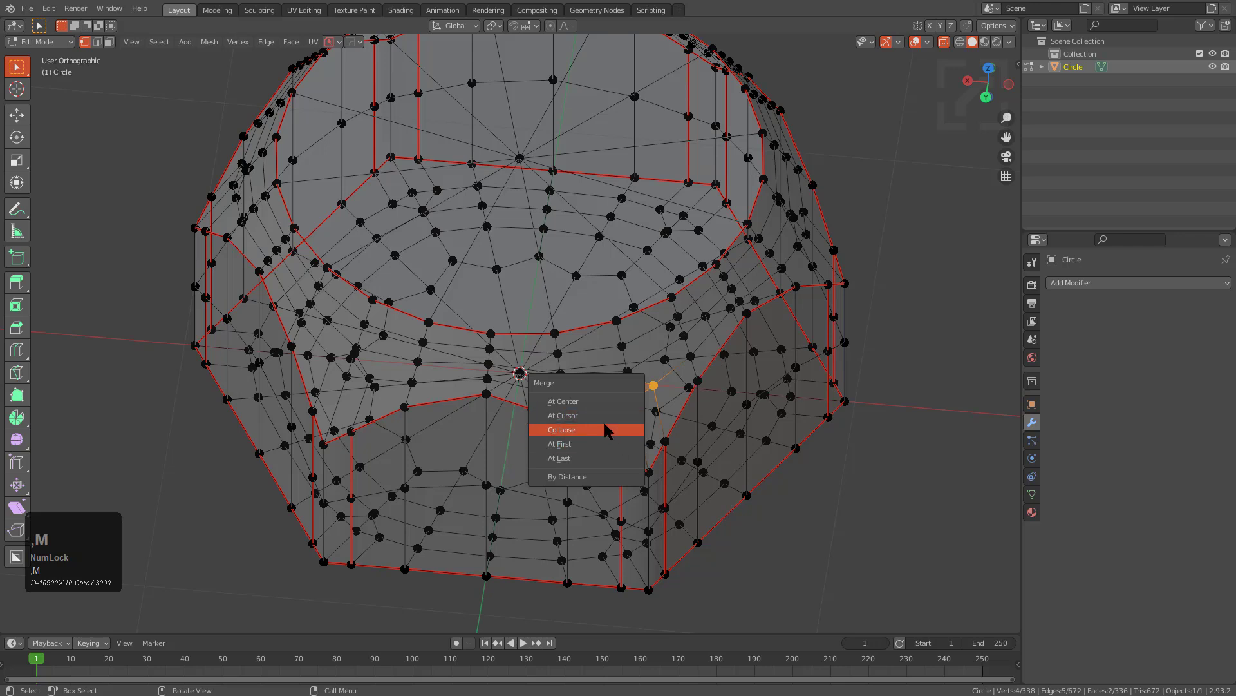
pyautogui.click(562, 431)
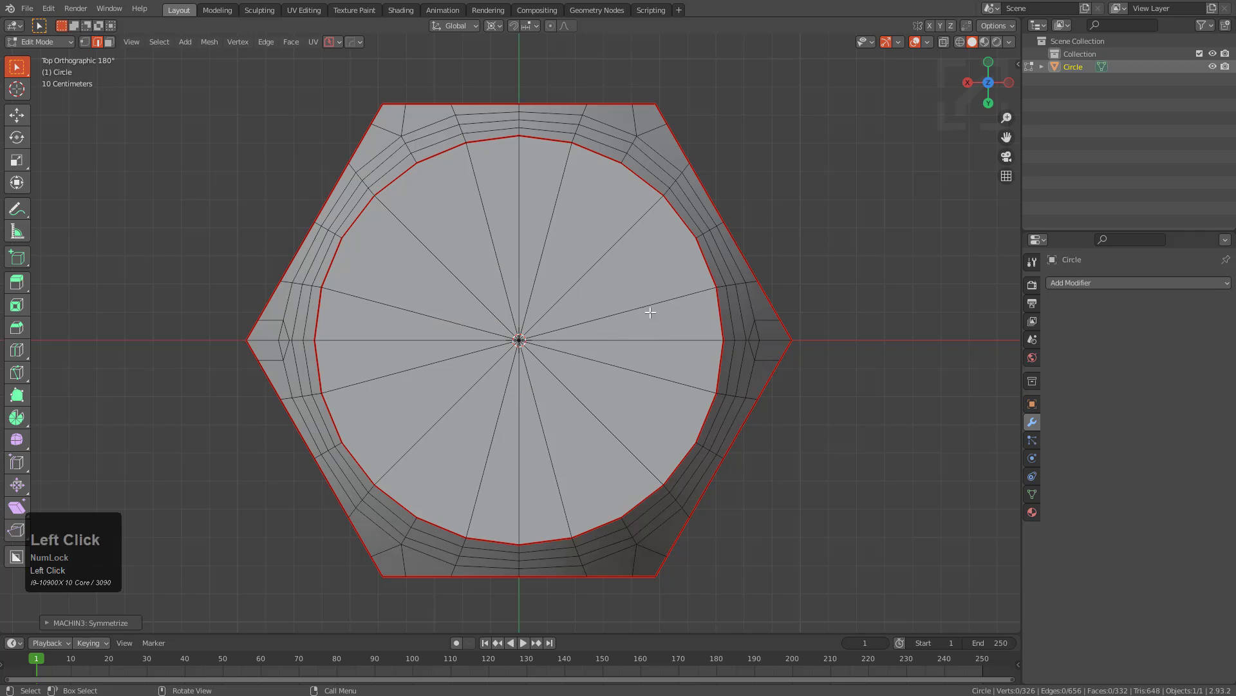
# - Merge a vertex pair at centre, delete a stray corner vertex and select the inner bottom loop
pyautogui.press('a')
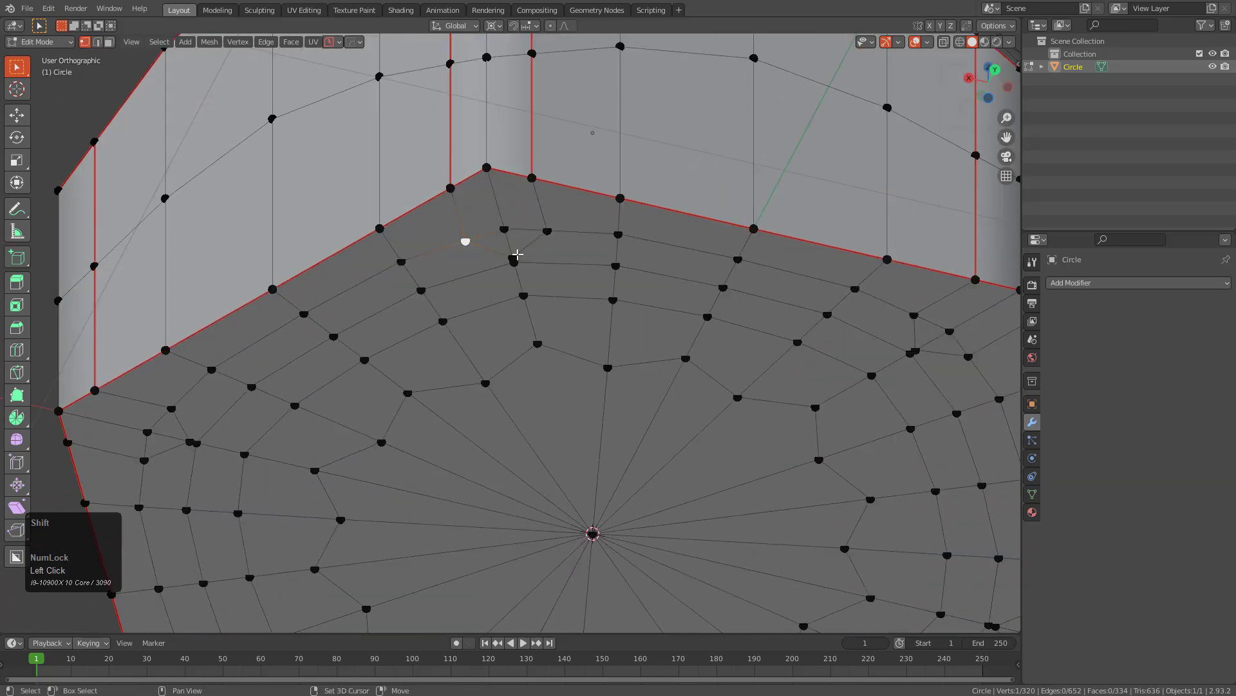
pyautogui.press('M')
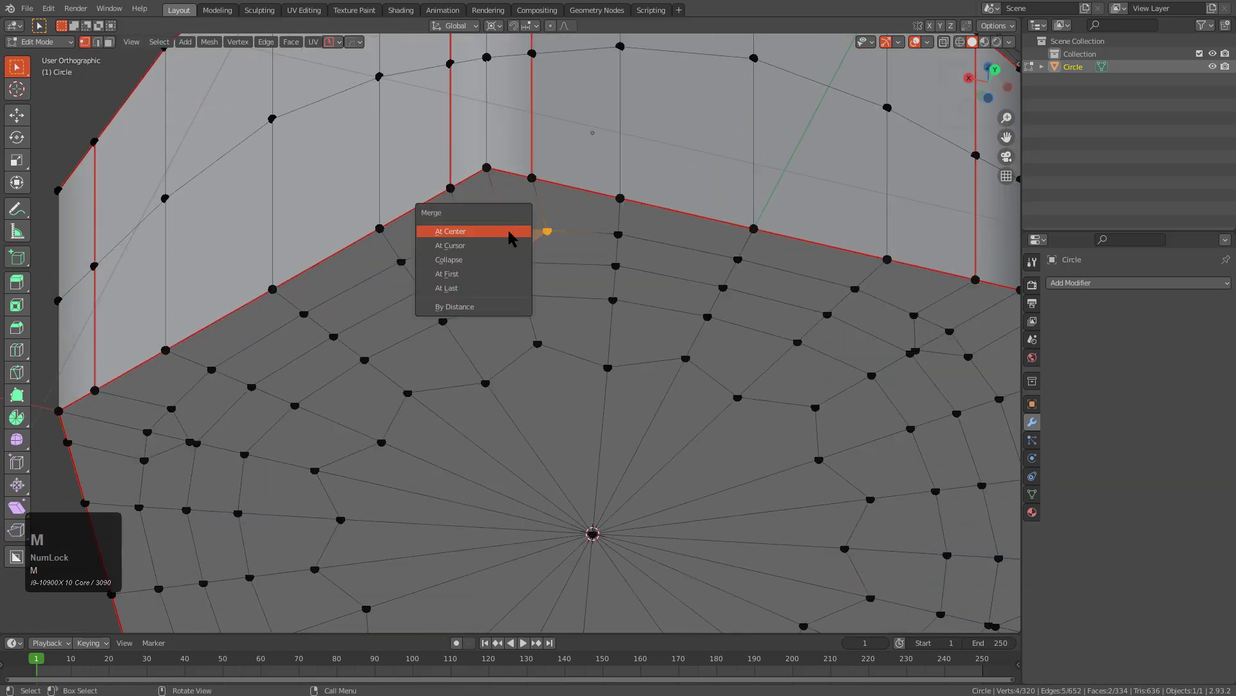
pyautogui.click(450, 231)
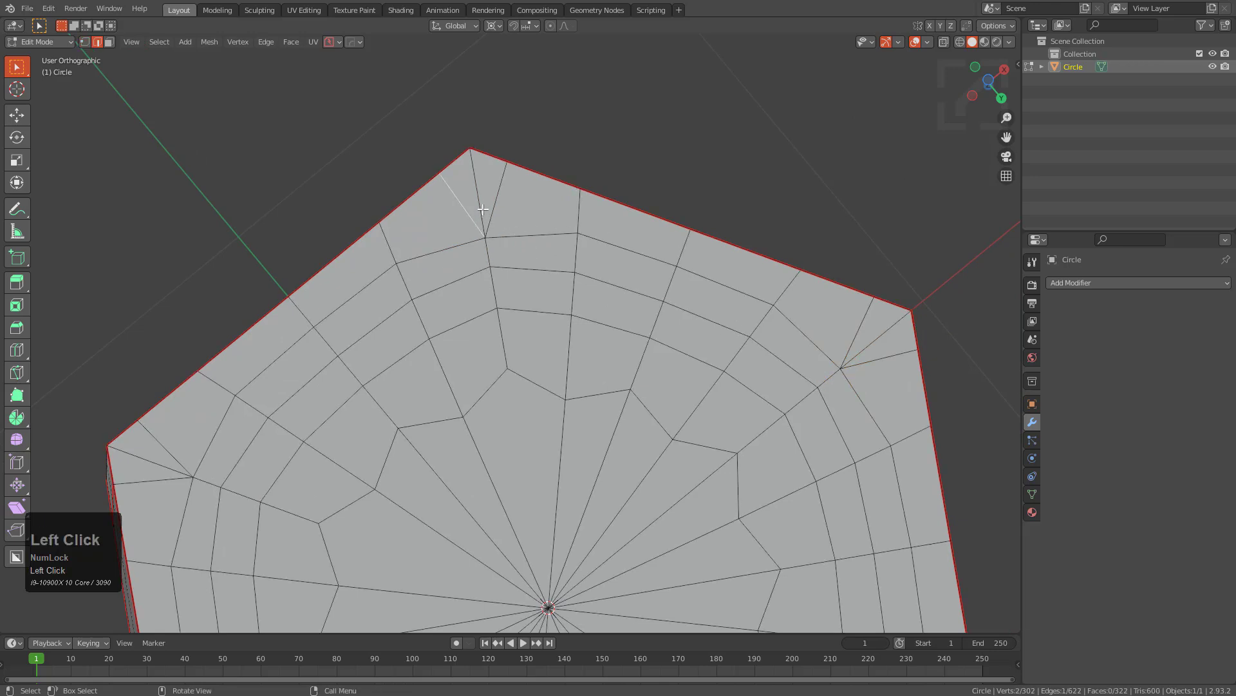
pyautogui.press('X')
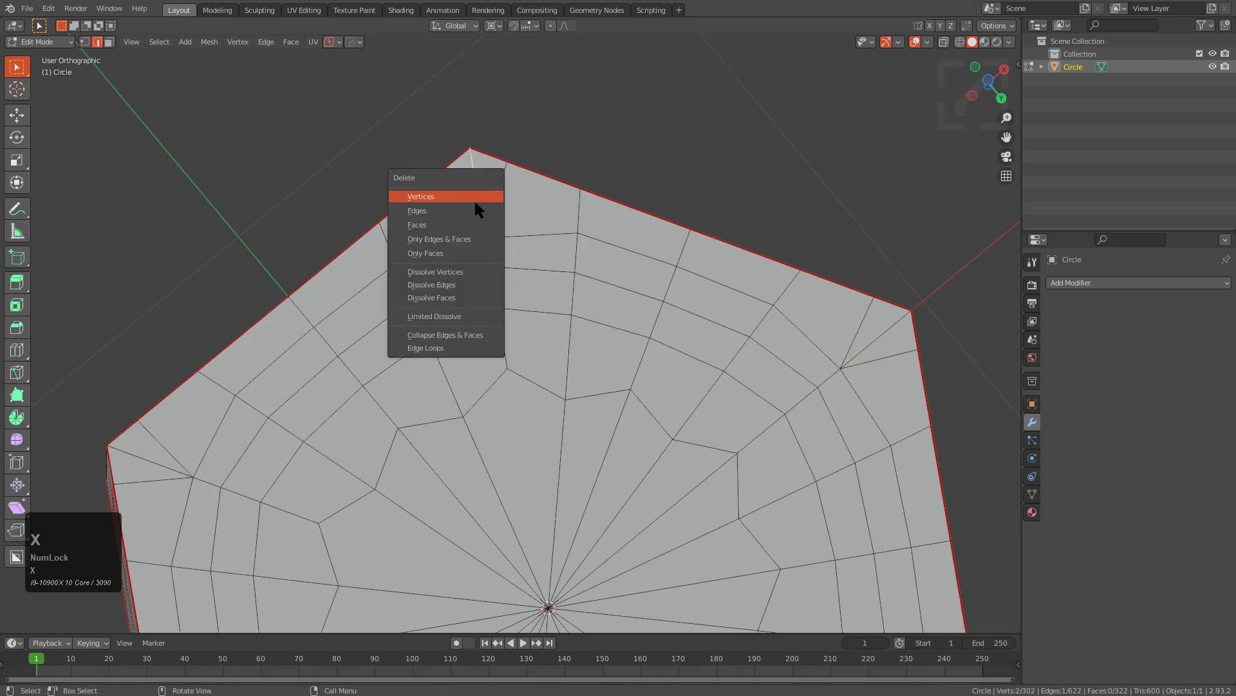
pyautogui.click(420, 196)
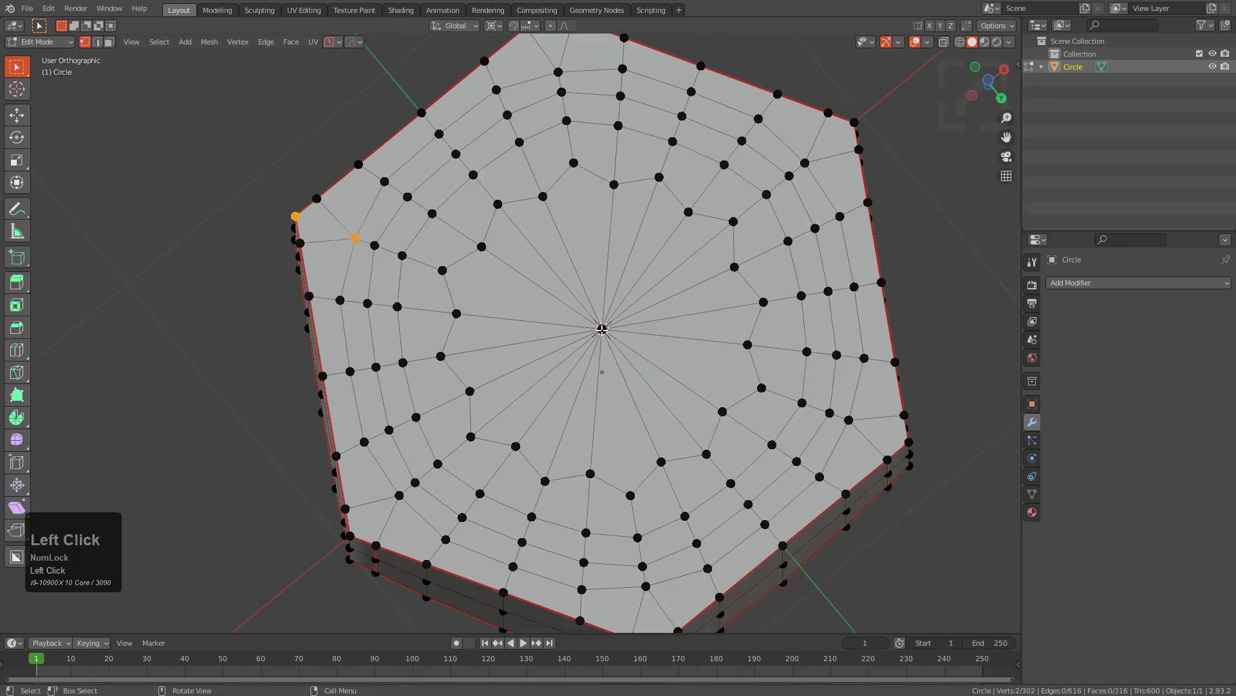
pyautogui.click(661, 191)
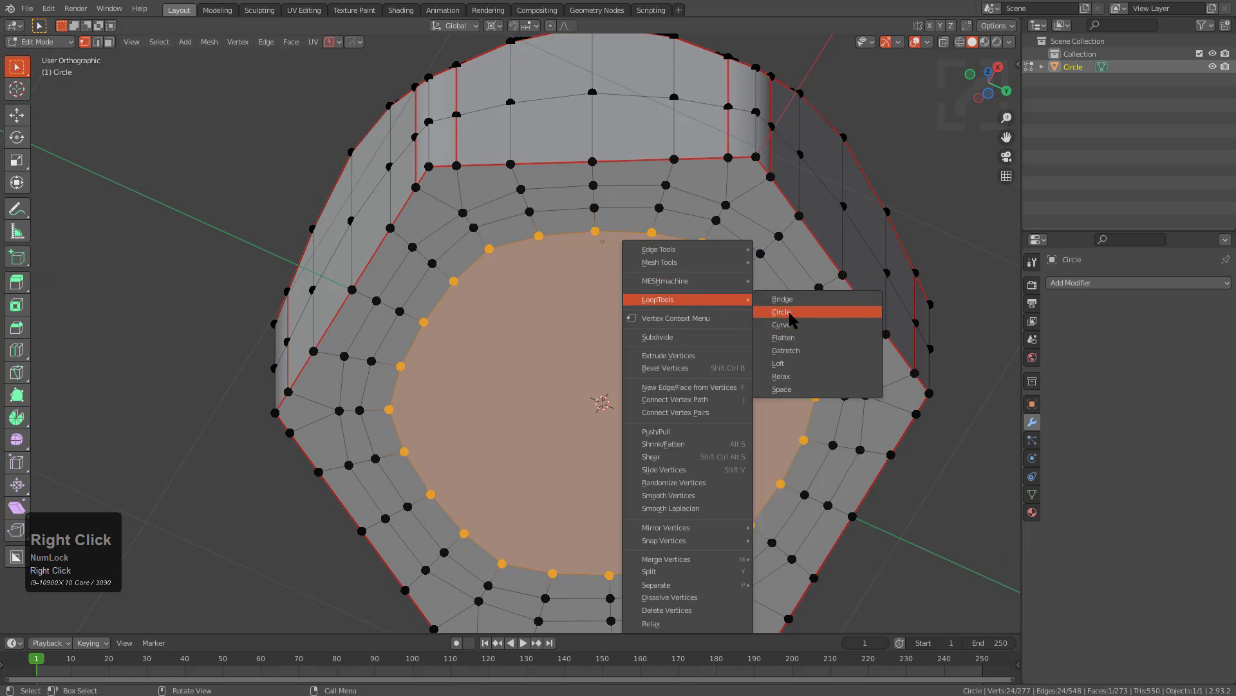
# - Round the inner bottom loop with LoopTools Circle and inset the round top face into a flat ring
pyautogui.click(780, 311)
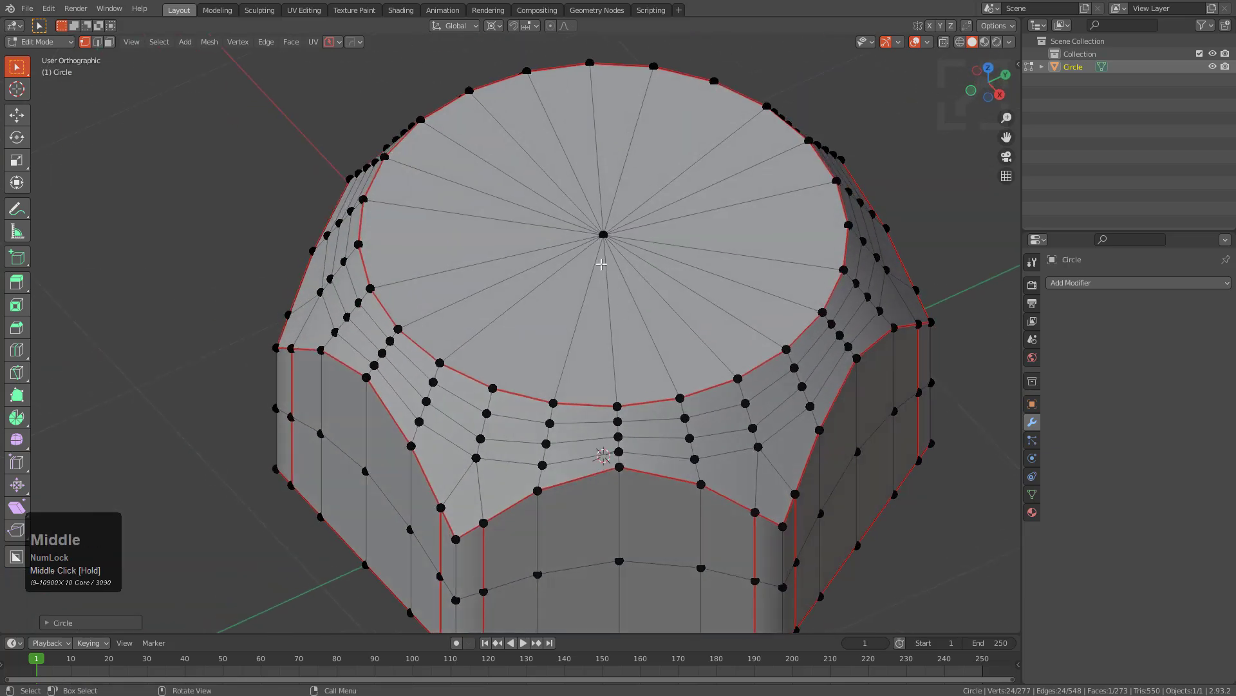
pyautogui.click(604, 232)
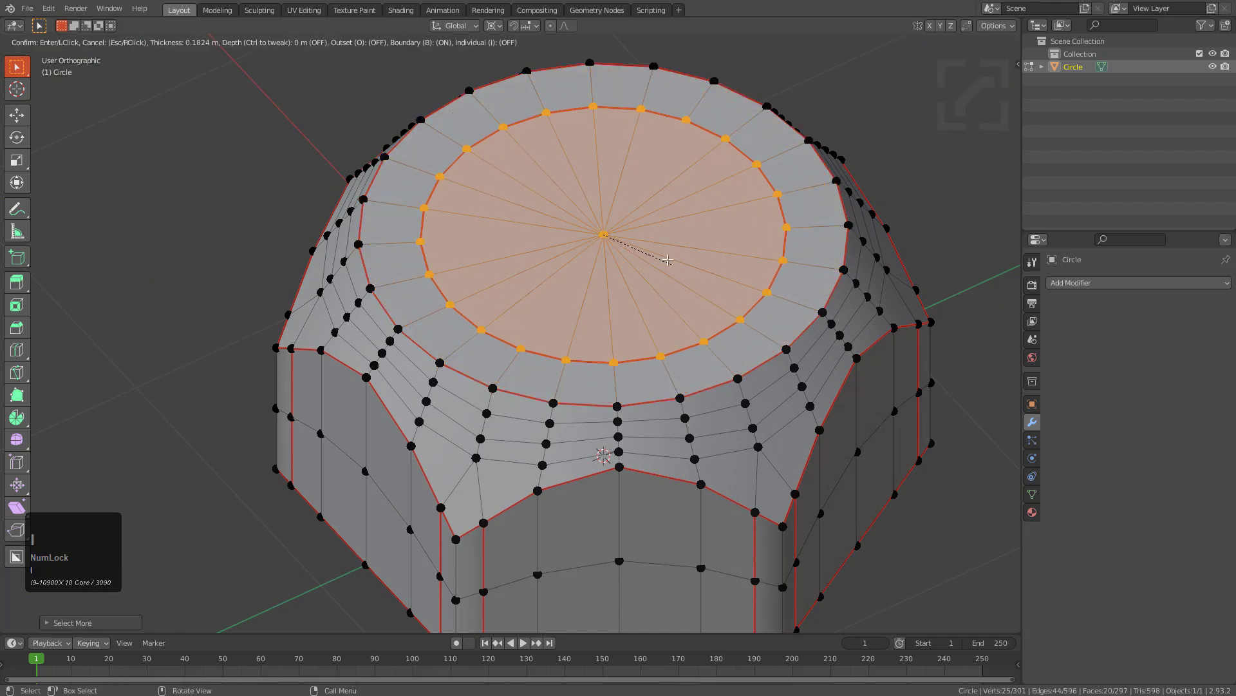
pyautogui.click(669, 260)
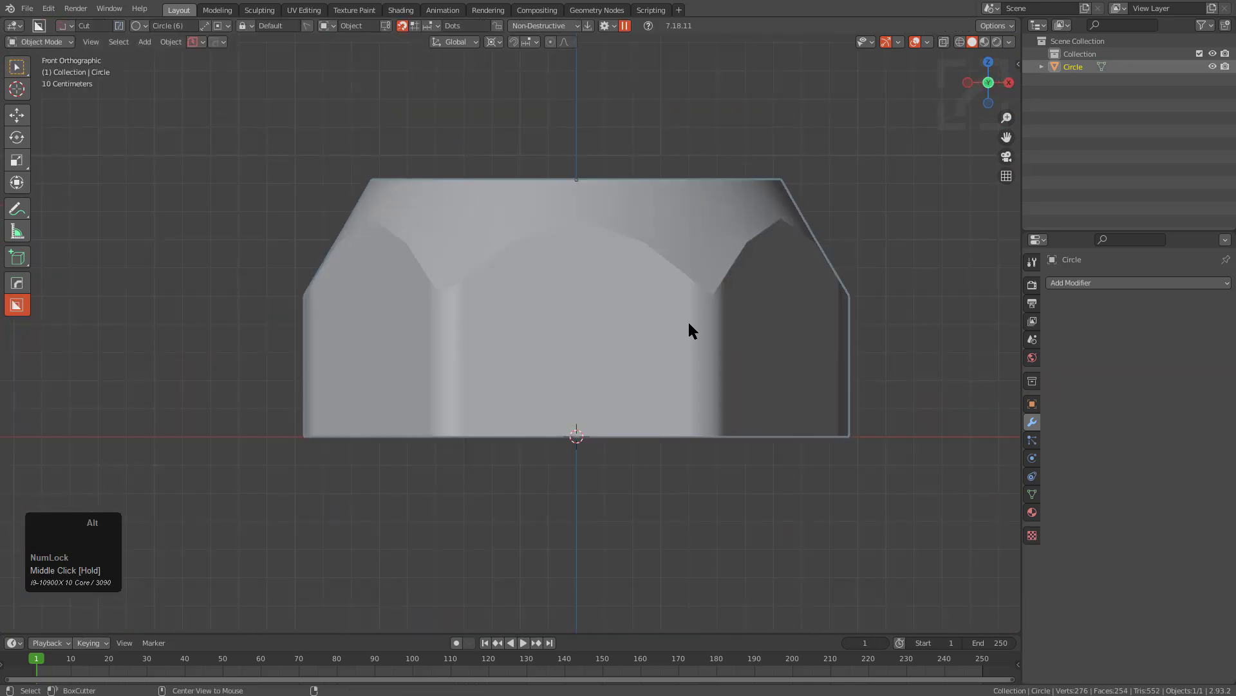
# - Slide an even, flipped edge loop up the nut's side and add a Subdivision Surface modifier
pyautogui.press('Tab')
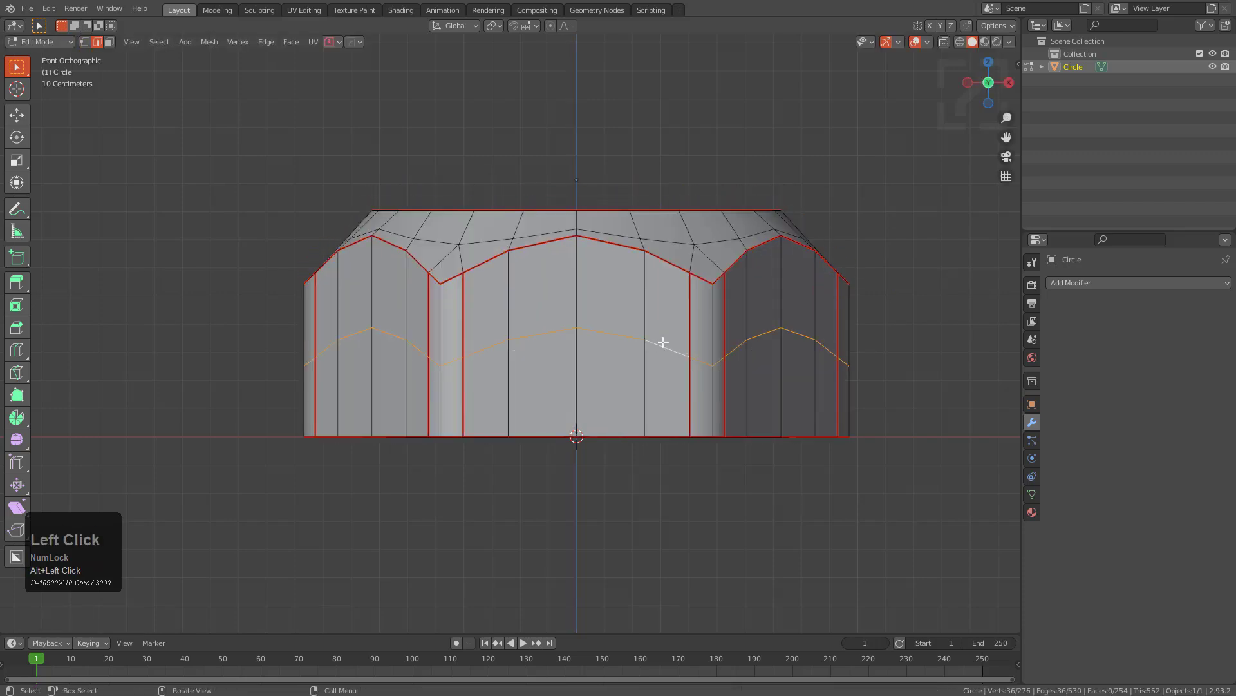
pyautogui.moveTo(662, 342); pyautogui.dragTo(705, 416)
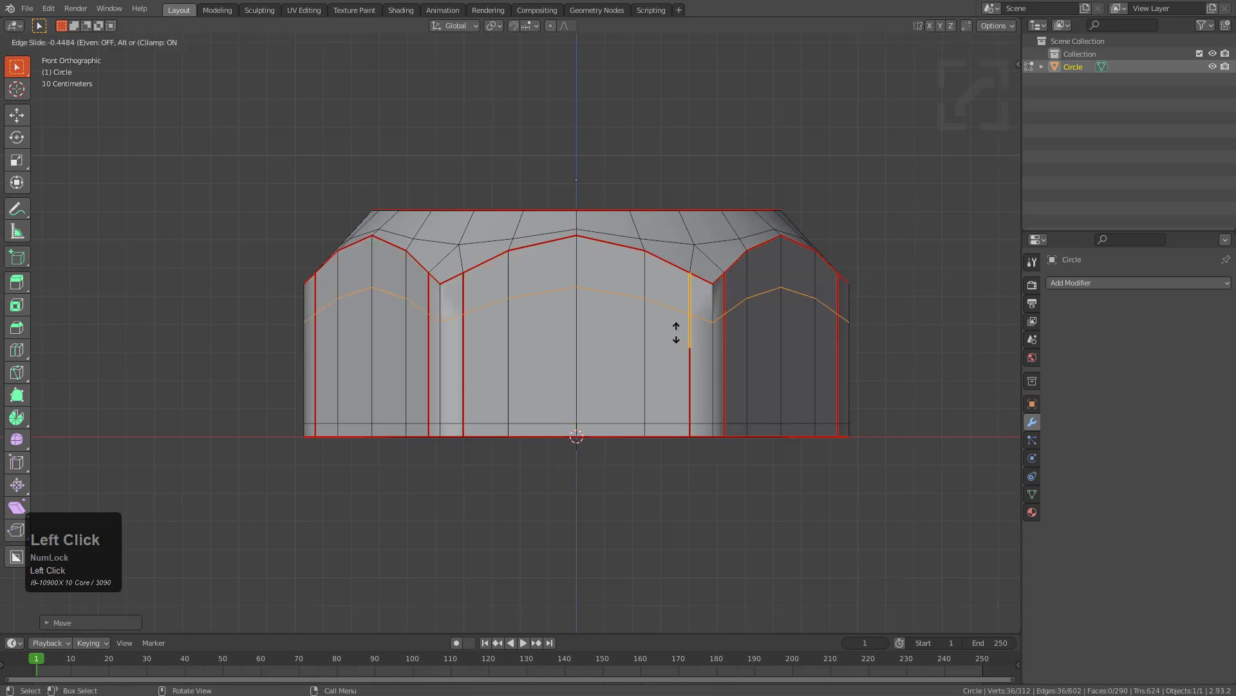
pyautogui.press('E')
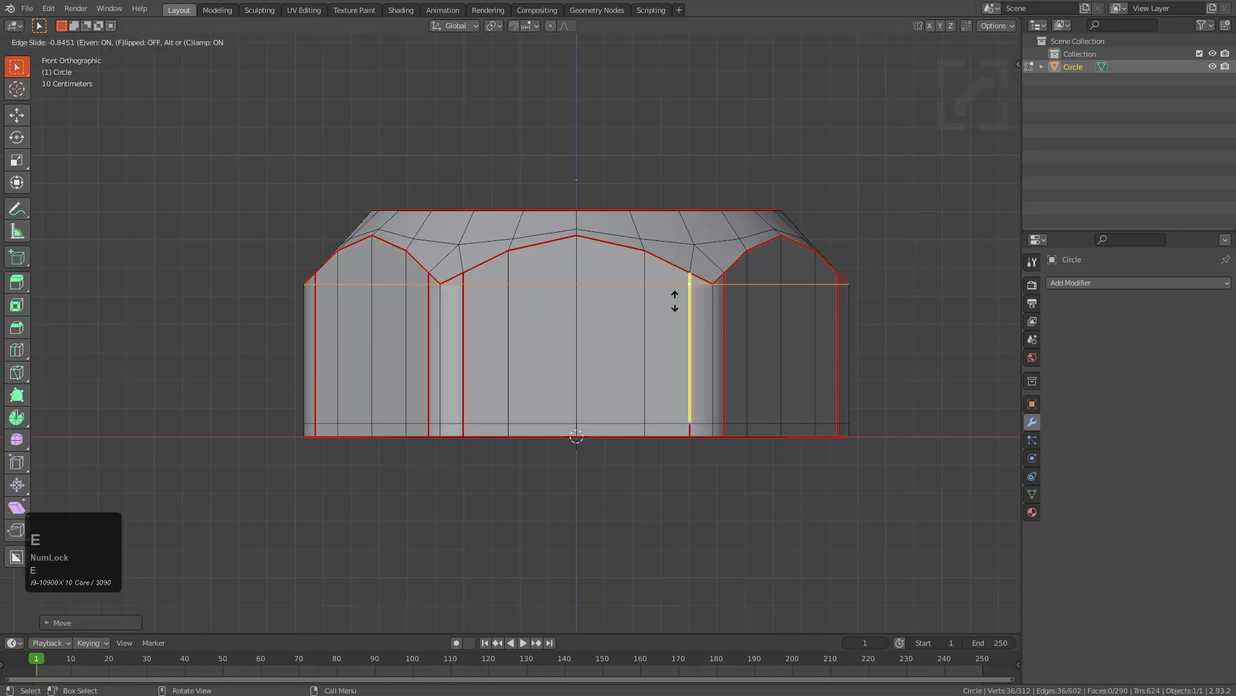
pyautogui.press('F')
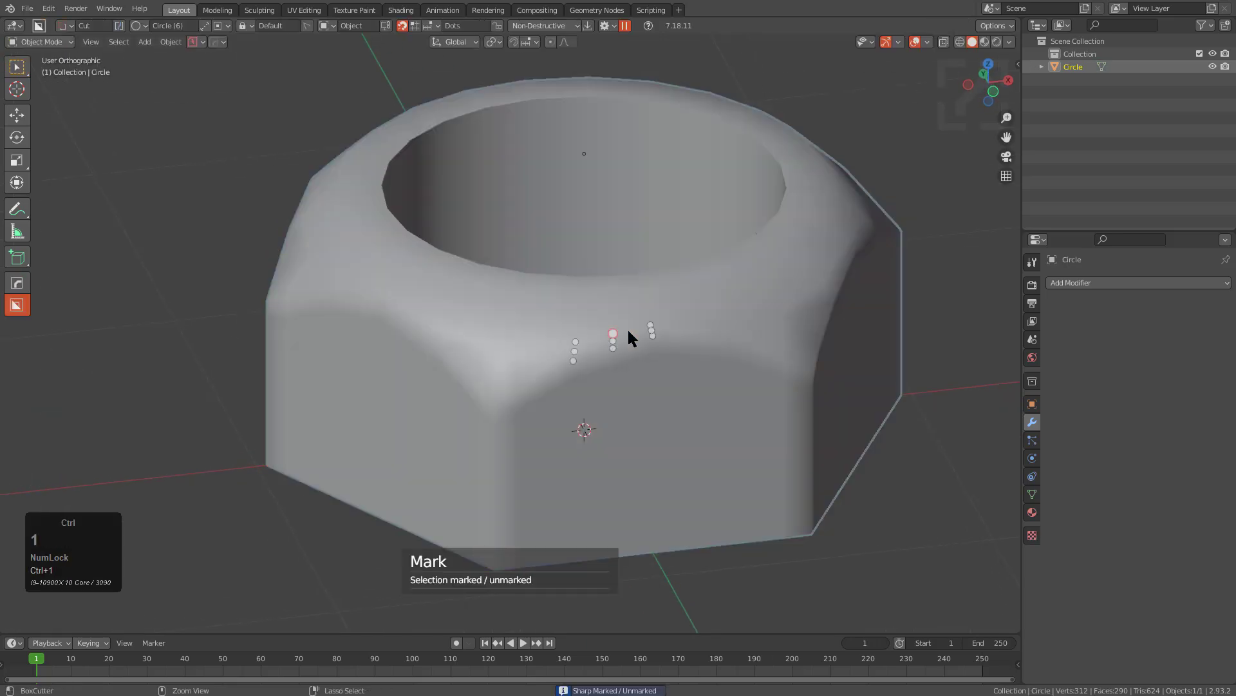
pyautogui.press('Tab')
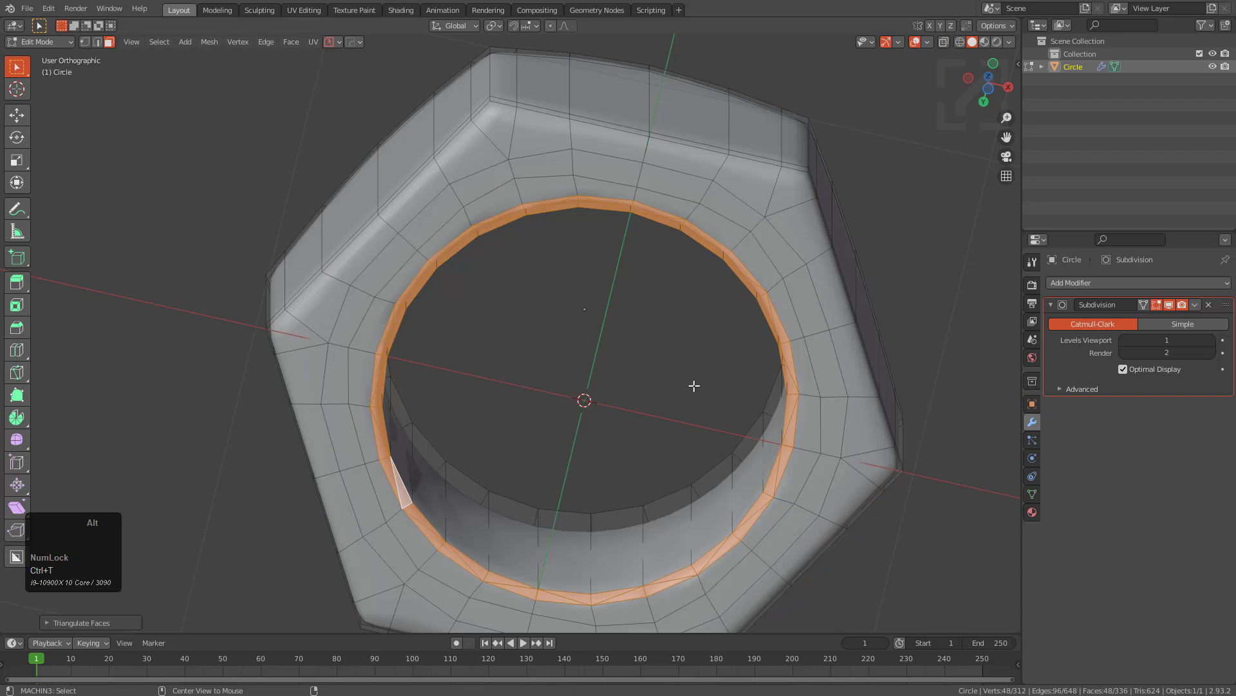
# - Add support loop cuts beside the bore rim and around the top face to hold the chamfers
pyautogui.moveTo(694, 387); pyautogui.dragTo(692, 462)
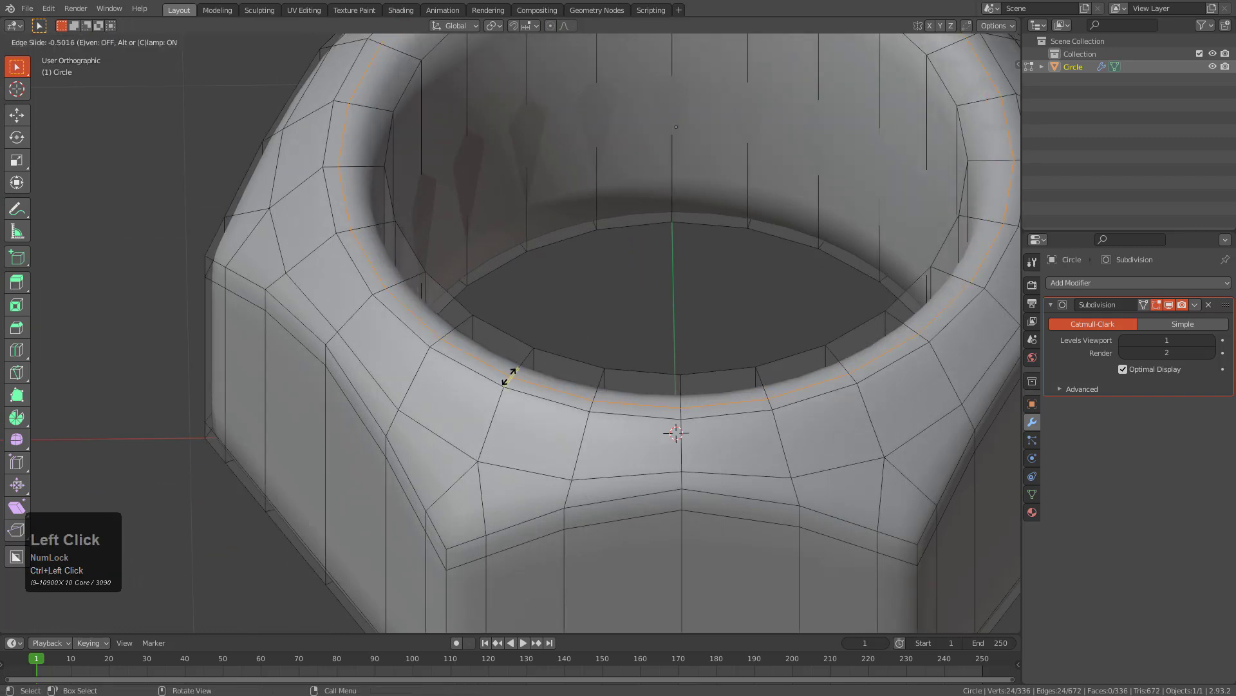
pyautogui.click(507, 384)
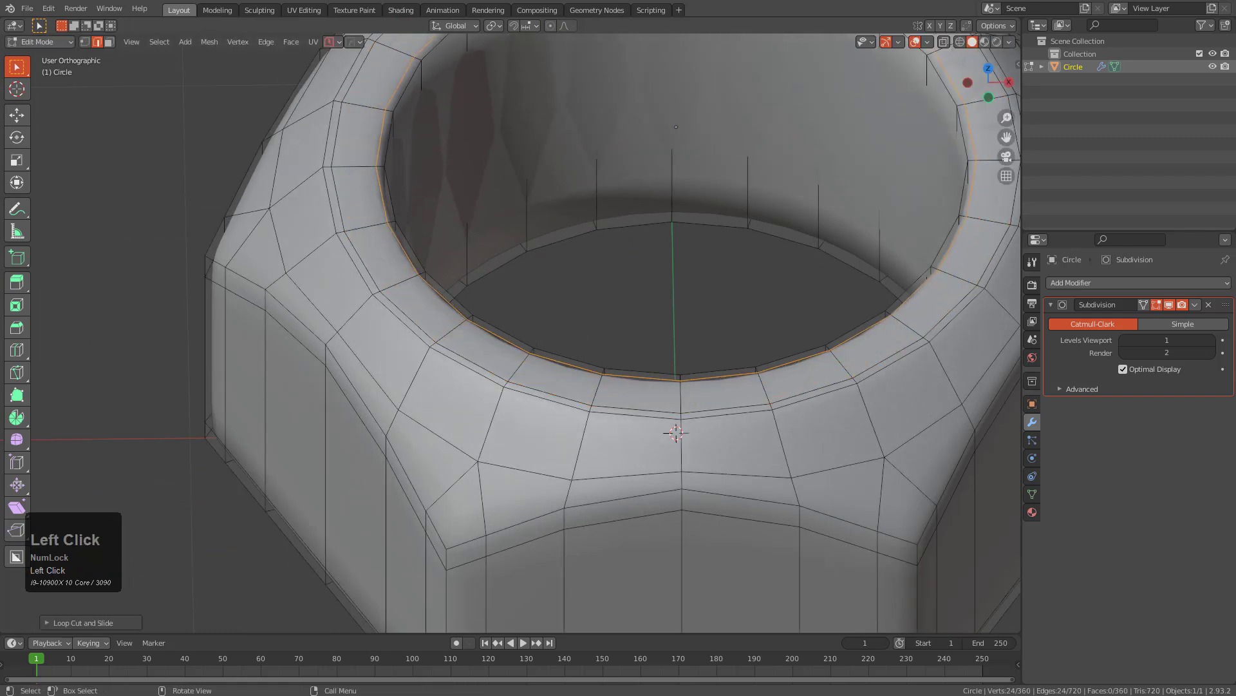
pyautogui.scroll(3)
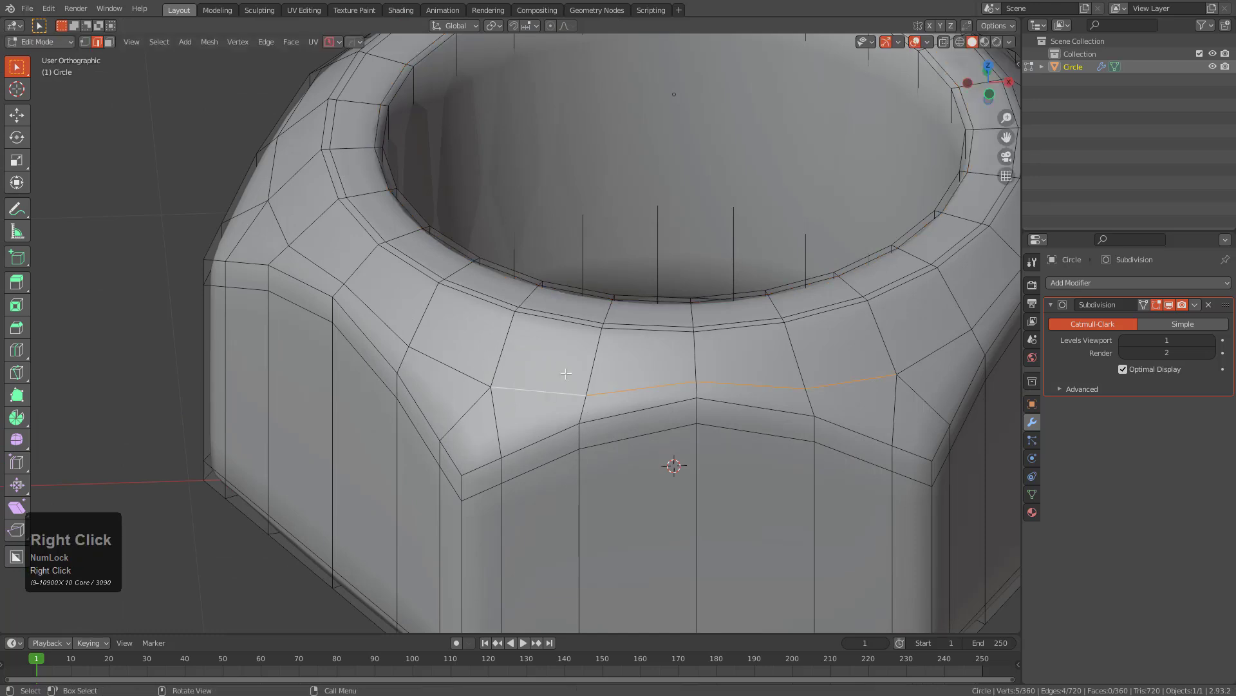
pyautogui.press('Tab')
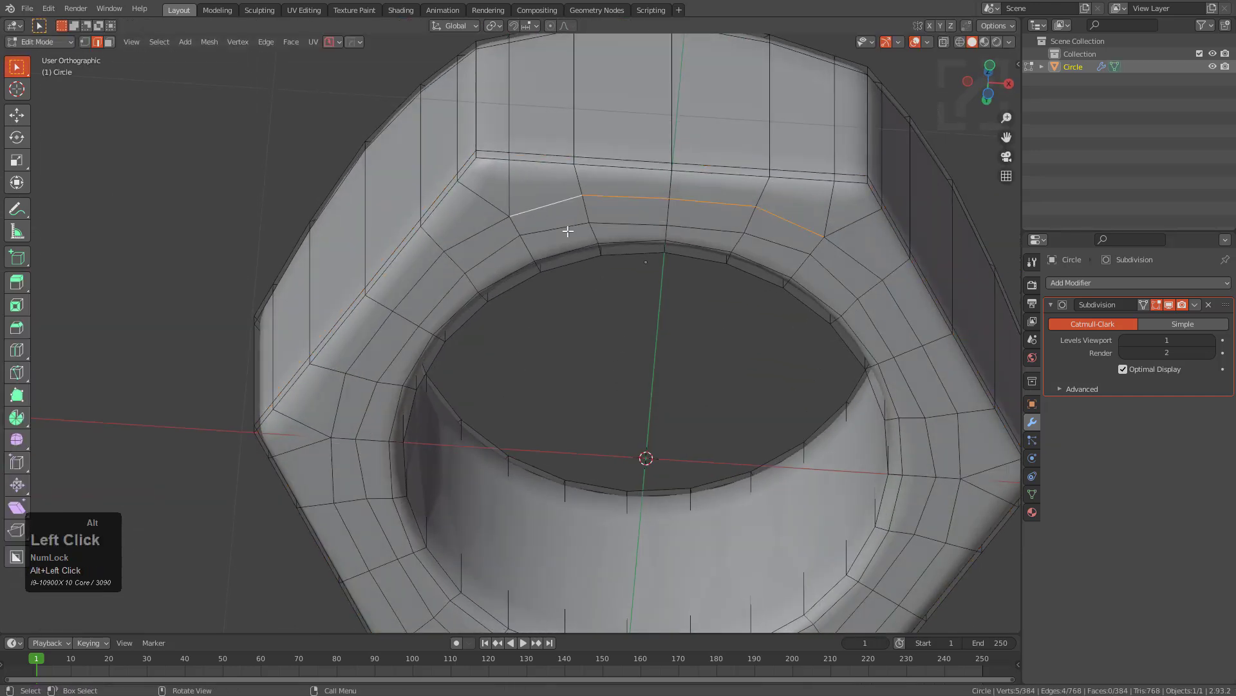
pyautogui.press('g')
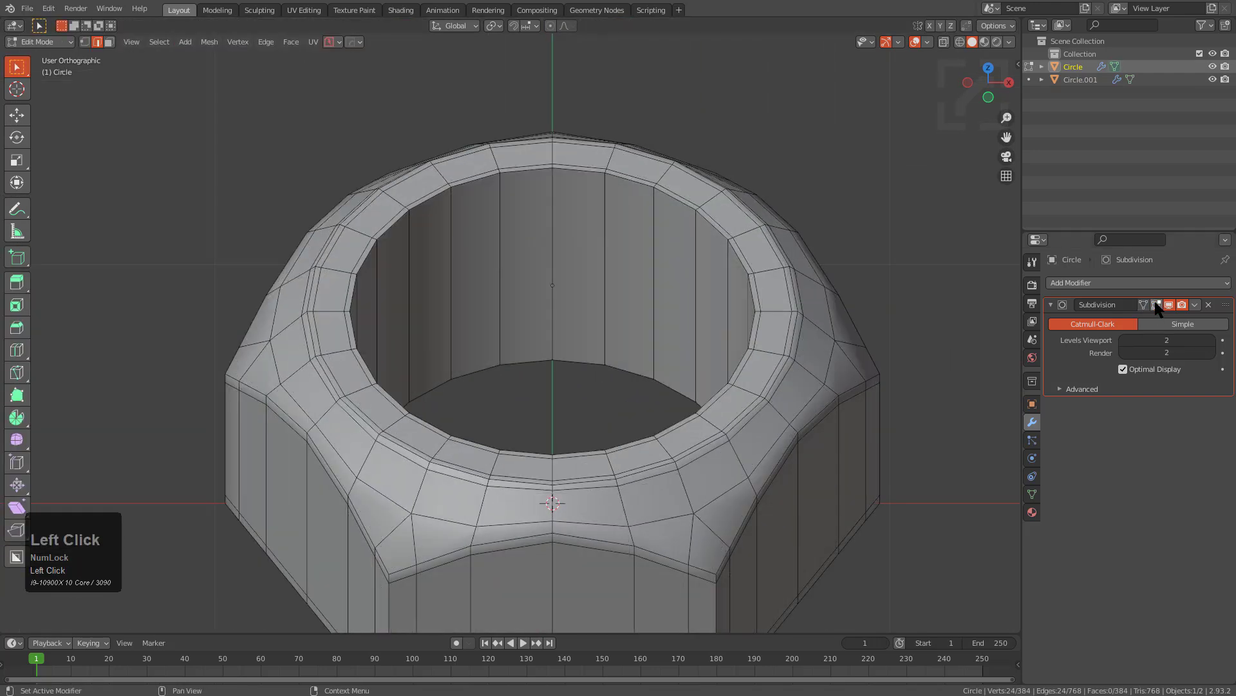
# - Duplicate the bore face loop into its own cylinder object and isolate it in front view
pyautogui.moveTo(553, 315); pyautogui.dragTo(572, 294)
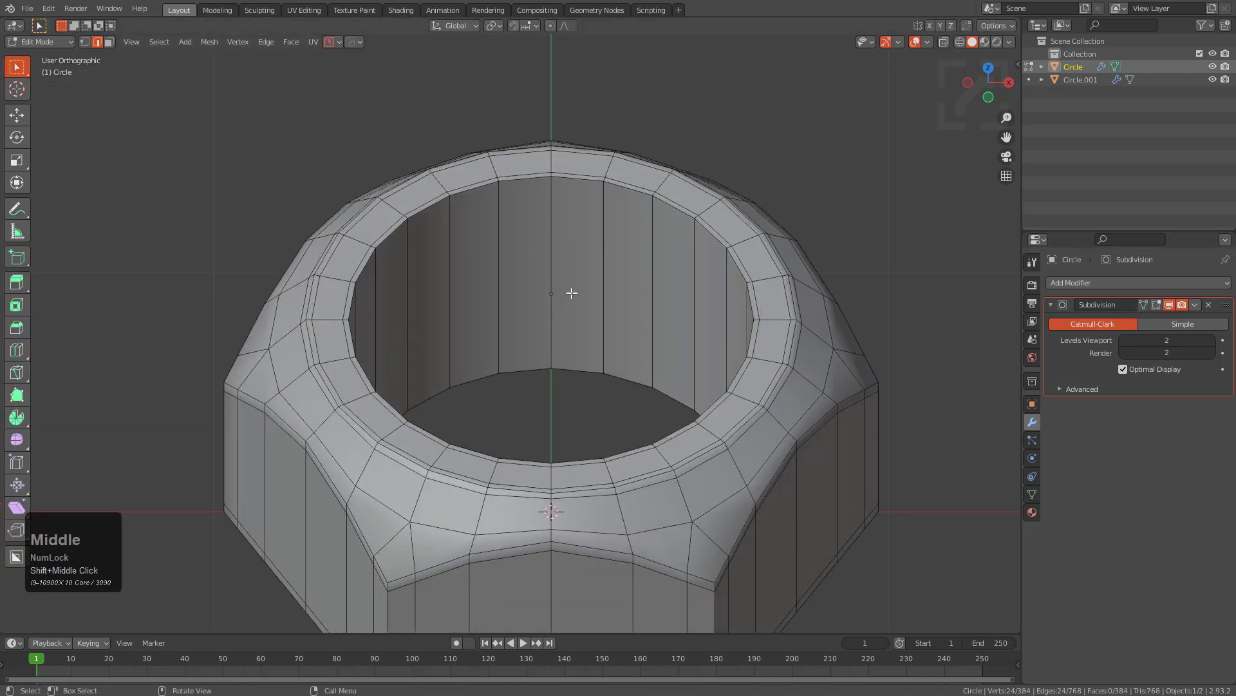
pyautogui.click(524, 280)
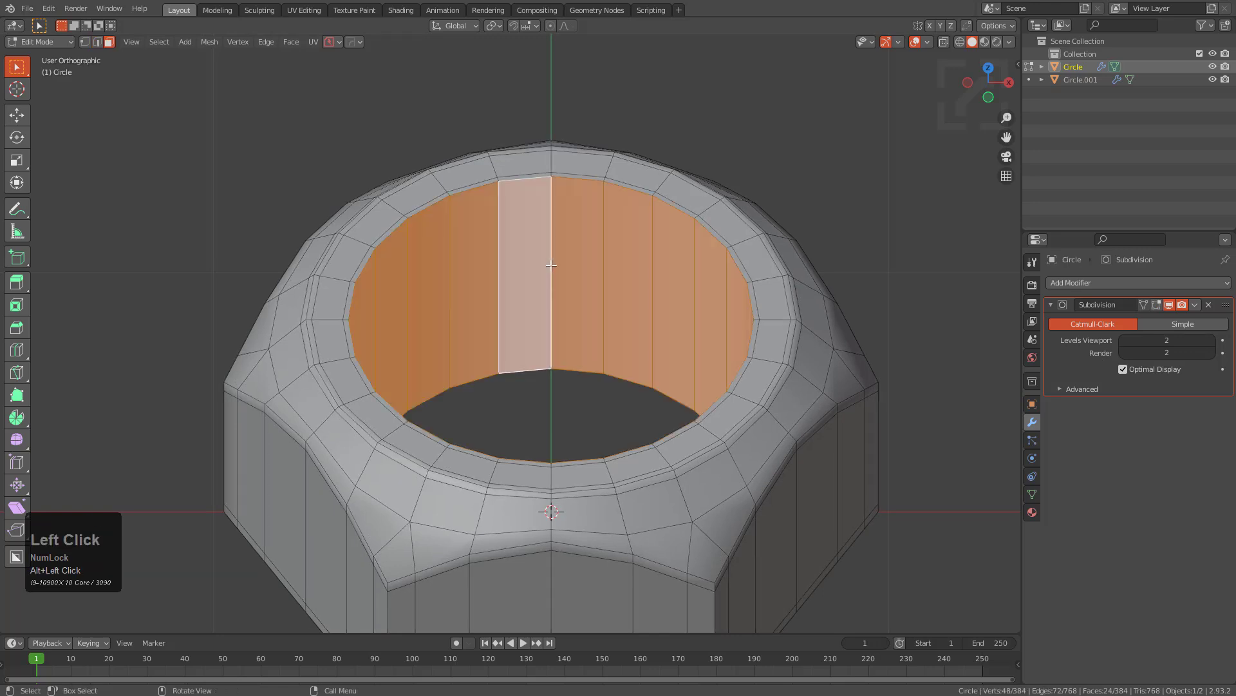
pyautogui.press('Tab')
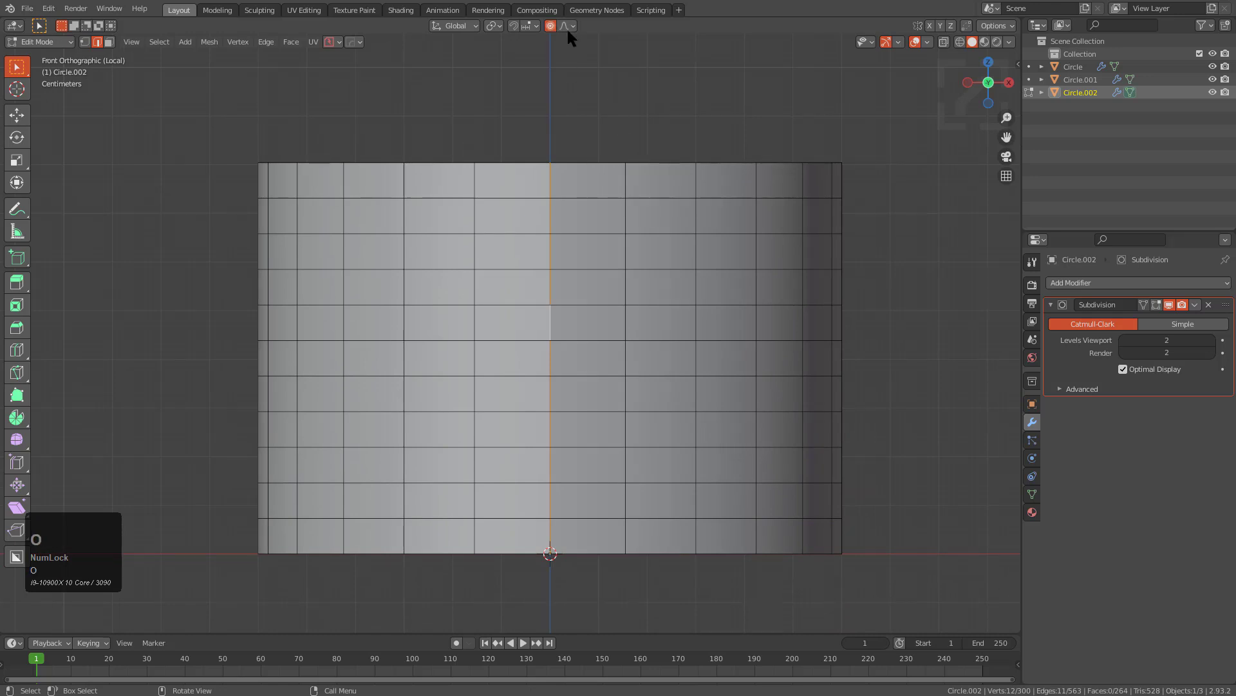
pyautogui.press('G')
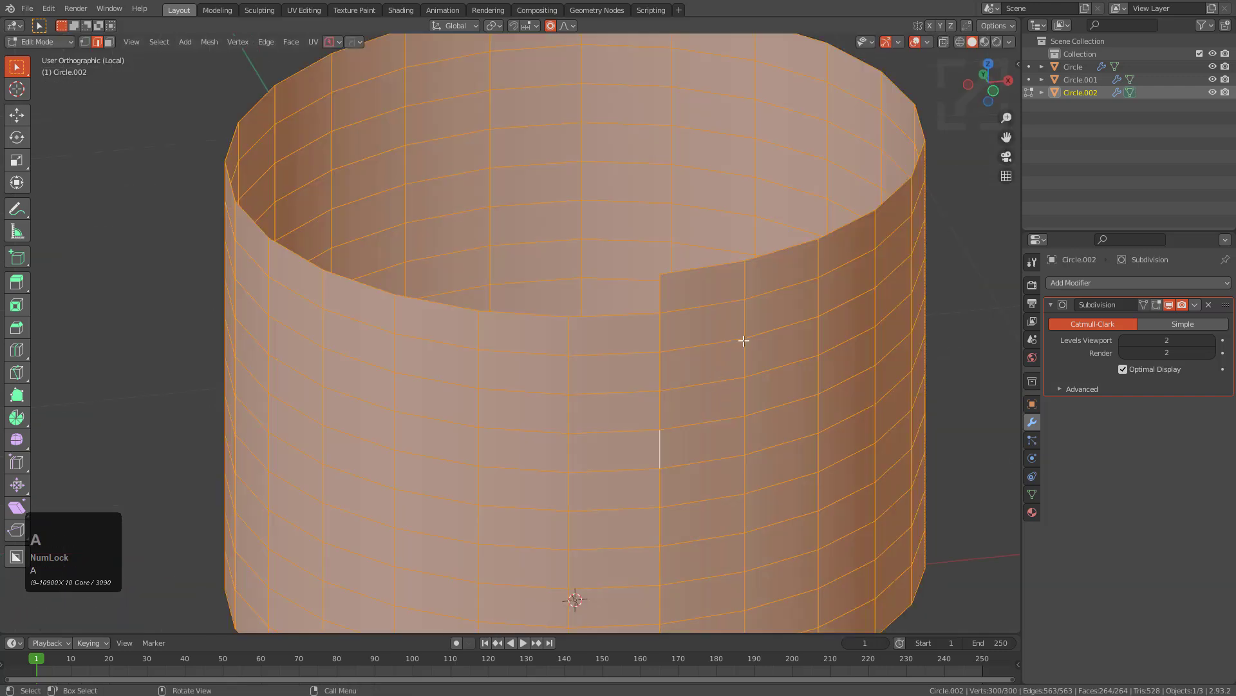
# - Select all cylinder vertices and merge the overlapping ones by distance, removing 11
pyautogui.rightClick(742, 340)
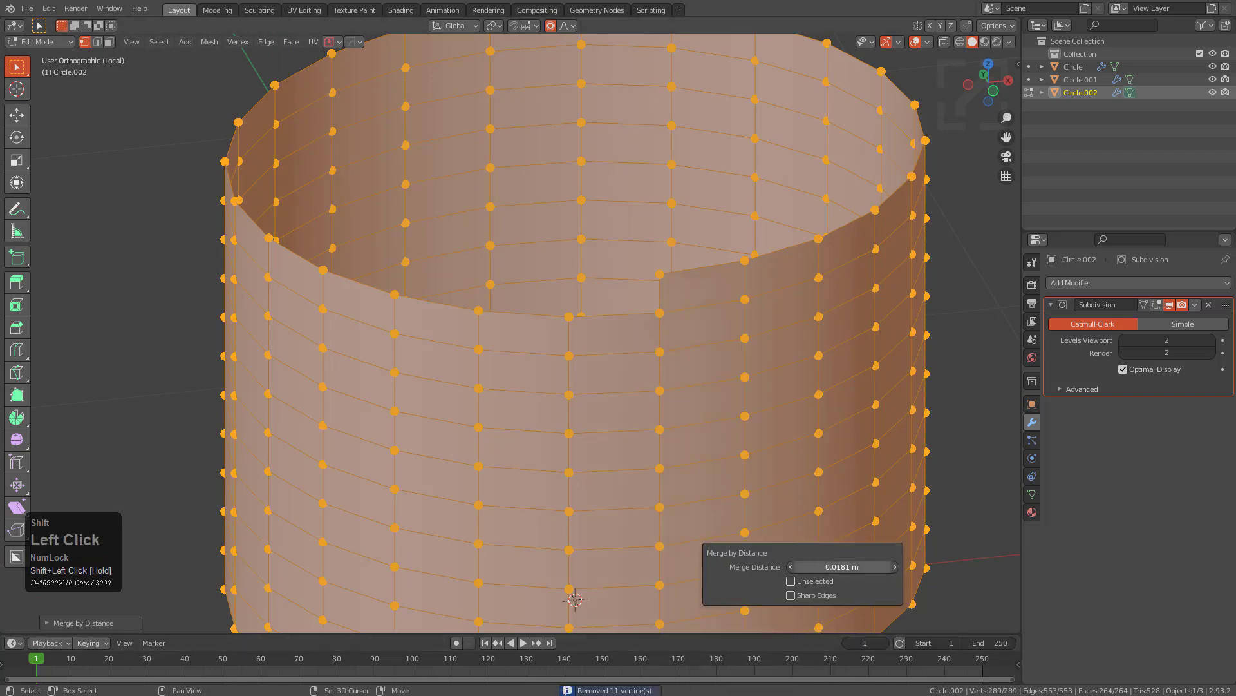
pyautogui.scroll(-3)
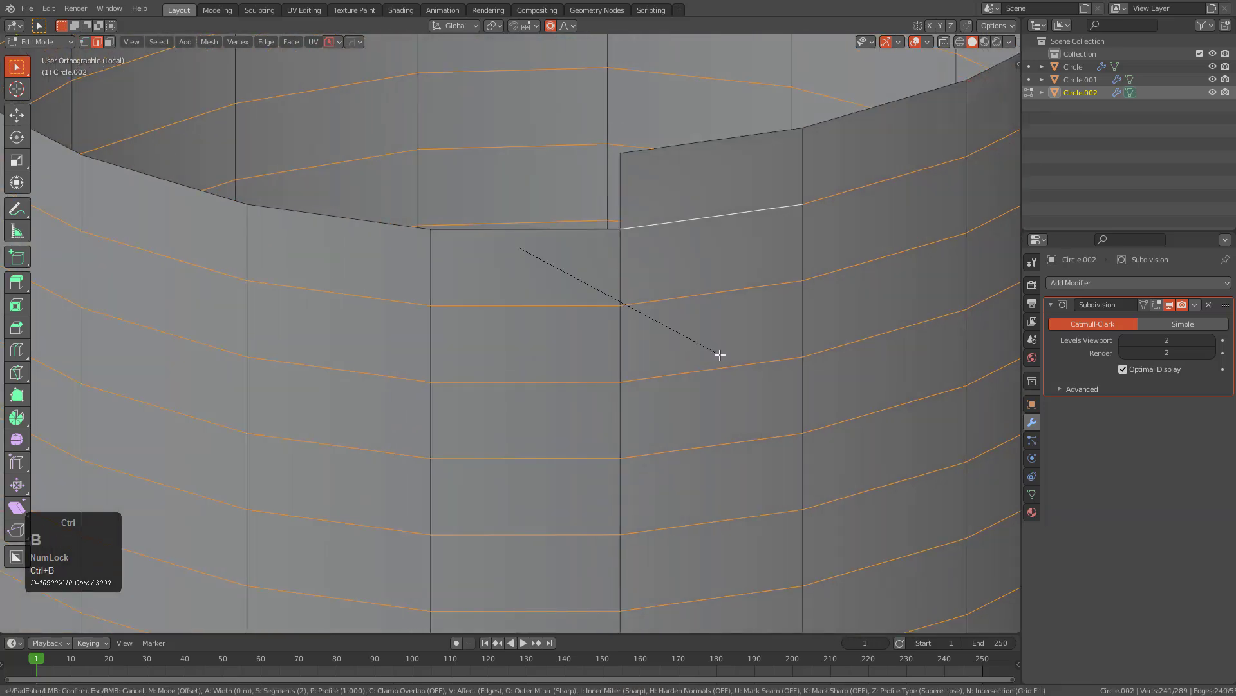
# - Bevel the horizontal ring edges and extrude alternating bands into stacked thread grooves
pyautogui.click(719, 355)
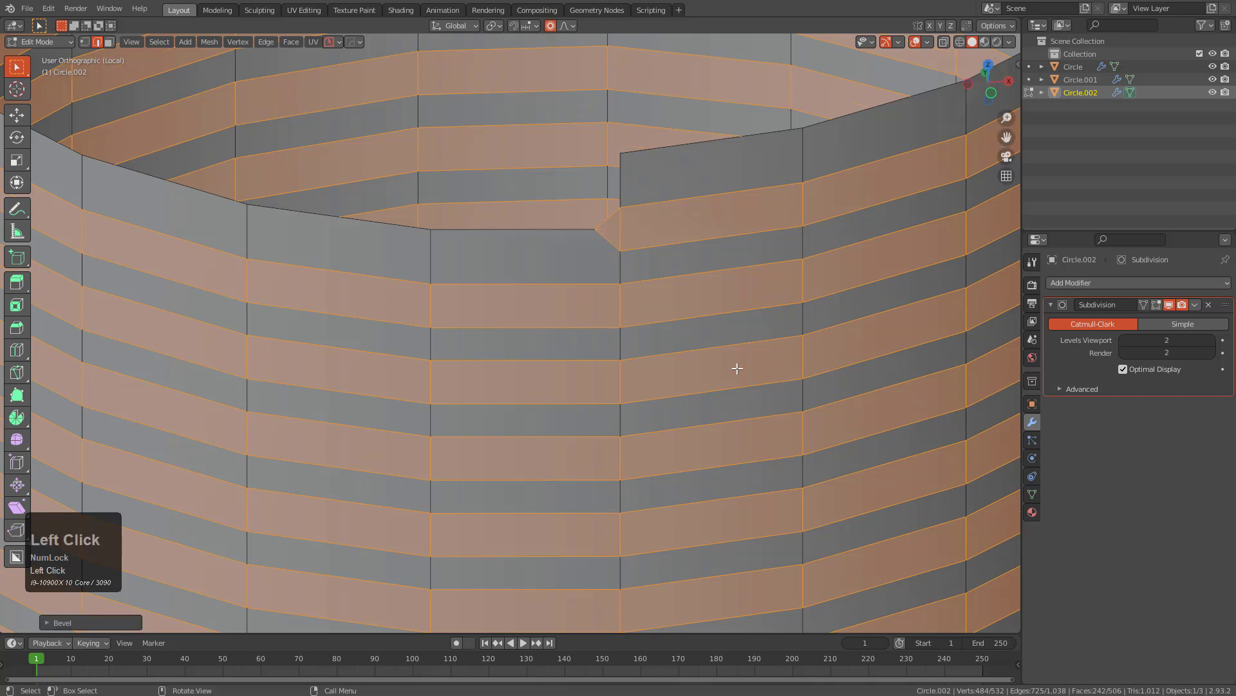
pyautogui.scroll(-3)
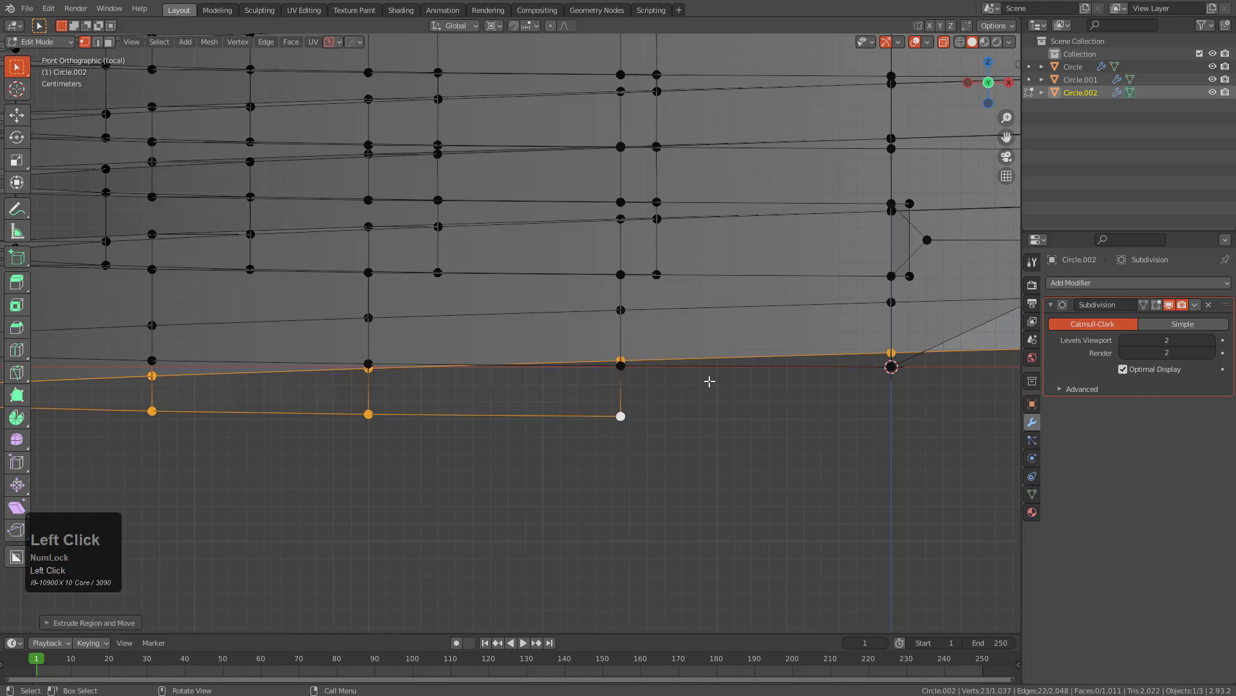
pyautogui.moveTo(718, 283)
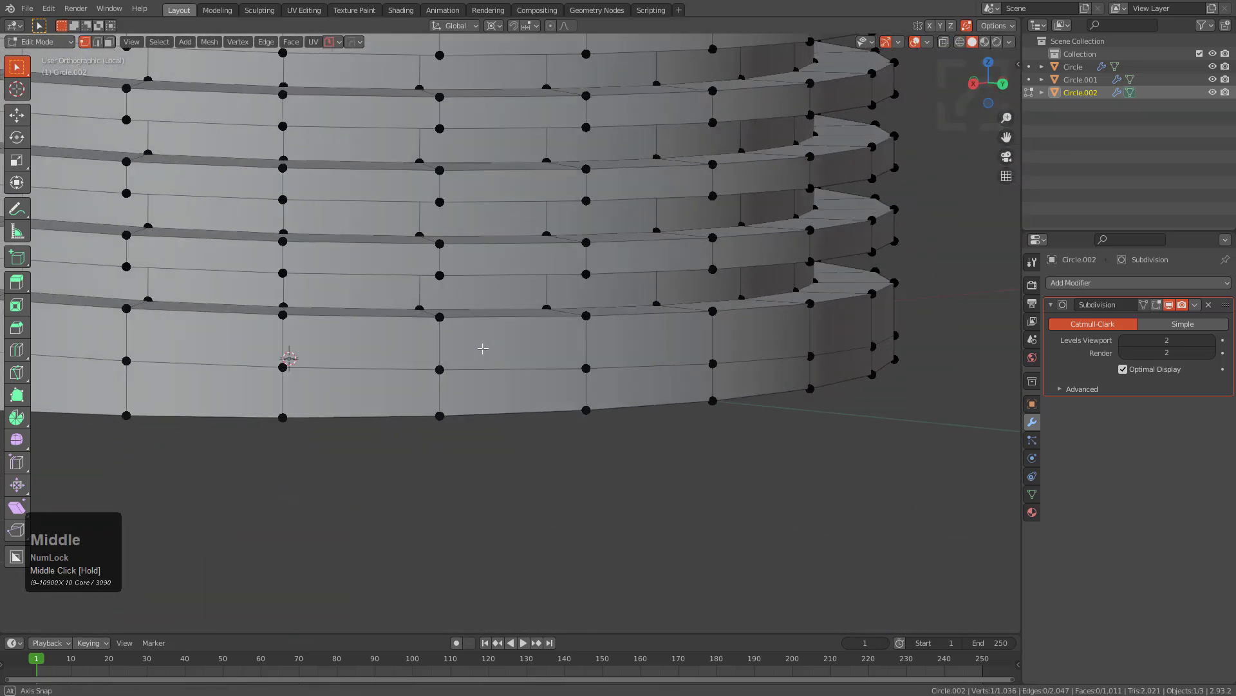
pyautogui.moveTo(483, 348); pyautogui.dragTo(625, 385)
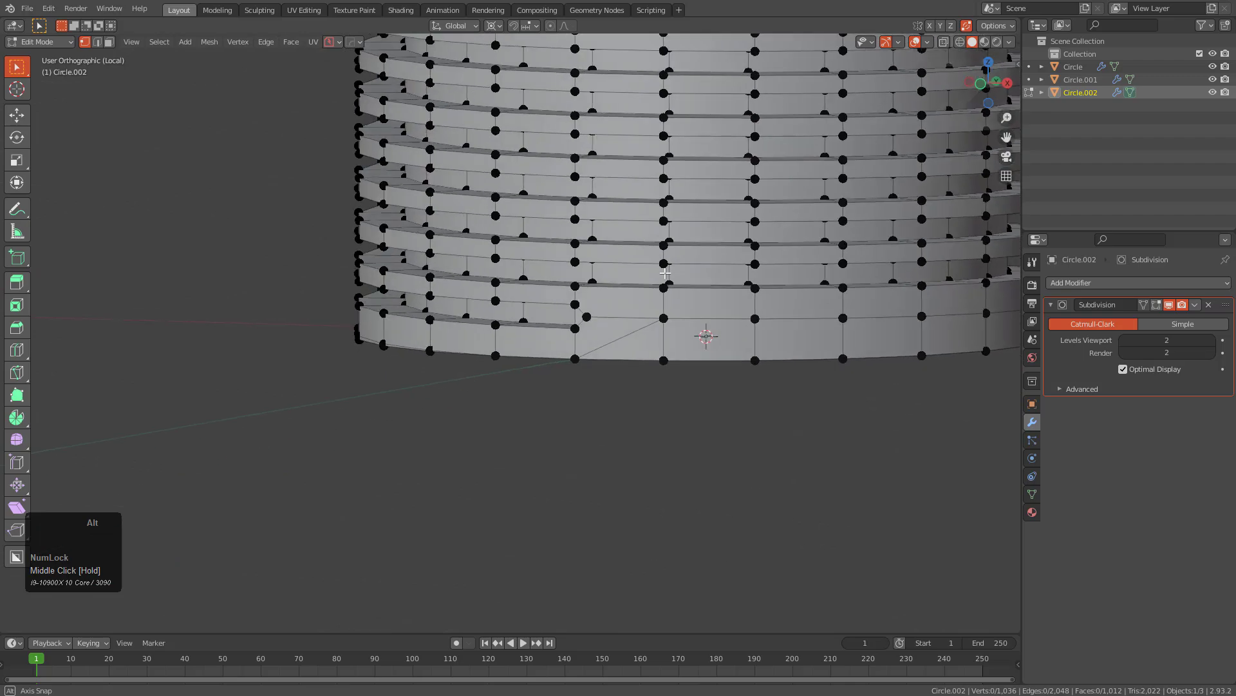
pyautogui.moveTo(666, 271); pyautogui.dragTo(583, 331)
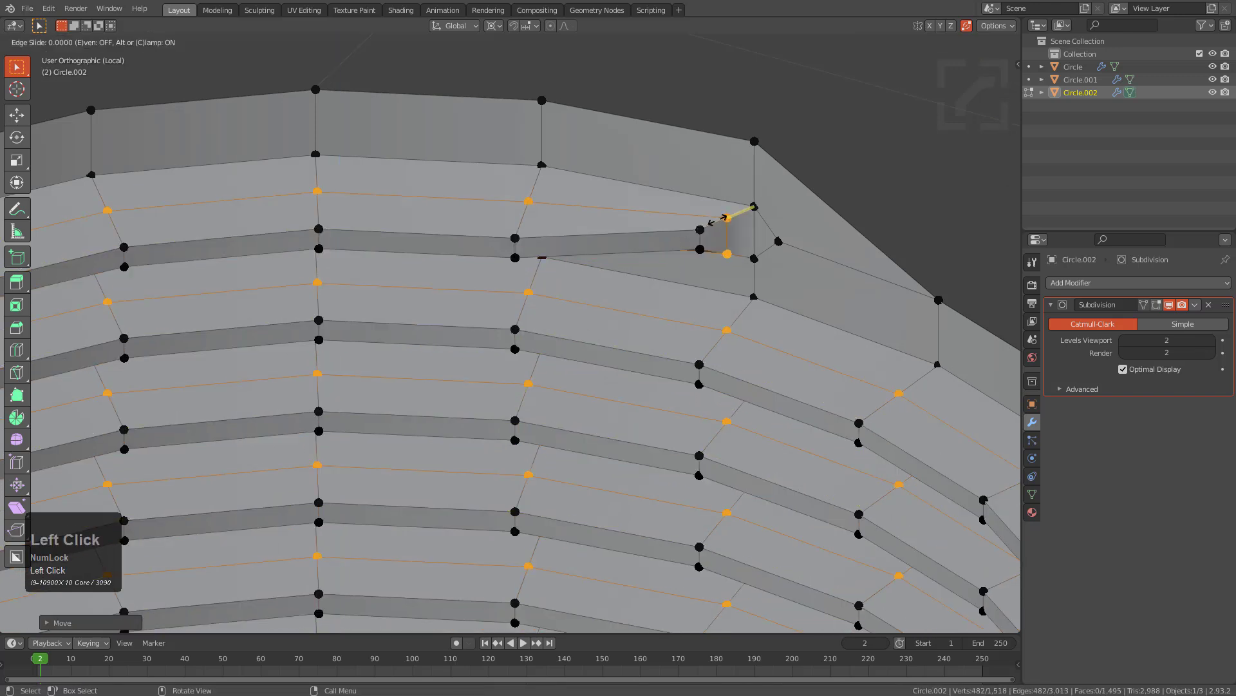
# - Edge-slide the groove end into a tapered point at the seam and preview it smoothed
pyautogui.click(697, 237)
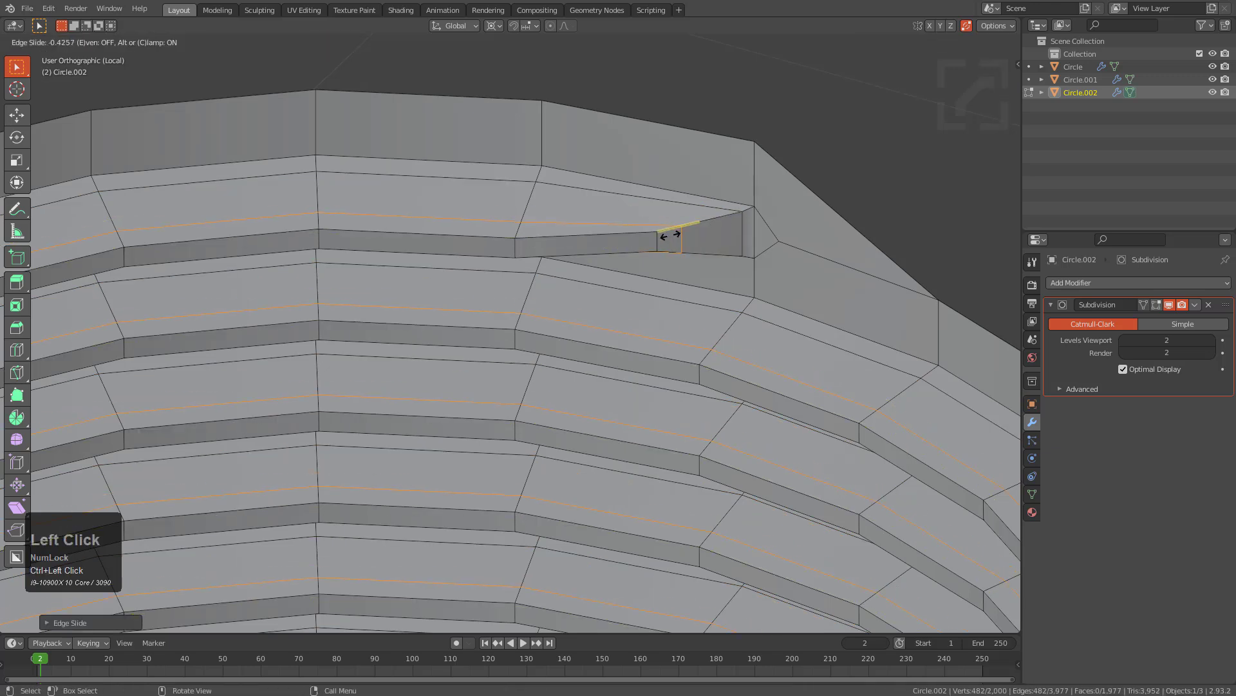
pyautogui.click(683, 237)
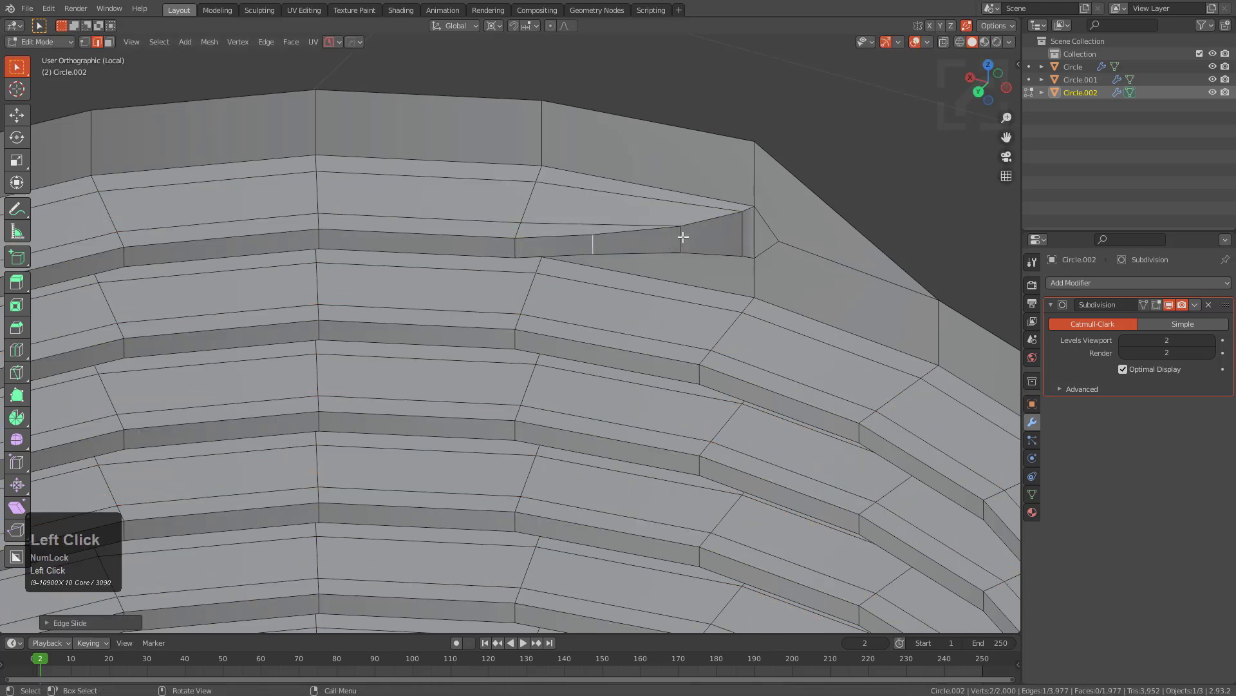
pyautogui.press('Tab')
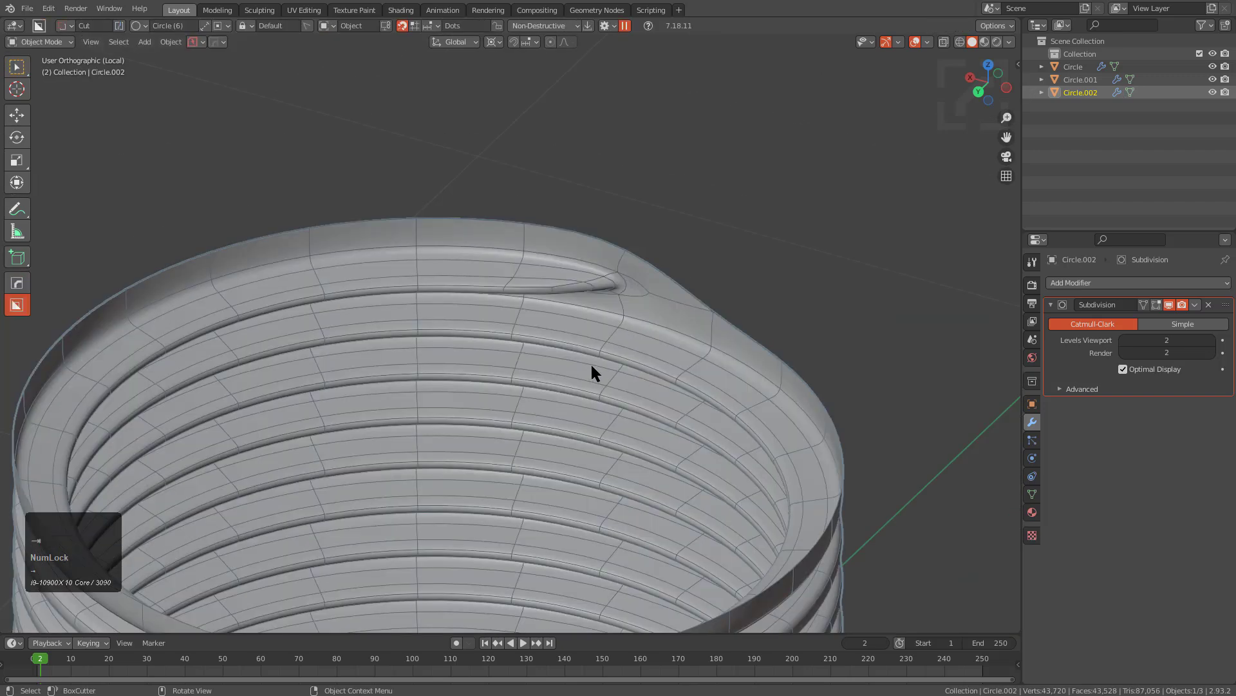
pyautogui.moveTo(595, 371); pyautogui.dragTo(727, 357)
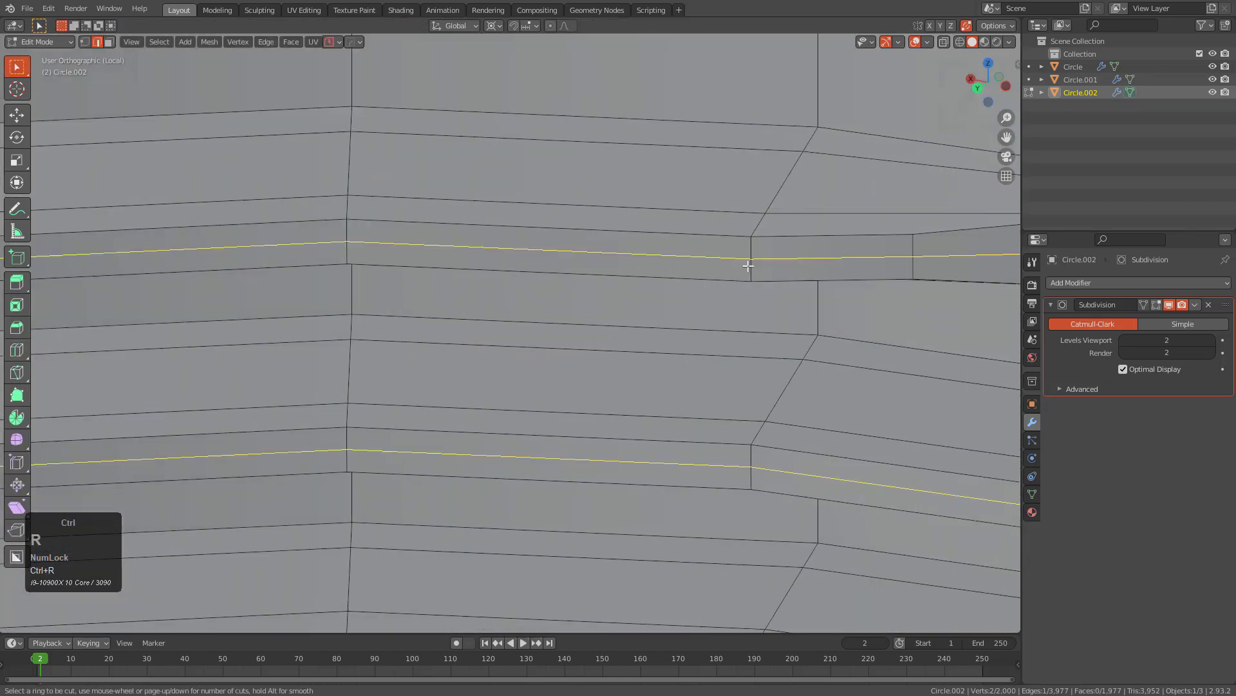
# - Add loop cuts along the thread ring to support the taper
pyautogui.press('Tab')
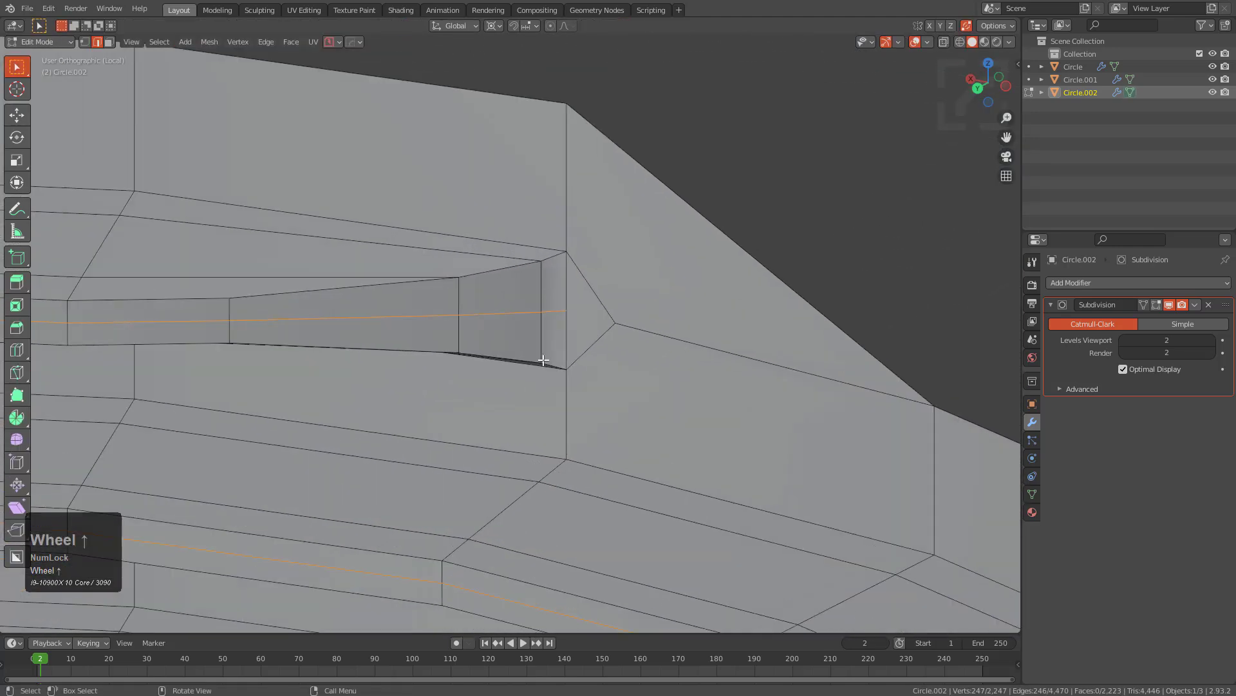
pyautogui.scroll(-3)
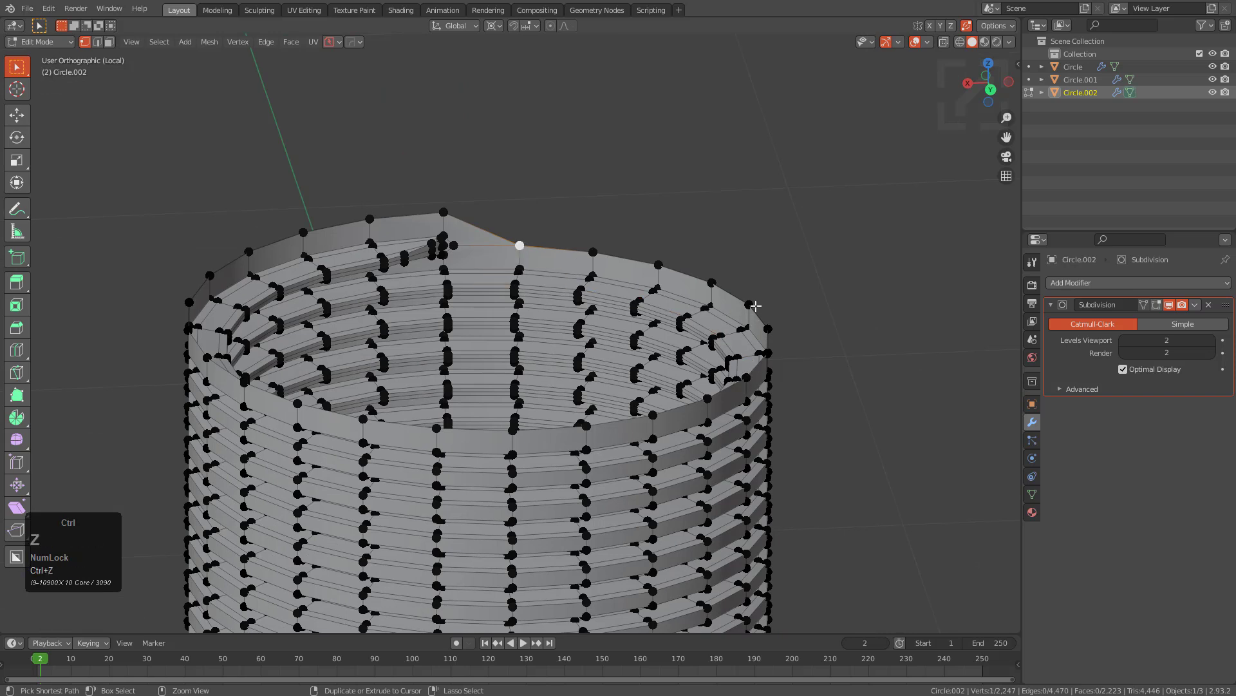
# - Scale the threaded cylinder's top edge loop outward about the 3D cursor into a wide flared rim
pyautogui.click(749, 302)
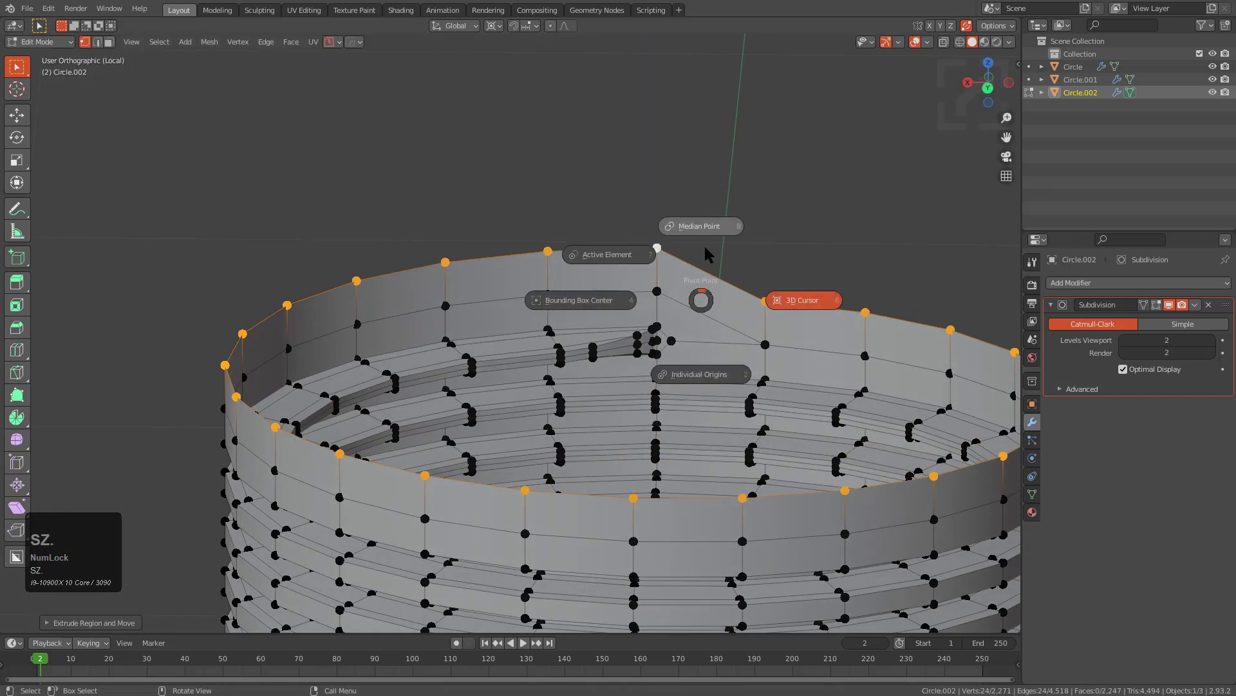
pyautogui.scroll(-3)
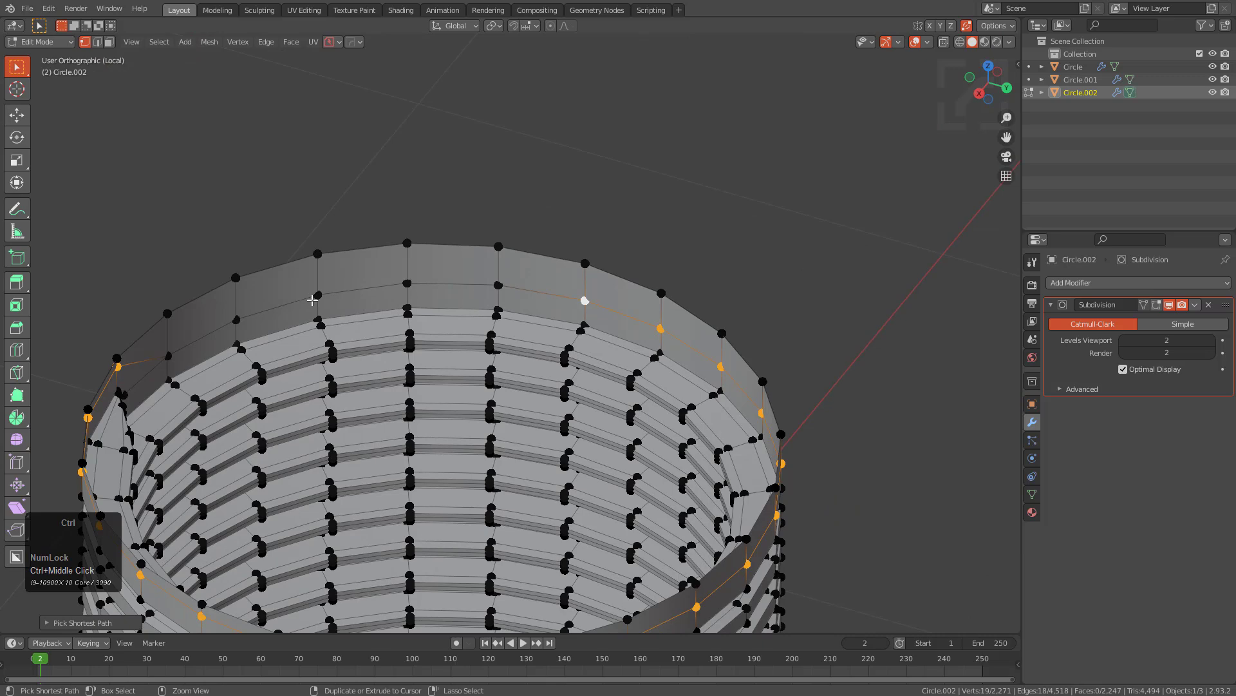
pyautogui.press('g')
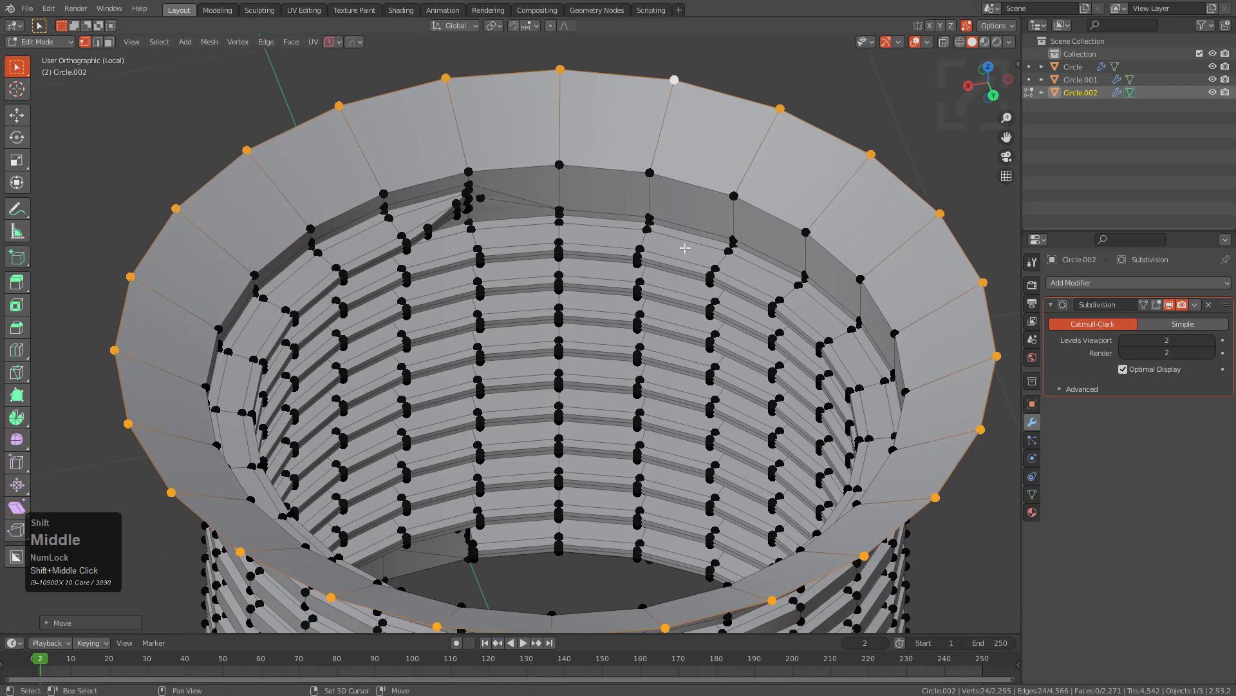
pyautogui.press('s')
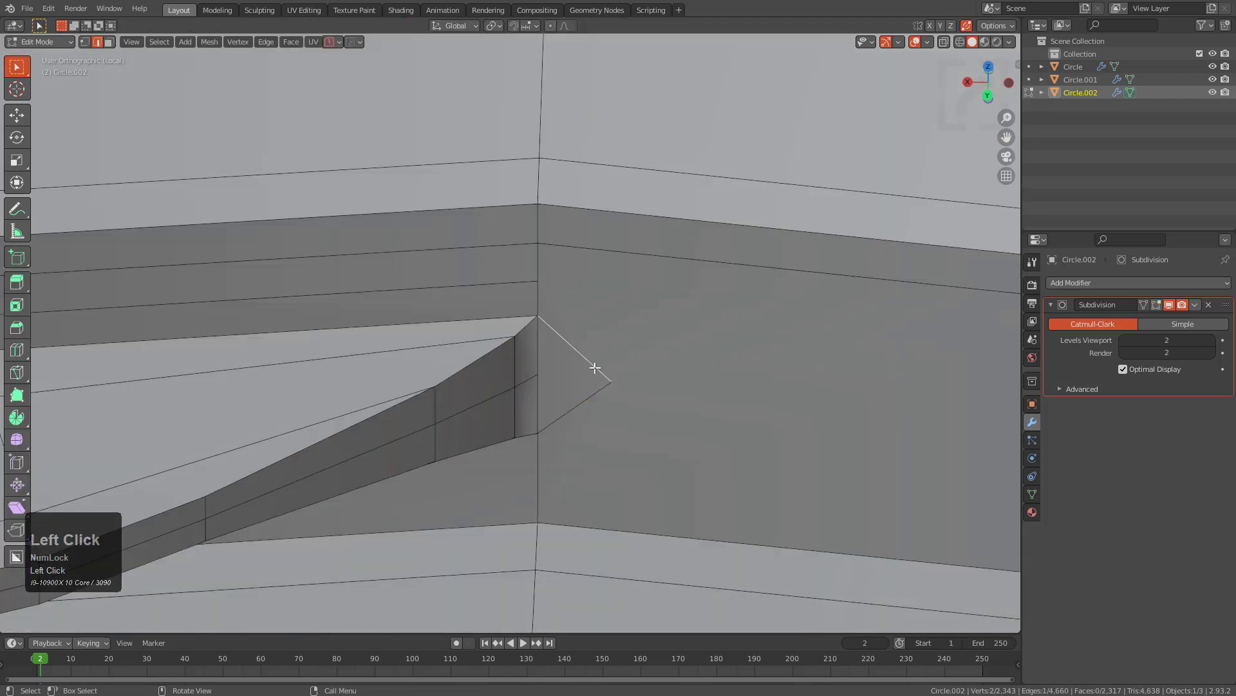
# - Rework the groove-end faces so the thread tapers out just below the flared lip
pyautogui.scroll(-3)
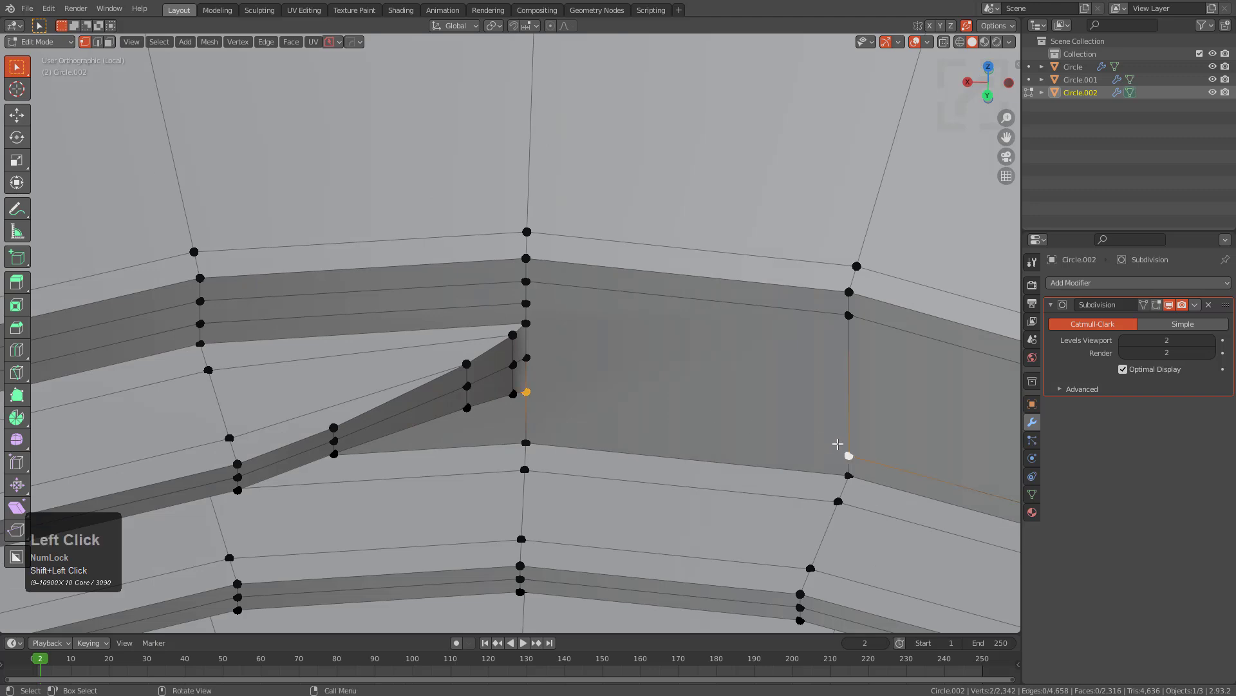
pyautogui.click(525, 328)
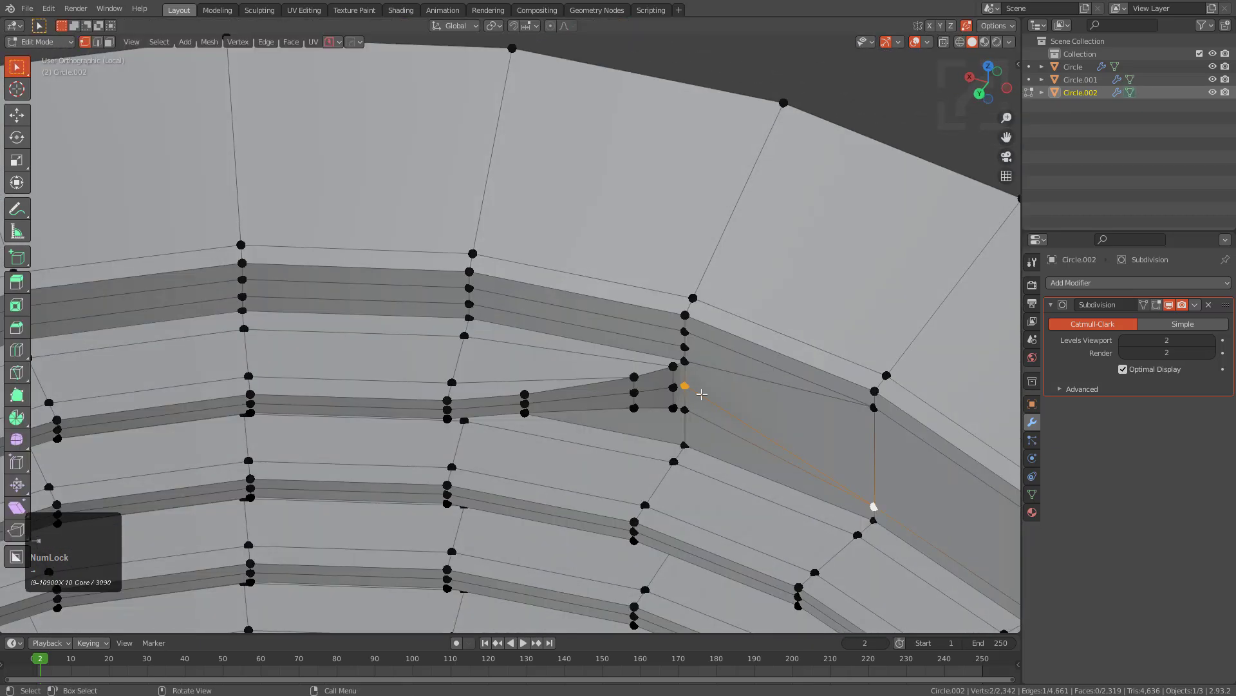
pyautogui.scroll(3)
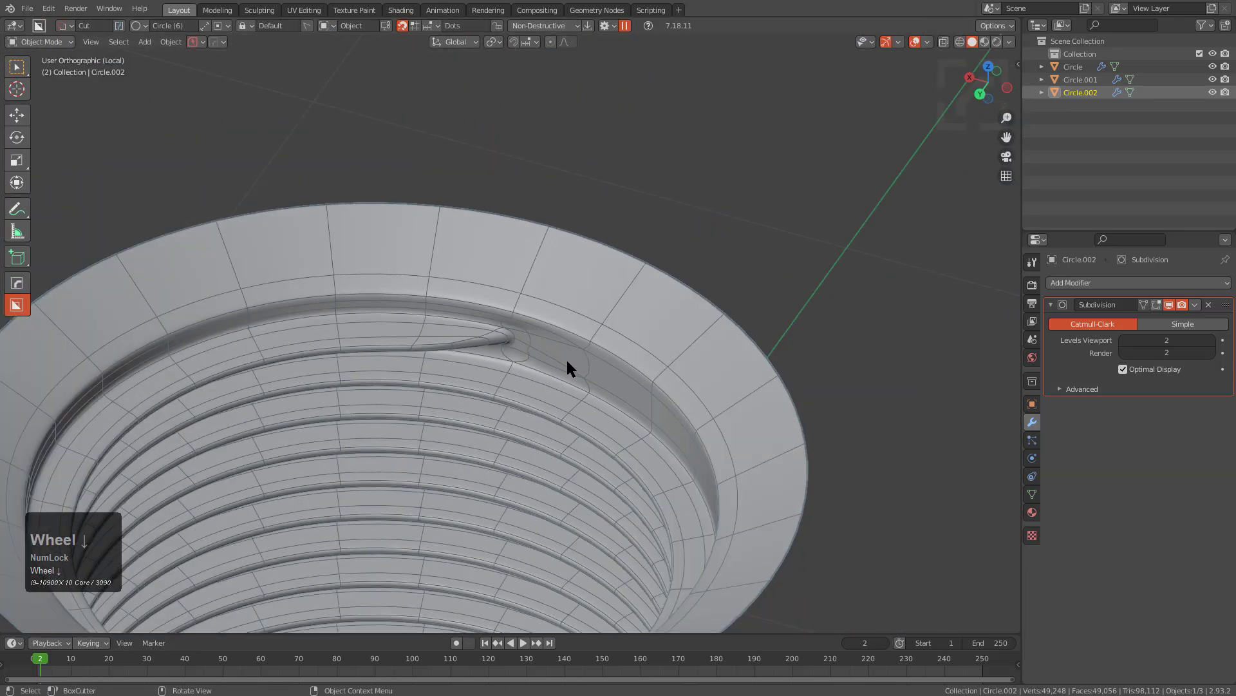
# - Edge-slide the thread-end vertices for a smooth run-out, check it, and leave Local View to show the nut
pyautogui.moveTo(570, 367); pyautogui.dragTo(536, 365)
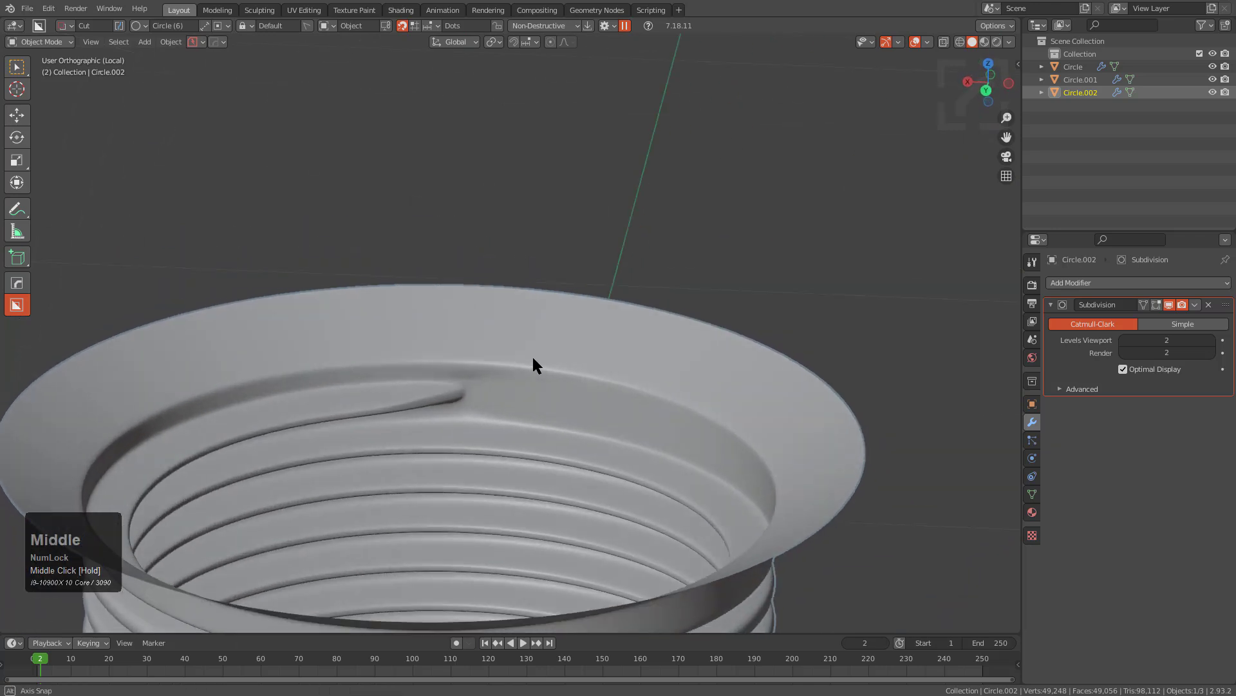
pyautogui.press('Tab')
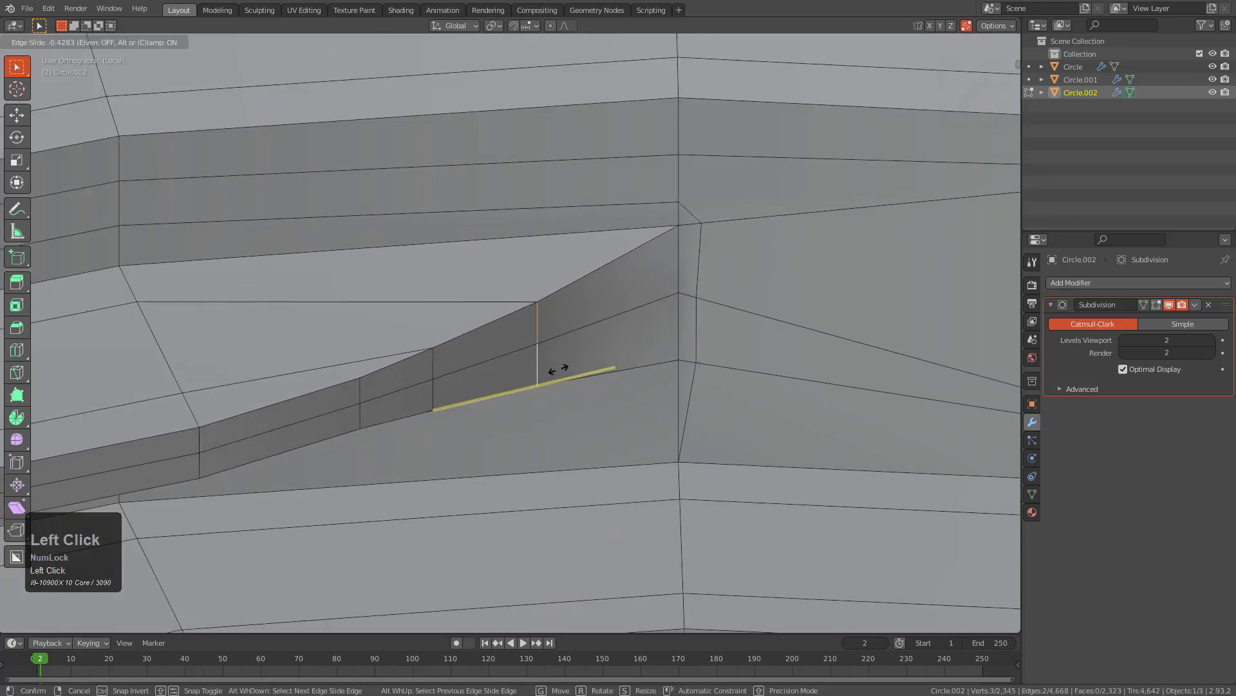
pyautogui.moveTo(664, 332)
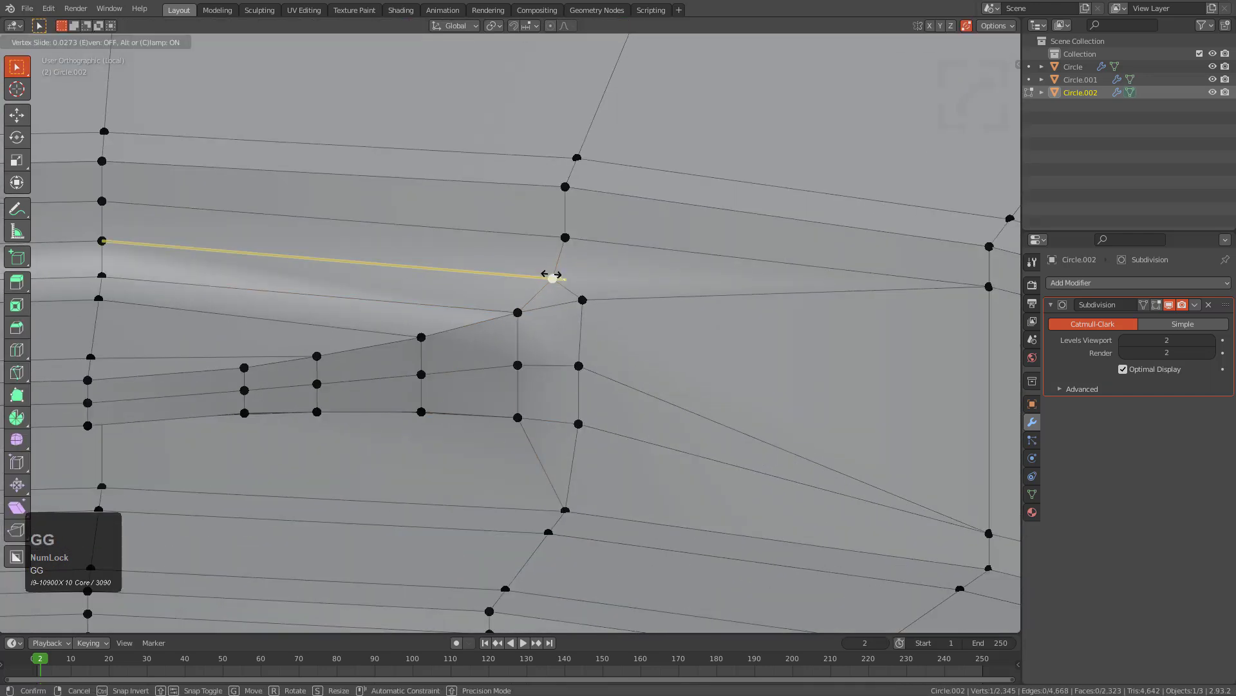
pyautogui.press('Tab')
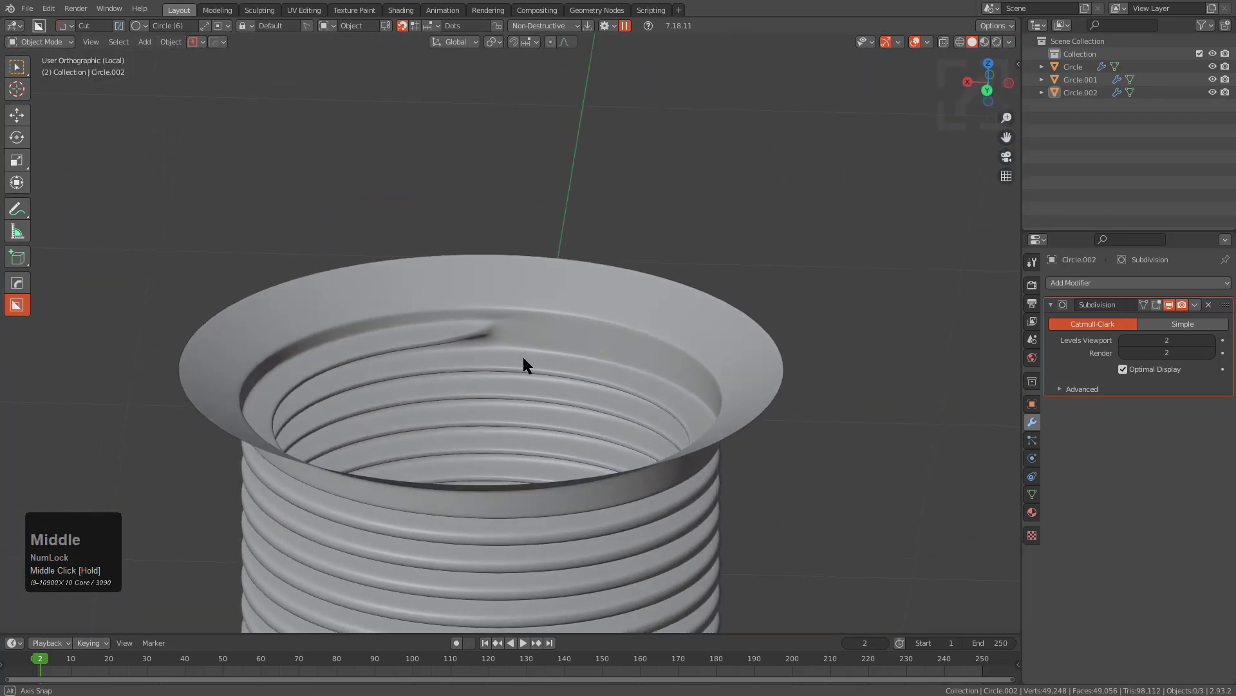
pyautogui.press('Tab')
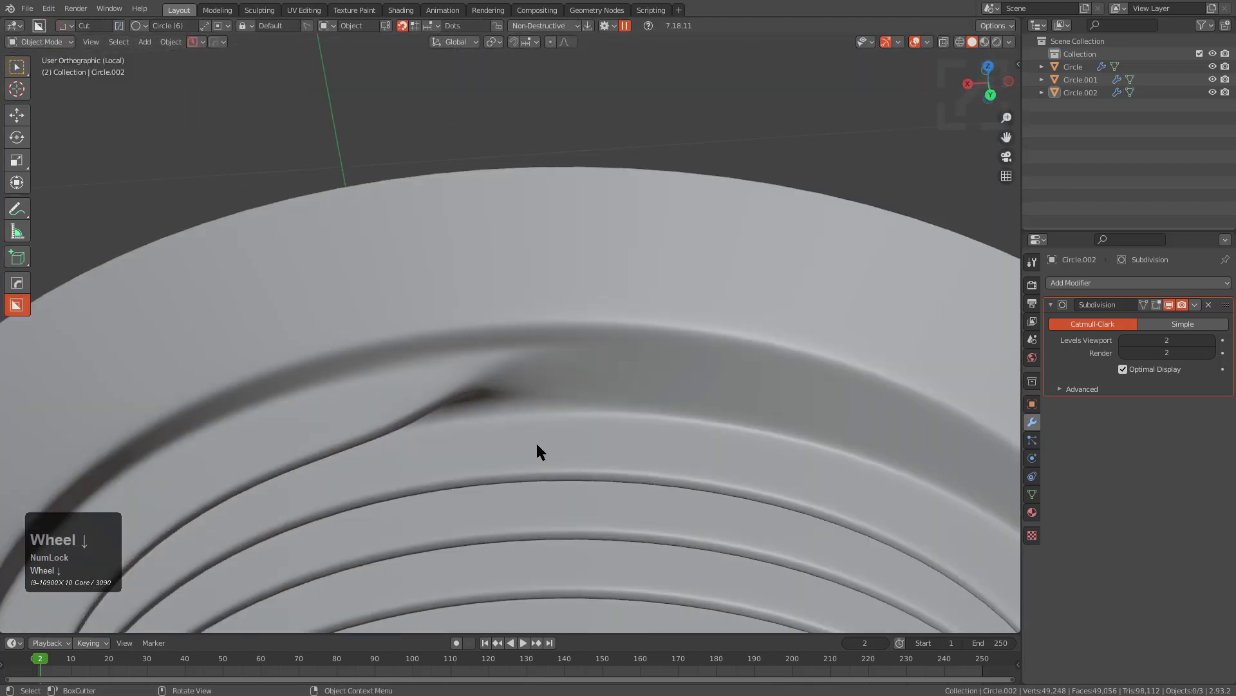
pyautogui.press('Tab')
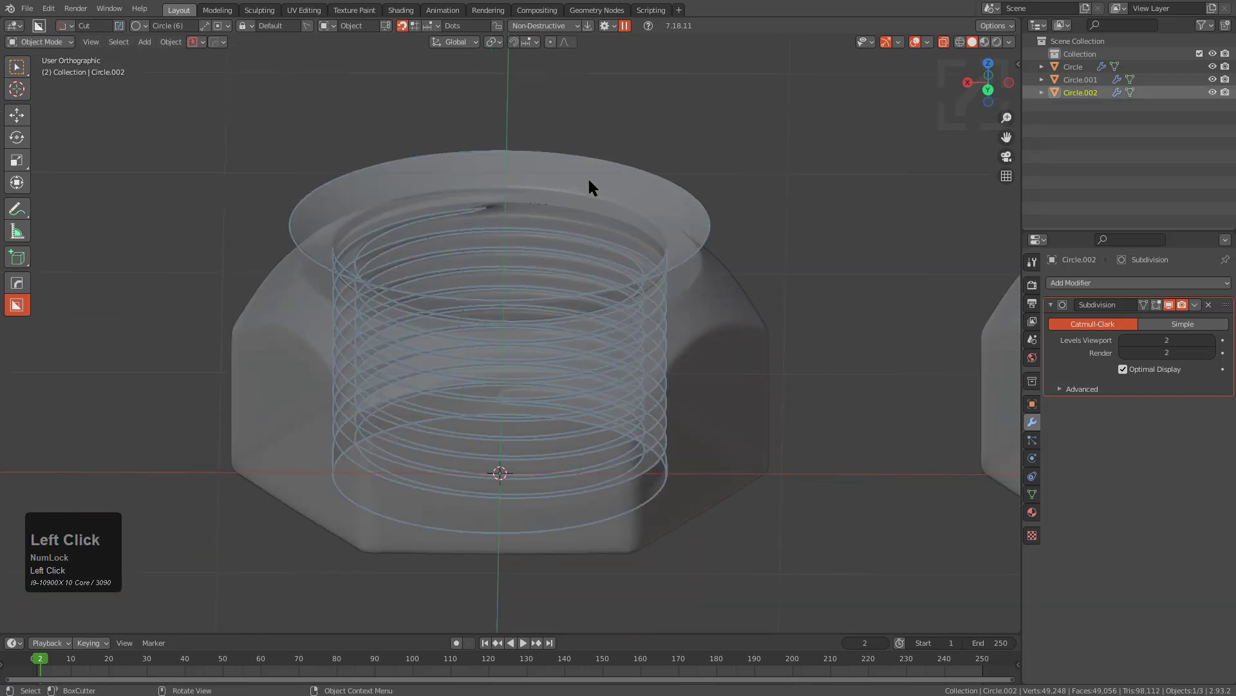
# - In front view, scale and move the insert to seat flush in the nut's bore, with Snap To Vertex enabled
pyautogui.press('1')
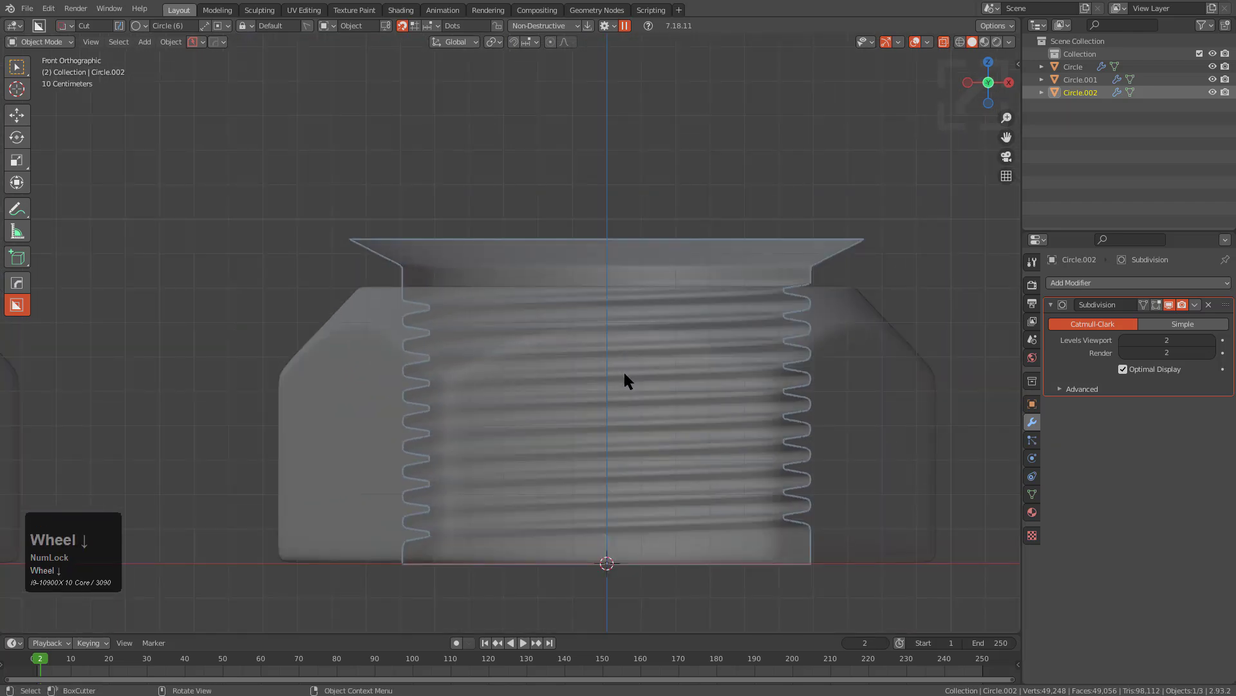
pyautogui.press('s')
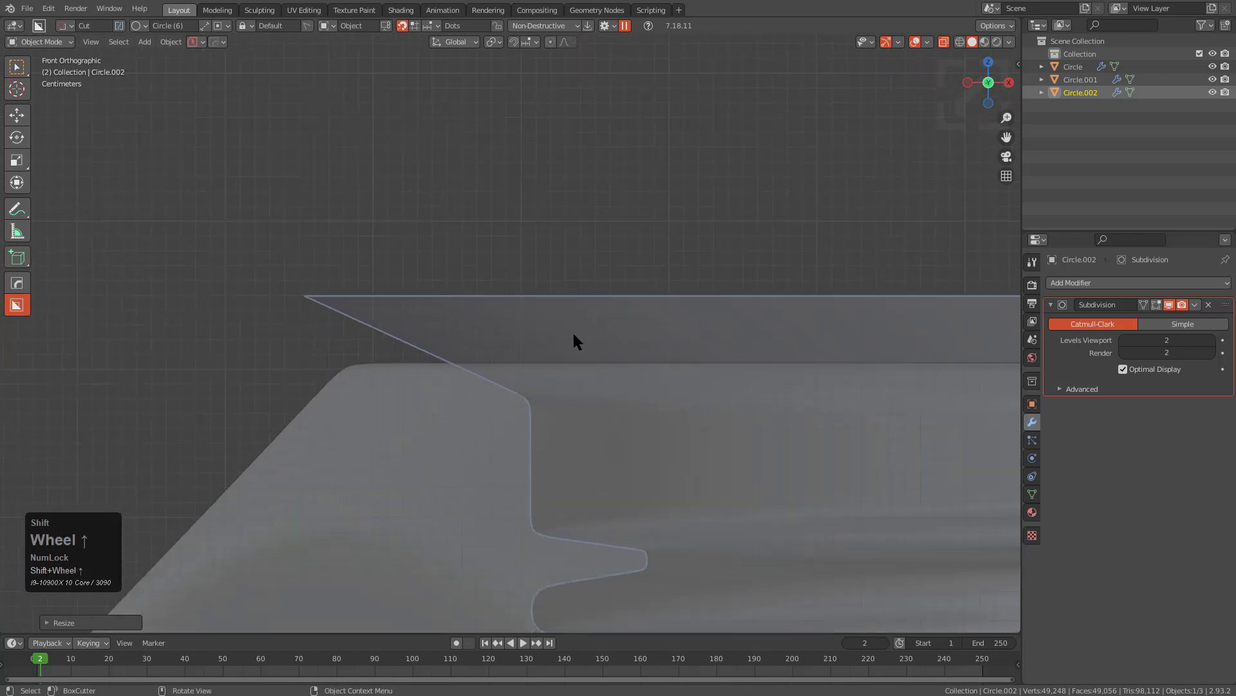
pyautogui.moveTo(576, 339); pyautogui.dragTo(521, 312)
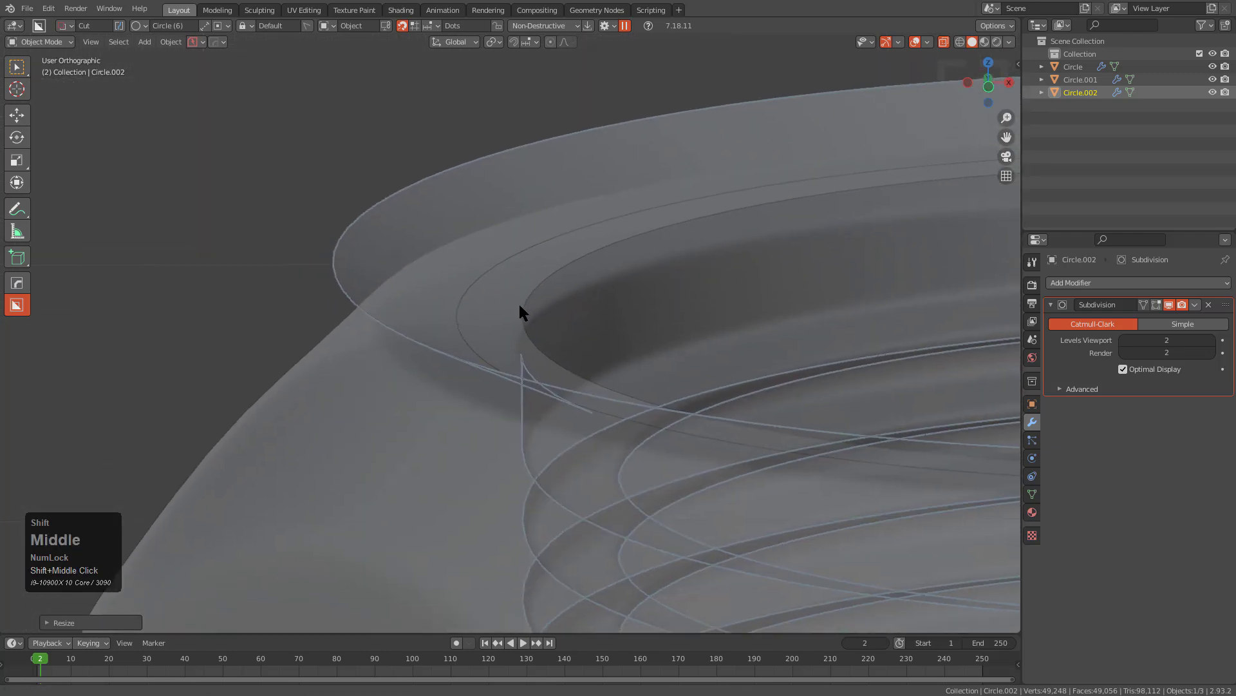
pyautogui.press('g')
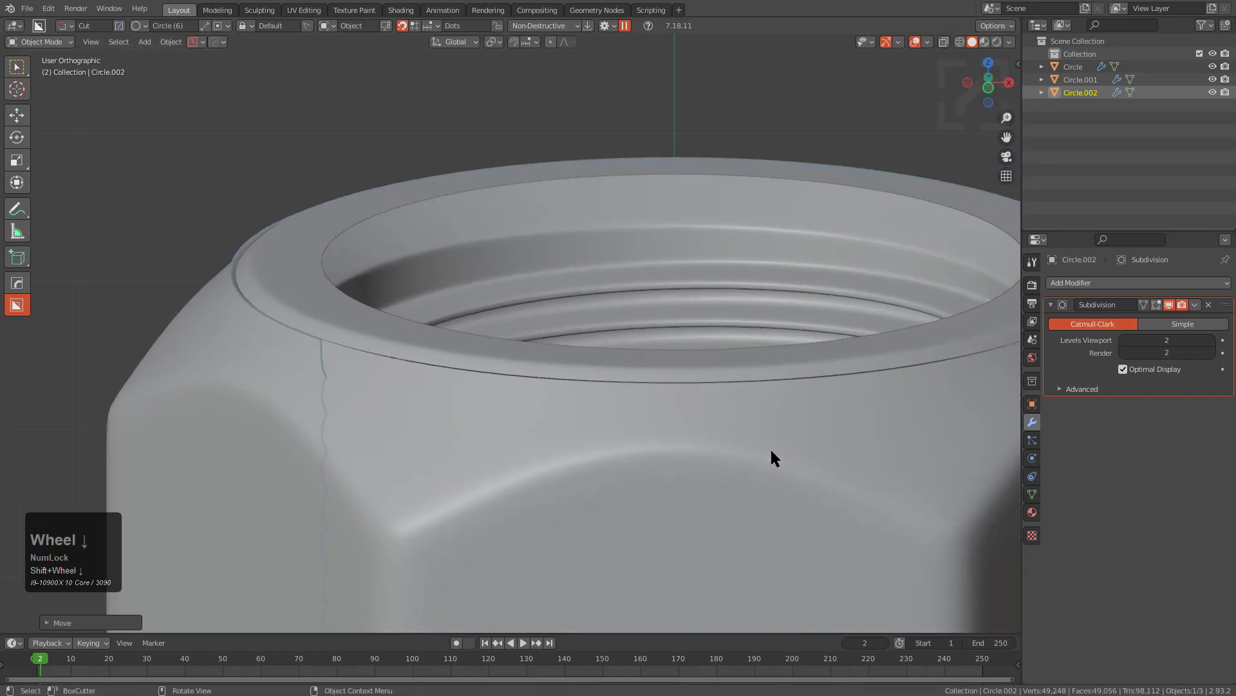
pyautogui.press('s')
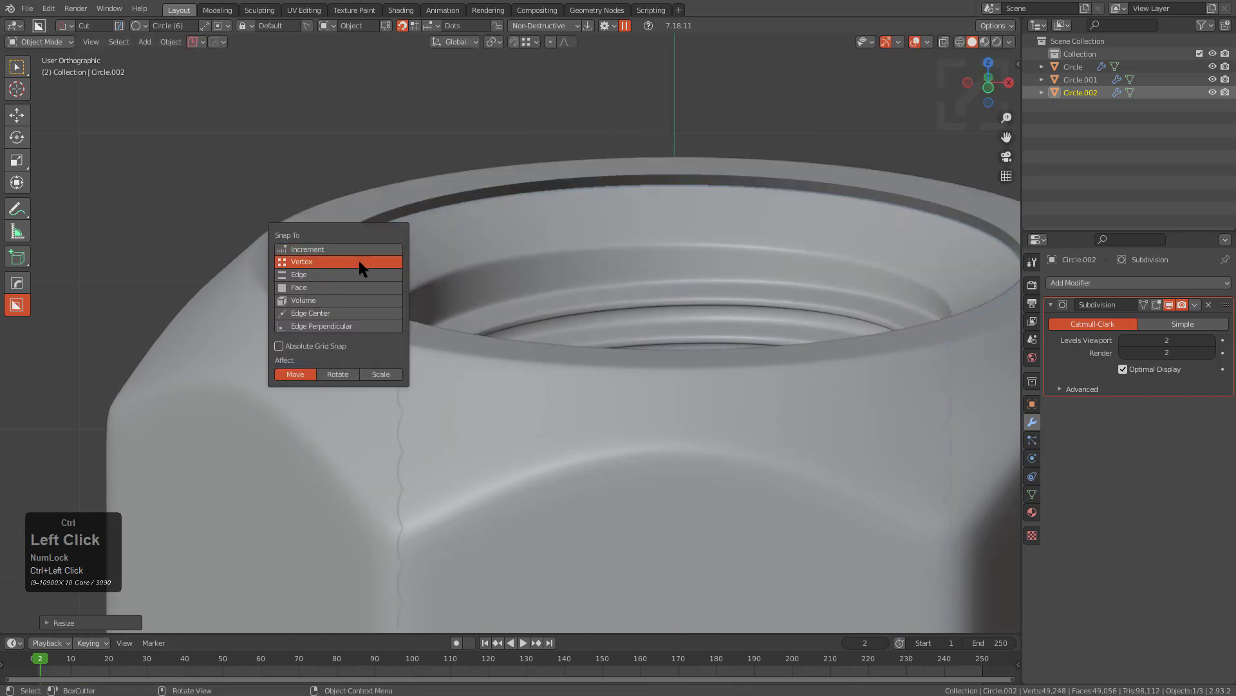
pyautogui.click(301, 261)
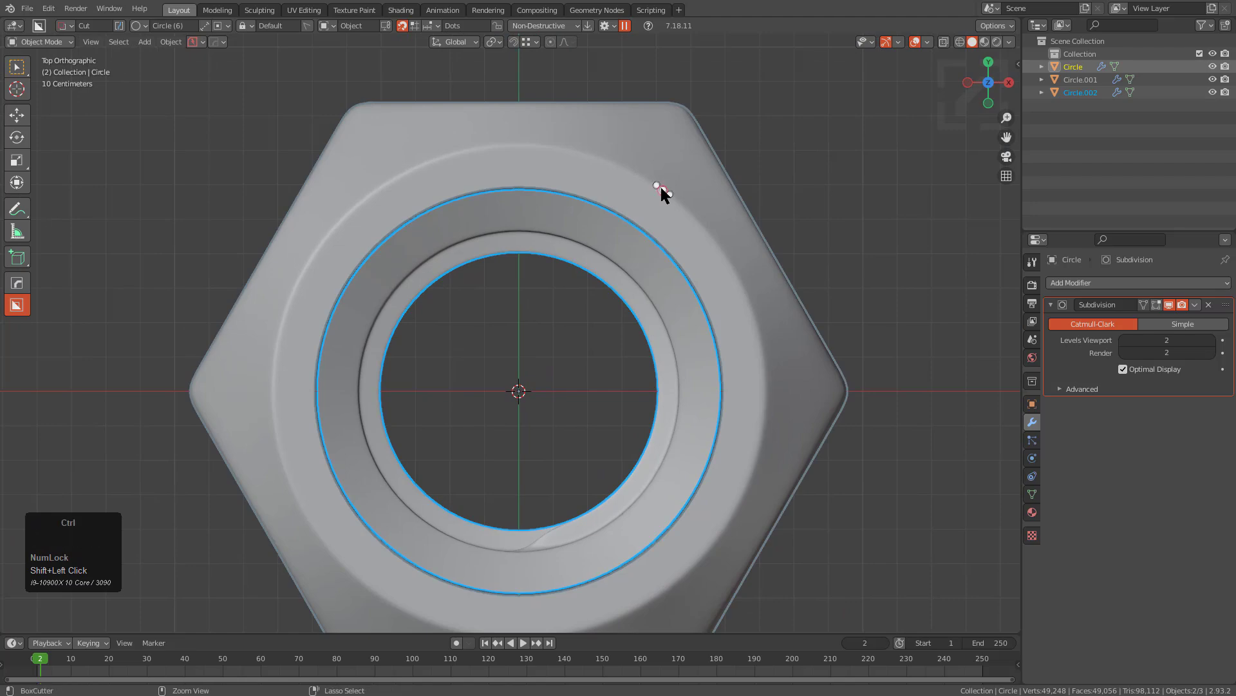
# - Join the insert into the nut mesh and bridge the nut's inner rim to the insert so threads fill the bore
pyautogui.press('Tab')
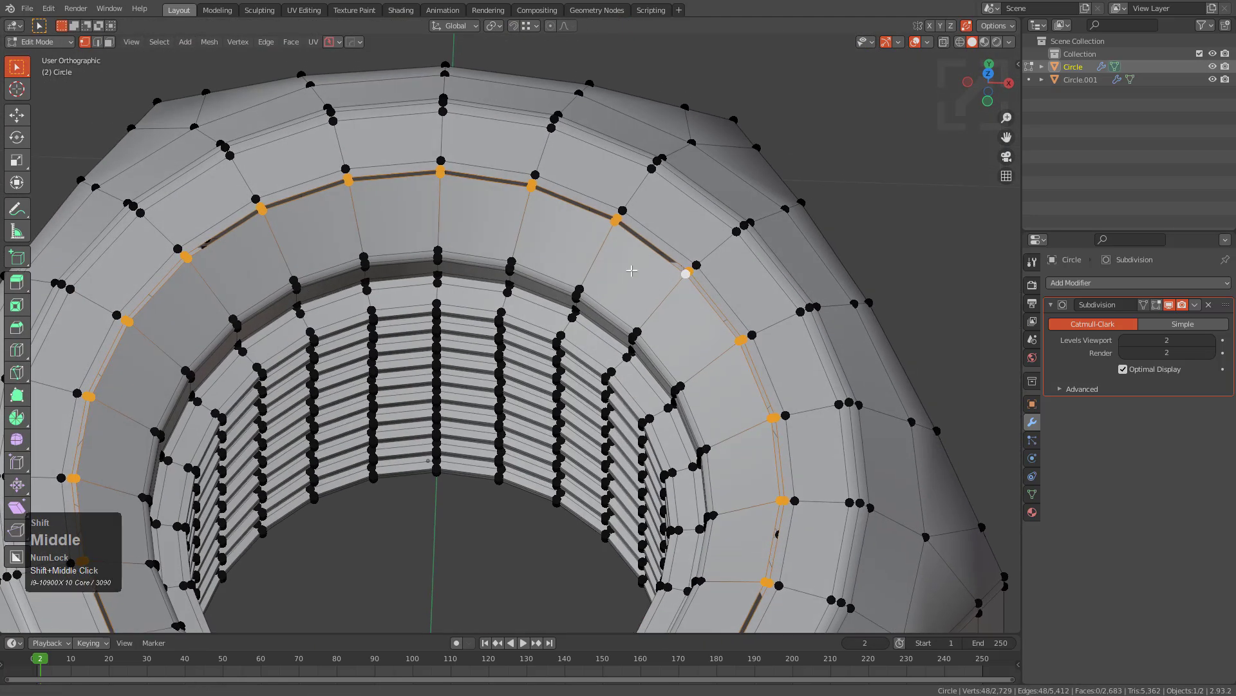
pyautogui.scroll(3)
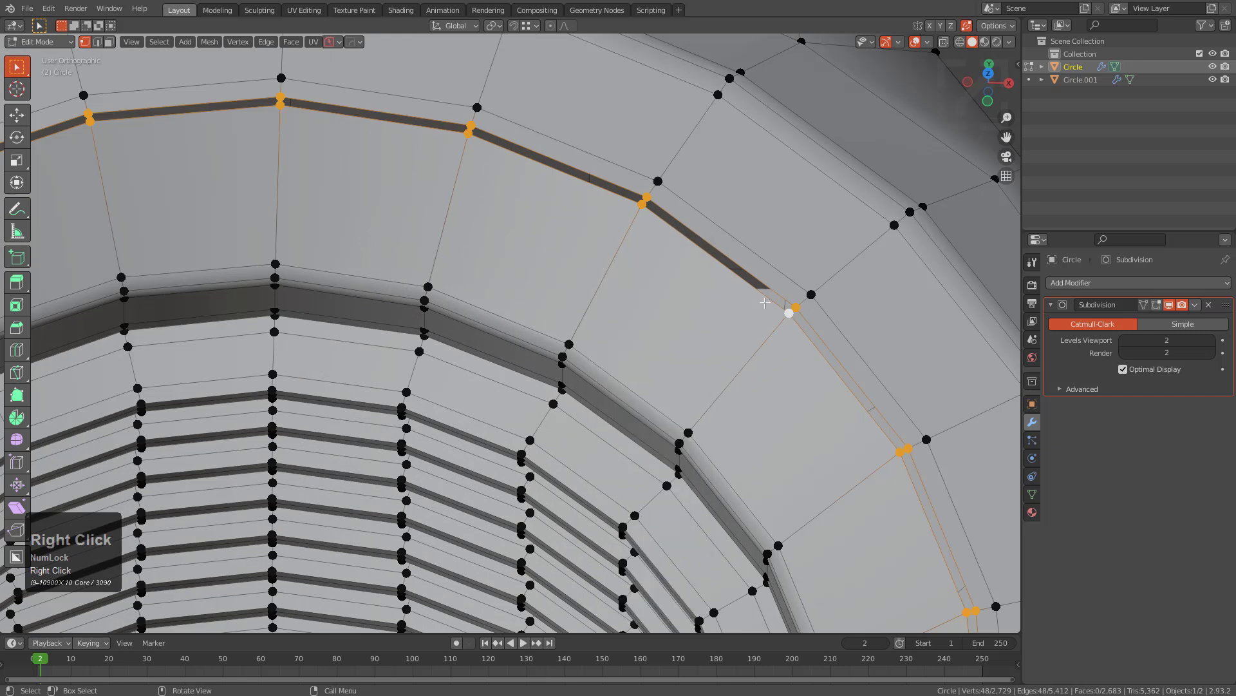
pyautogui.rightClick(765, 304)
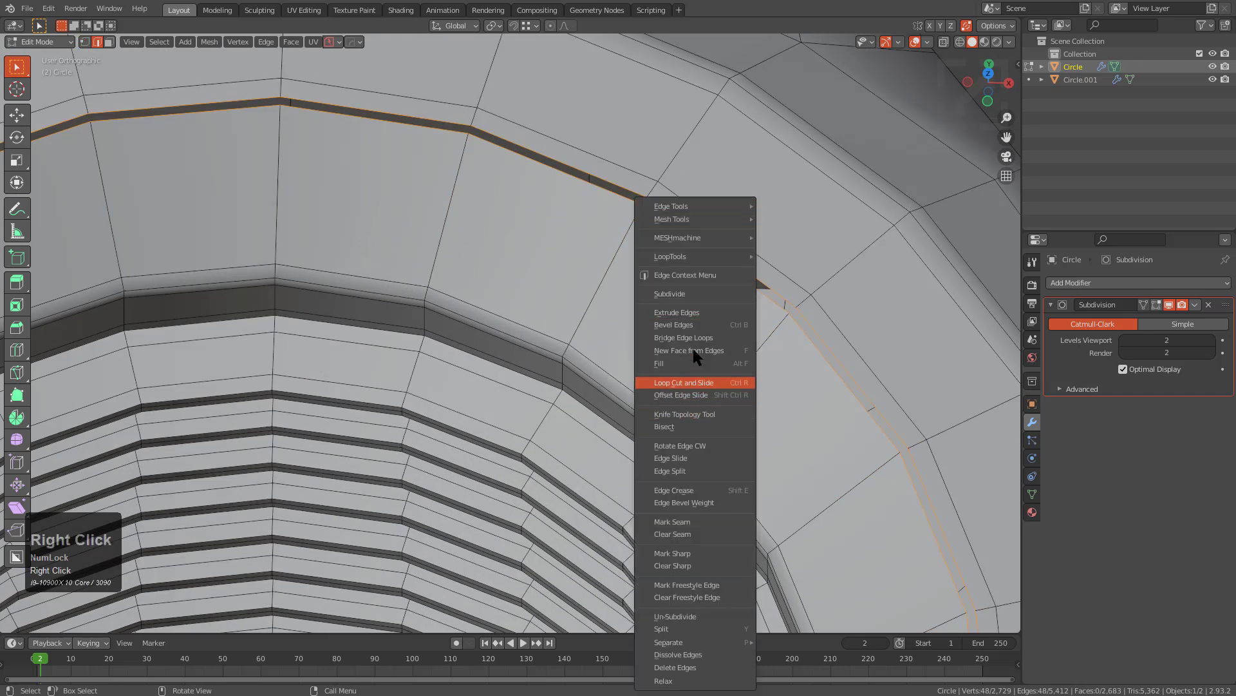
pyautogui.click(684, 381)
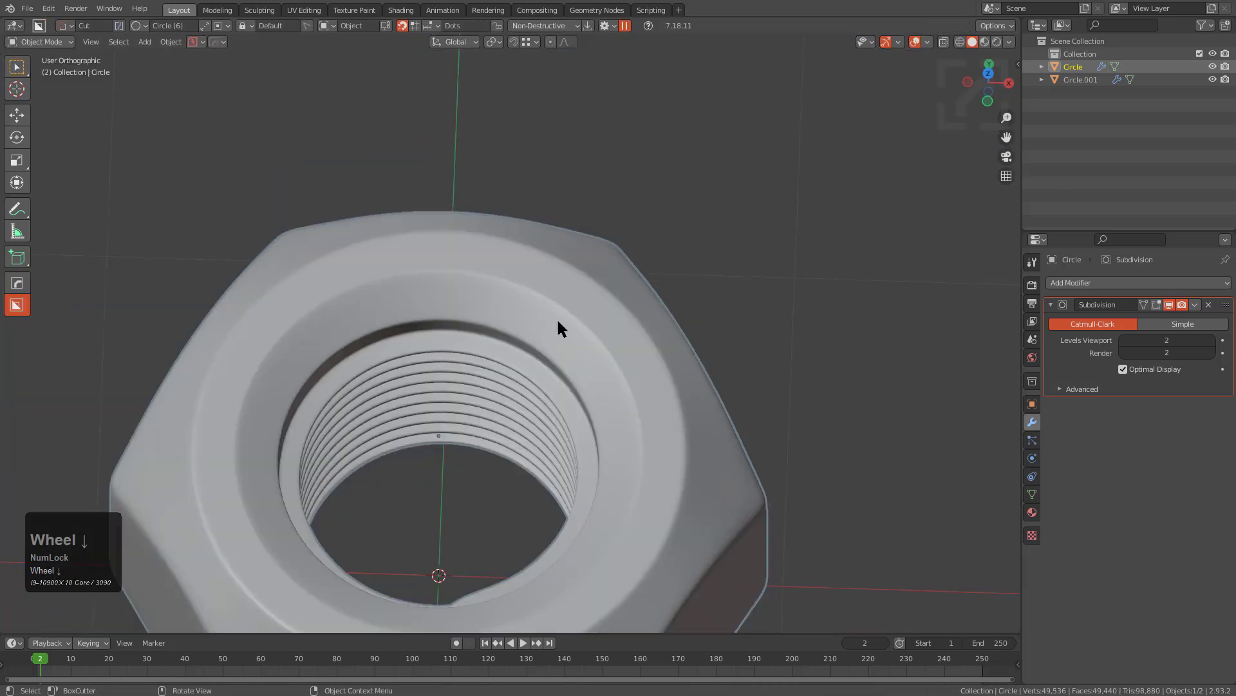
pyautogui.moveTo(553, 327); pyautogui.dragTo(315, 347)
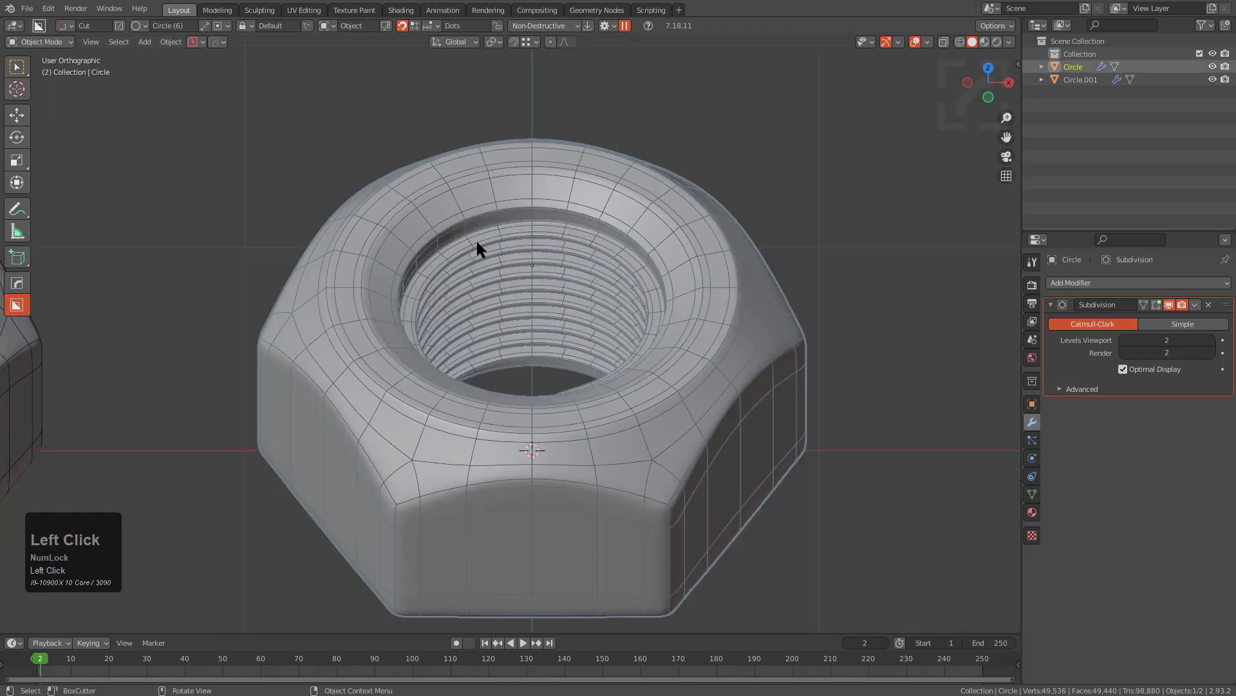
pyautogui.moveTo(476, 248); pyautogui.dragTo(543, 434)
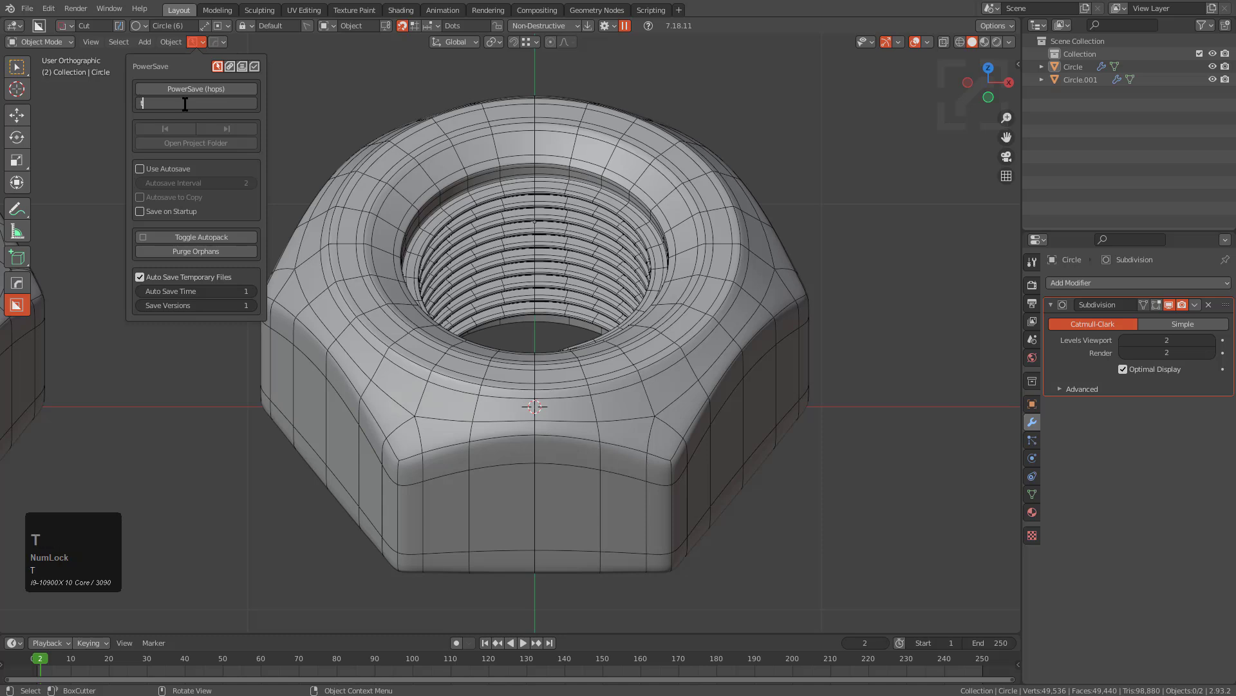
# - Save the joined model under a new 'topostudy' file name via PowerSave
pyautogui.write('topostudy_nut')
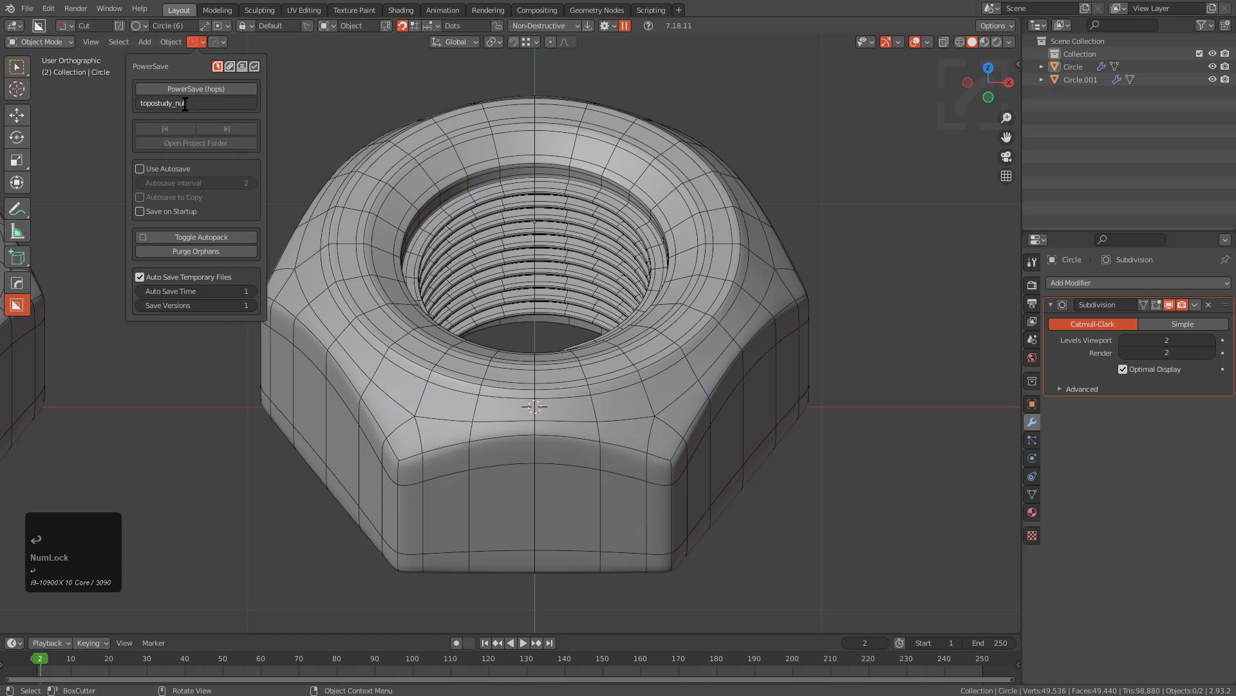
pyautogui.click(196, 88)
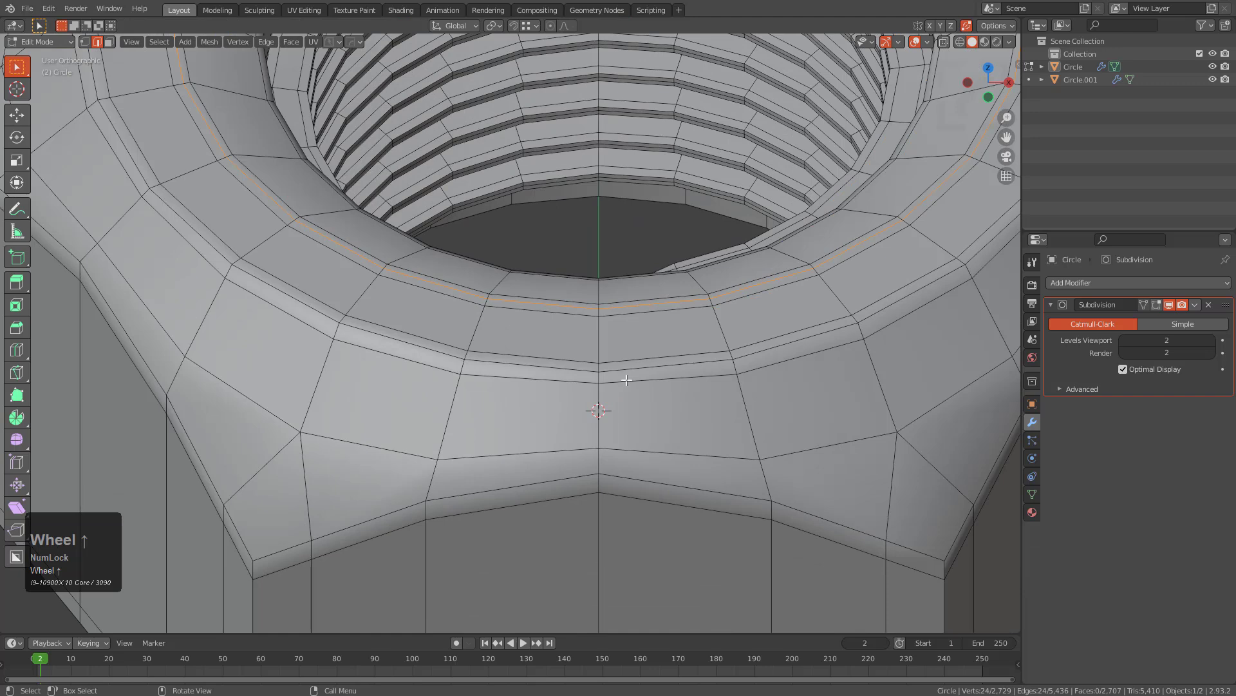
# - Edge-slide the nut's top chamfer loop into place, check the thread faces, and show the nut beside the plain version
pyautogui.press('Tab')
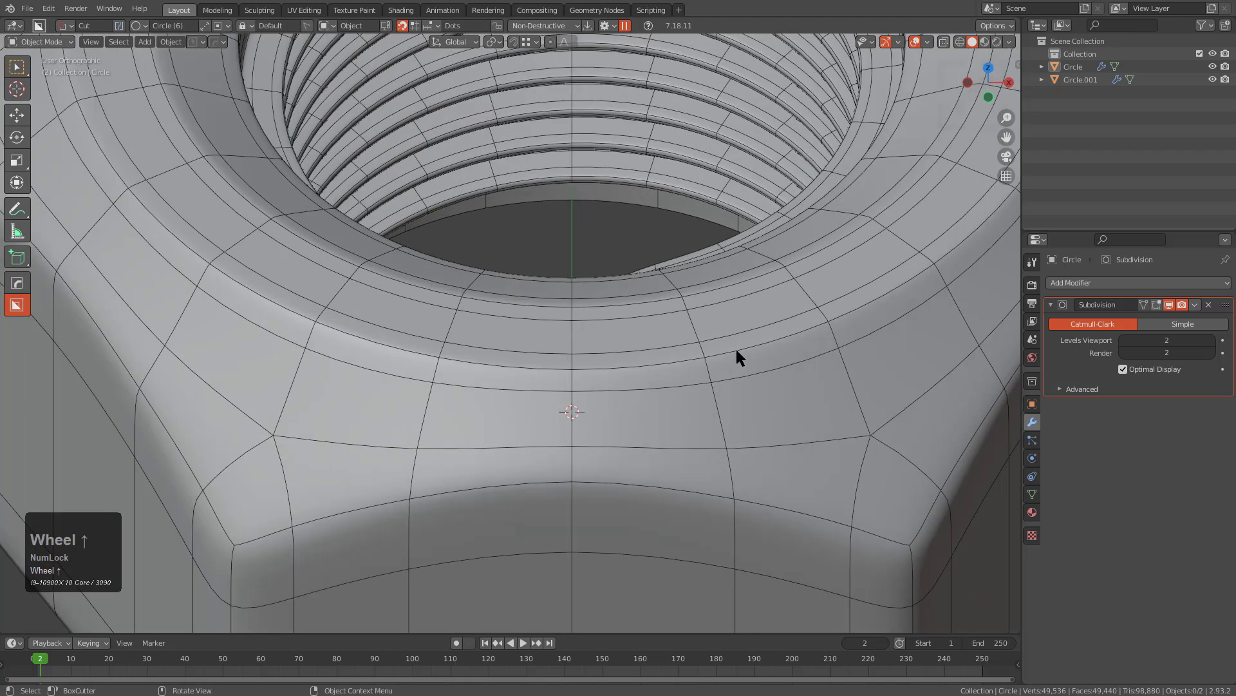
pyautogui.click(739, 360)
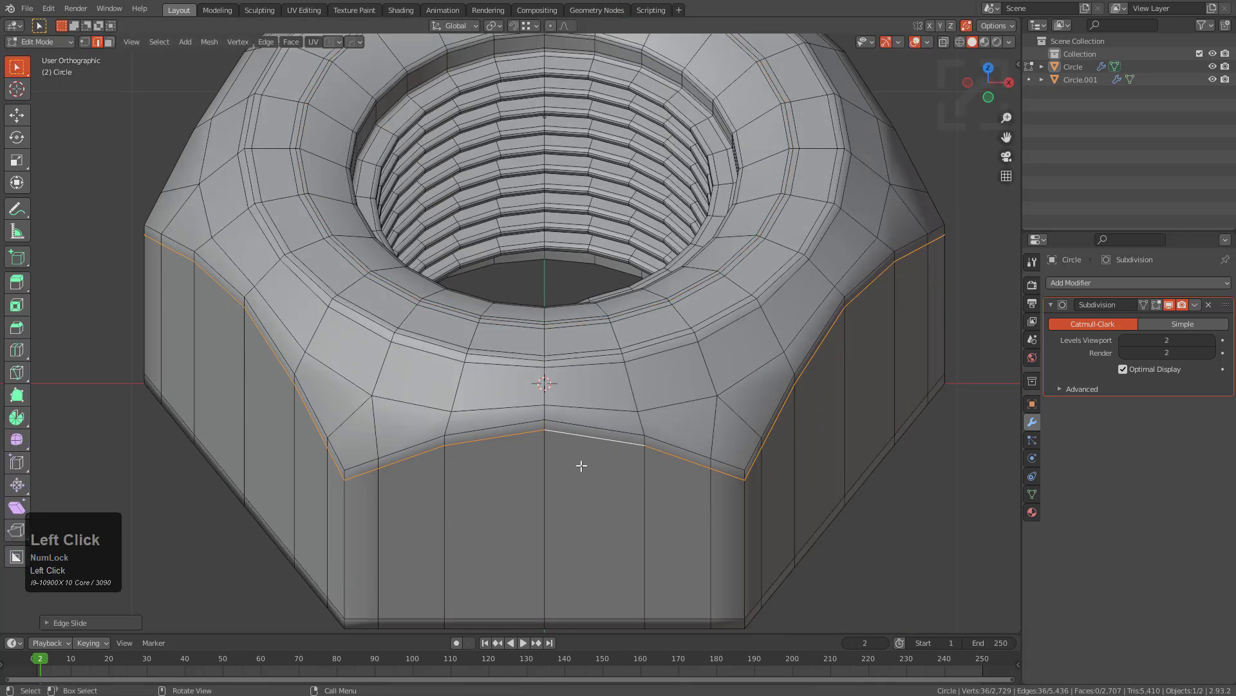
pyautogui.press('Tab')
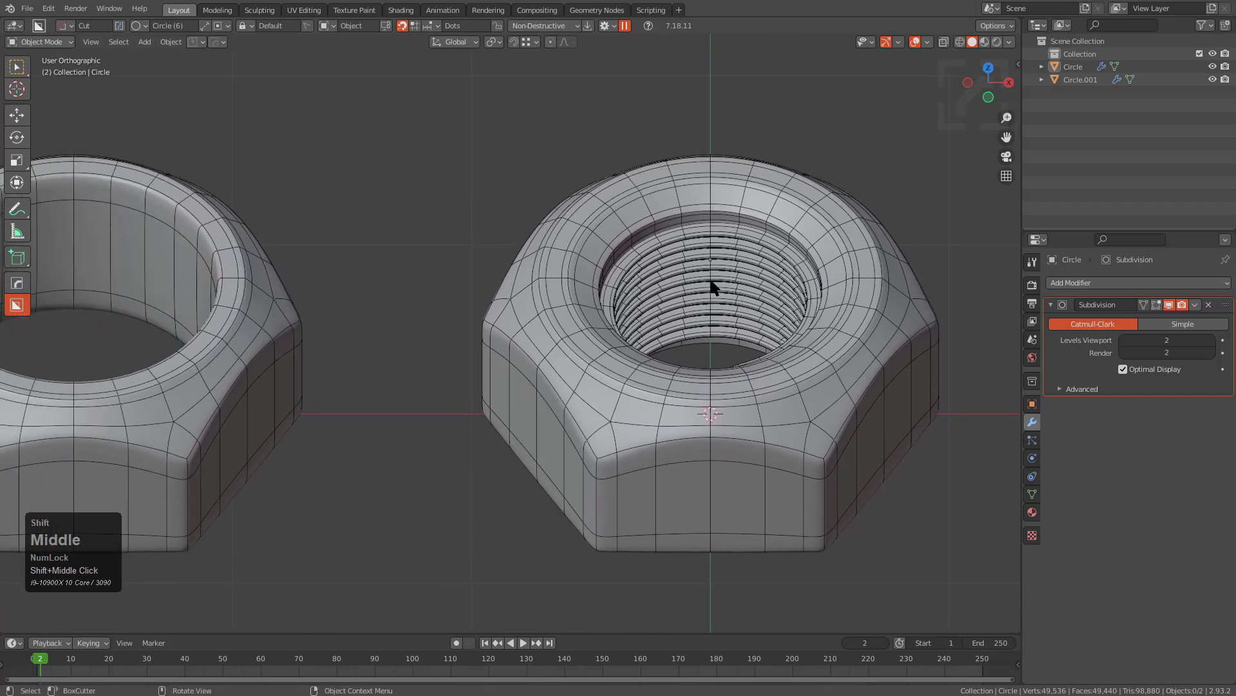
pyautogui.press('Tab')
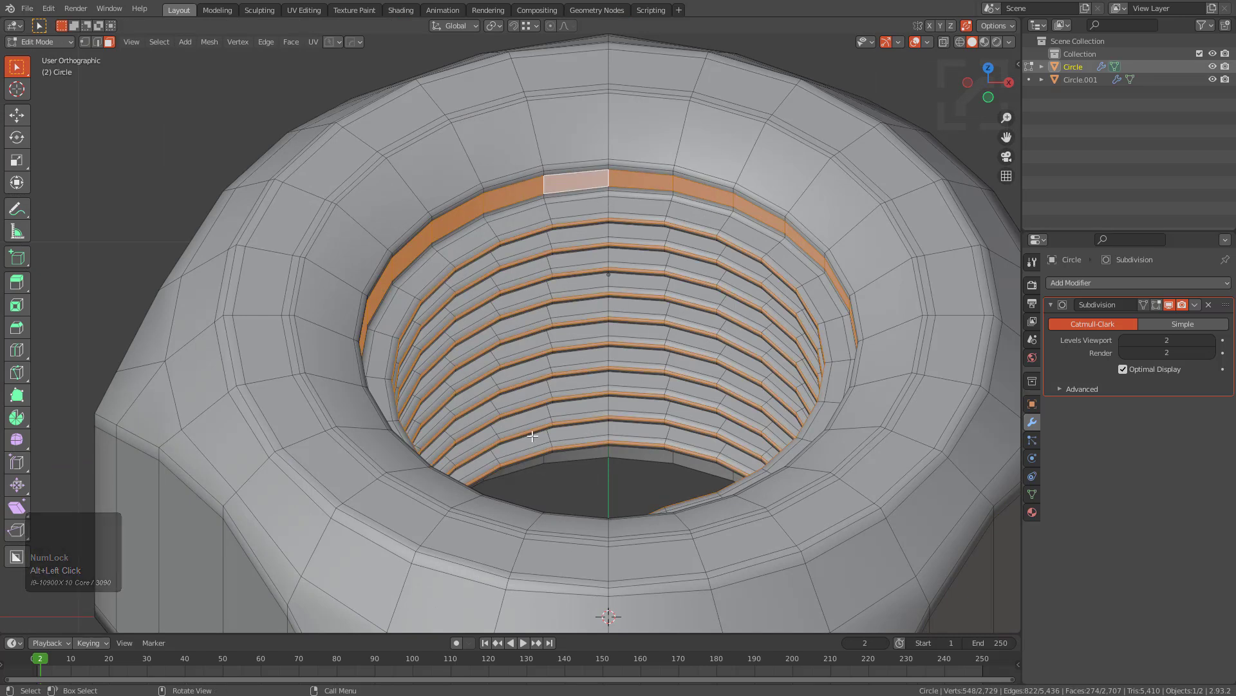
pyautogui.scroll(-3)
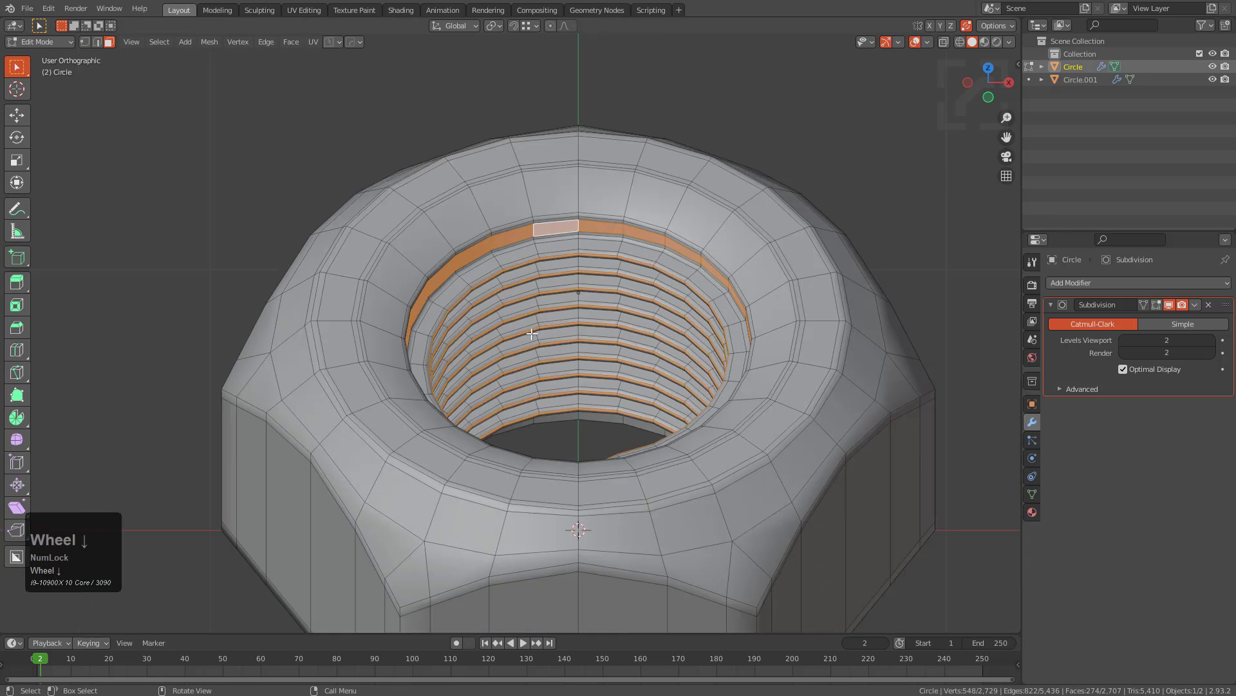
pyautogui.press('Tab')
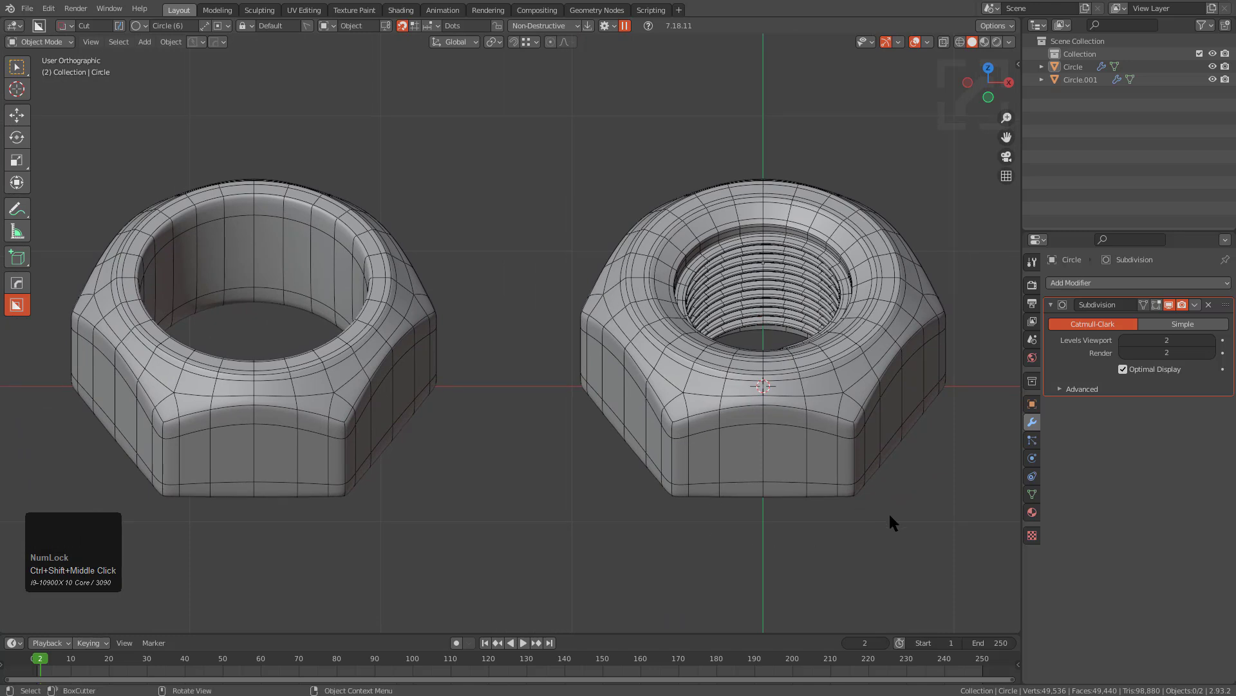
pyautogui.click(921, 41)
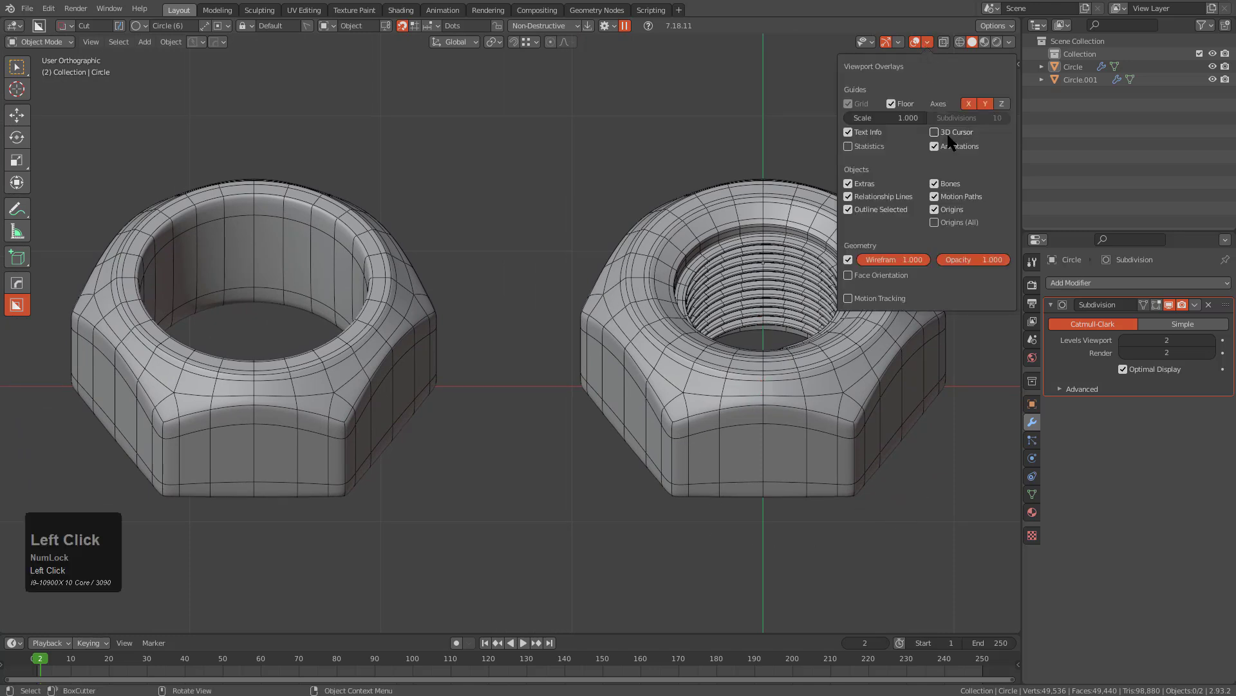